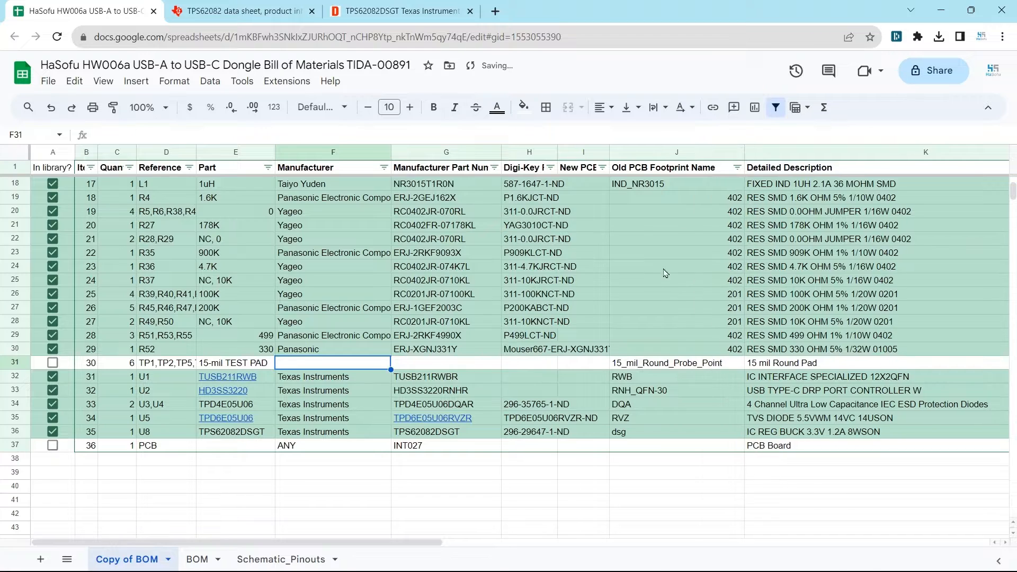
- Look up the test pad's footprint name in the BOM before viewing the USBA_to_USBC schematic
click(675, 363)
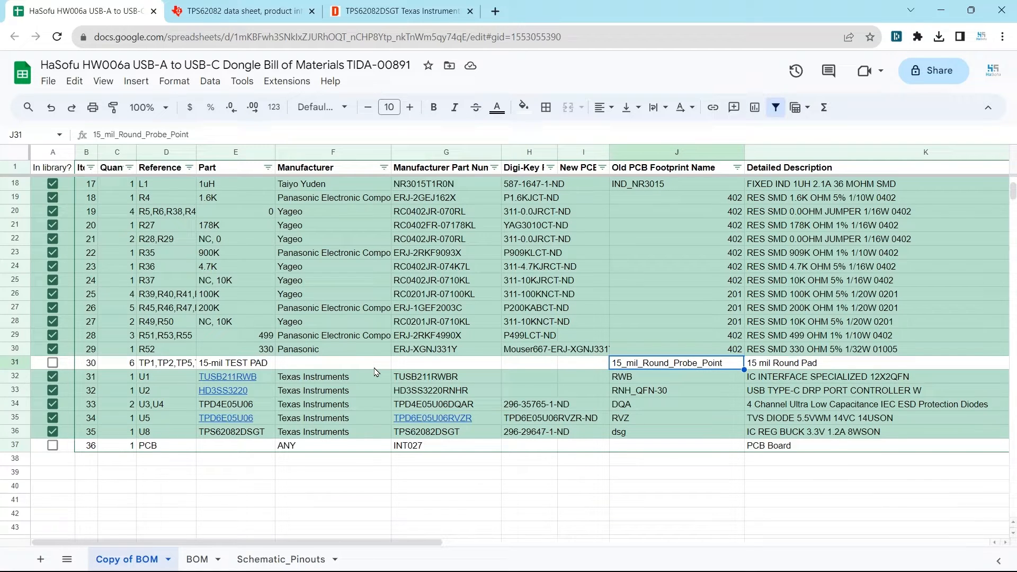
mouse_move(441, 488)
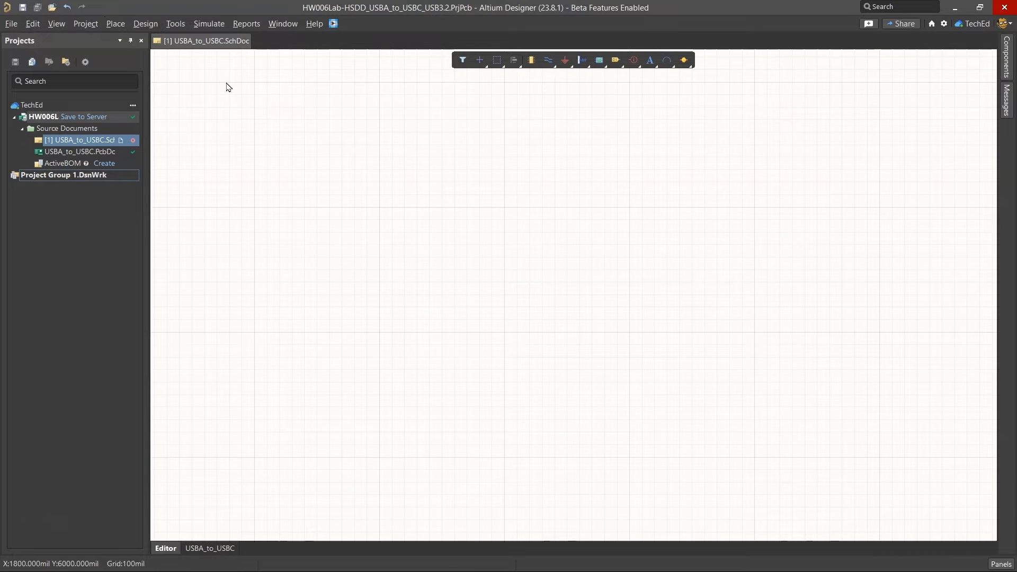
mouse_move(984, 70)
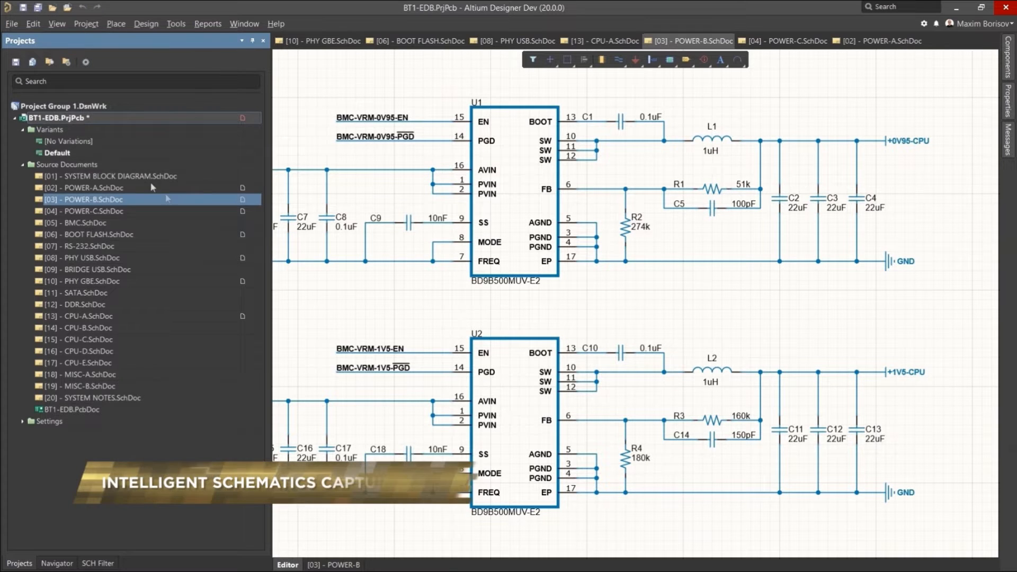
click(634, 60)
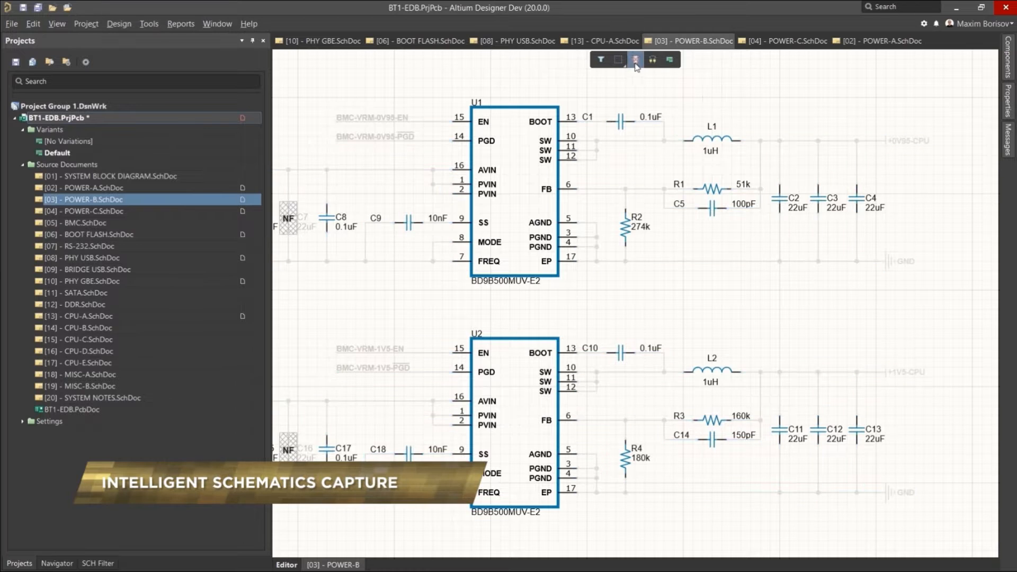
click(635, 60)
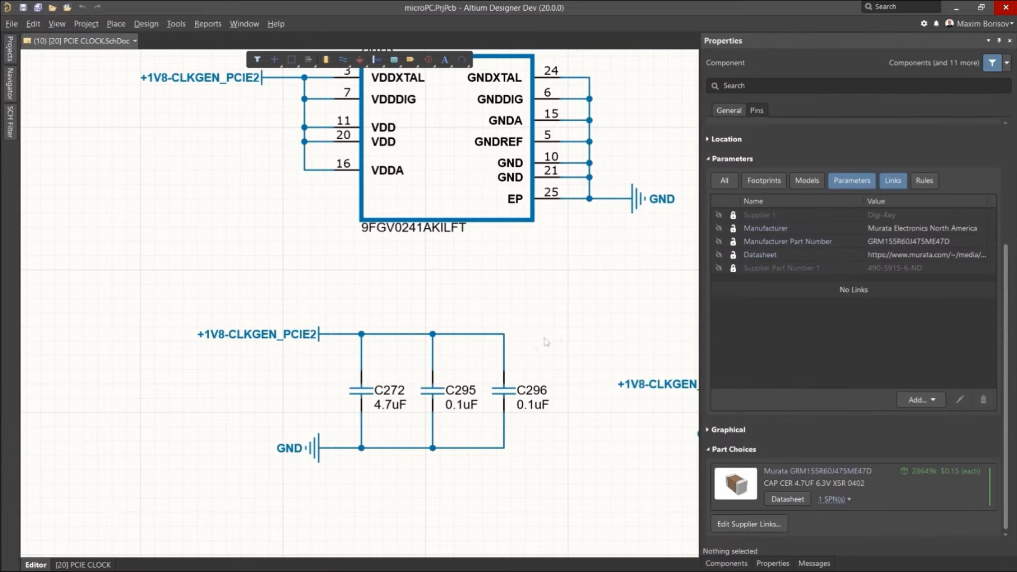
right_click(386, 395)
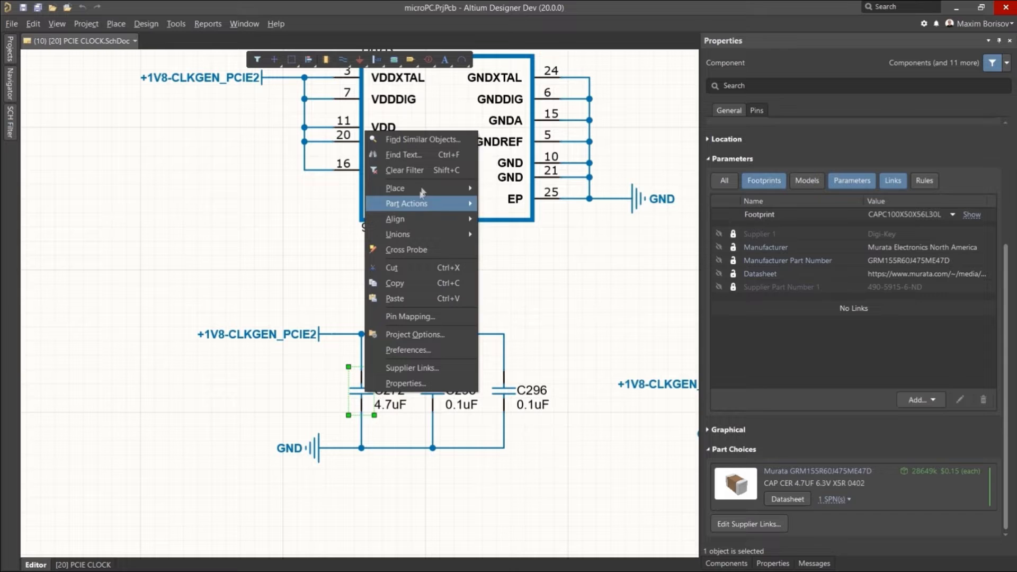
click(422, 138)
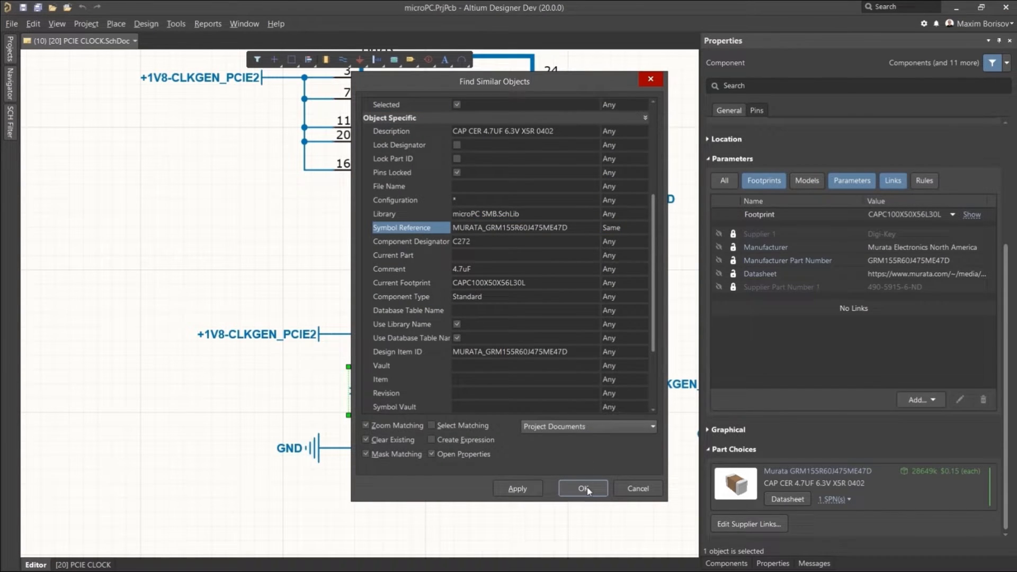
click(582, 488)
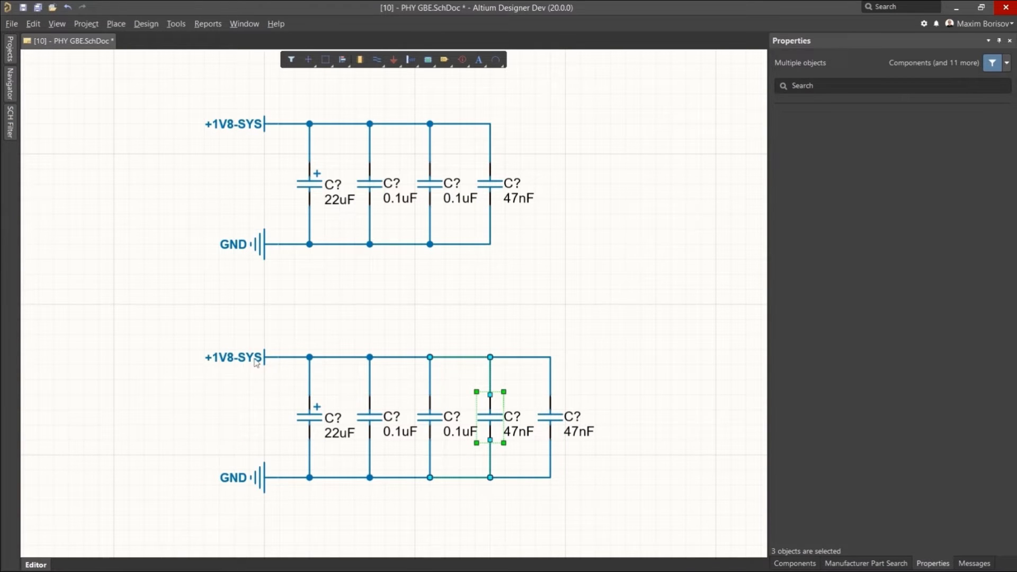
click(233, 357)
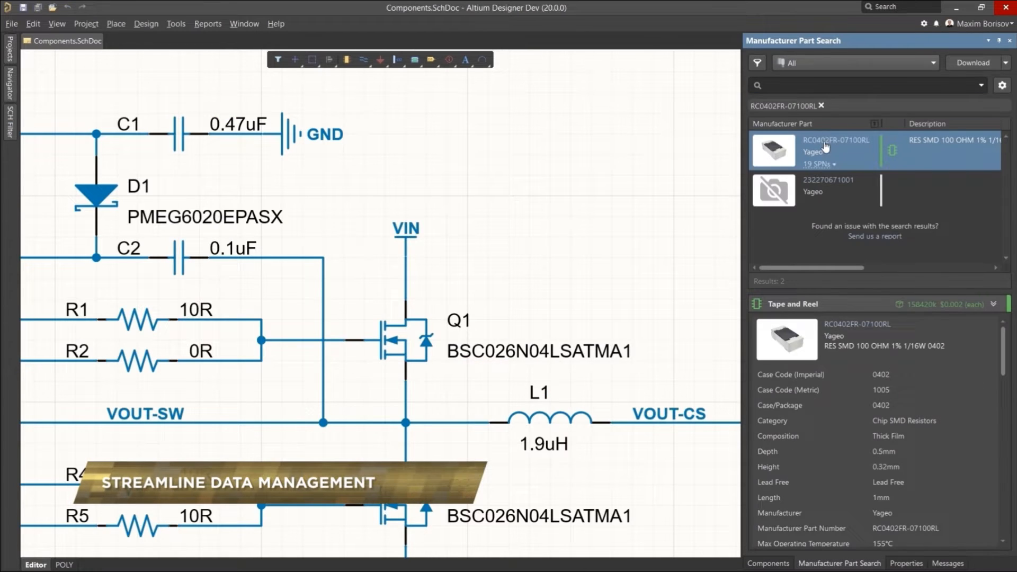
click(814, 164)
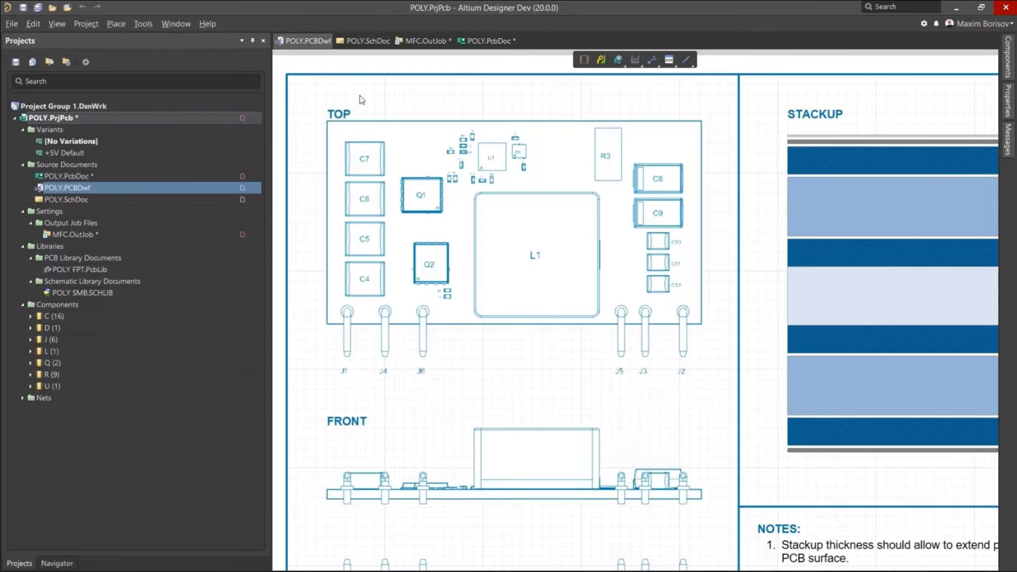
scroll(down, 3)
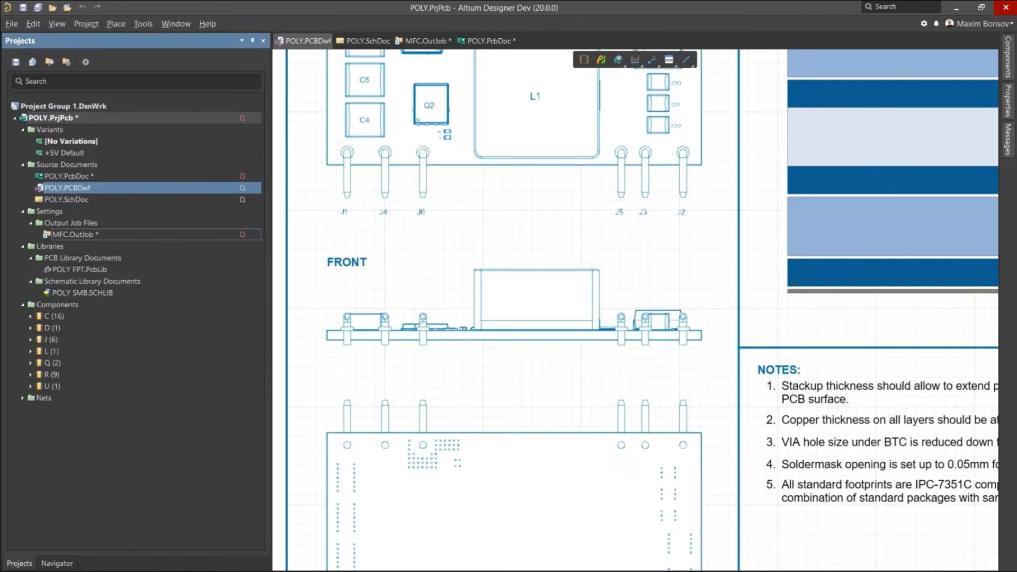
click(424, 40)
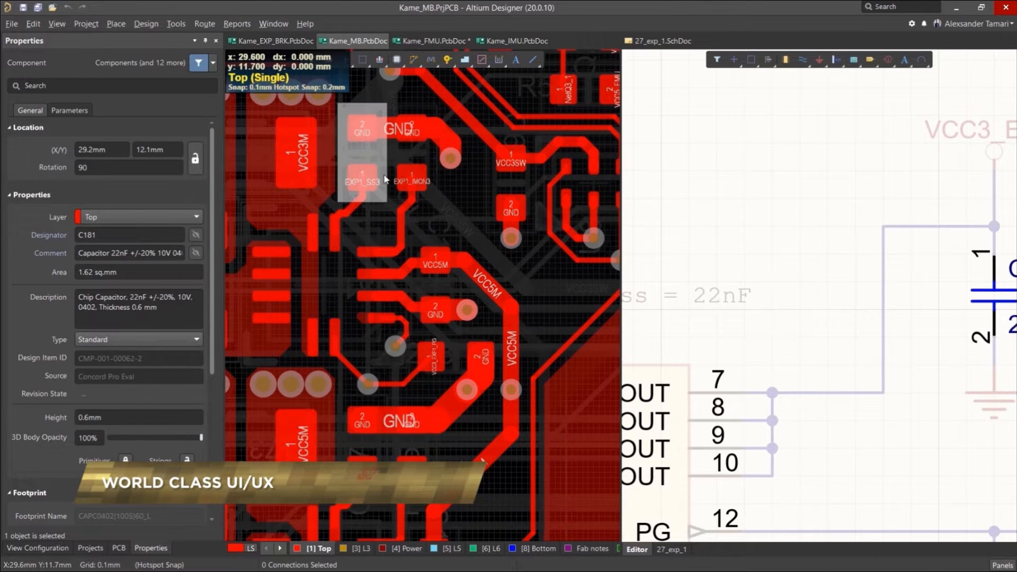
click(90, 548)
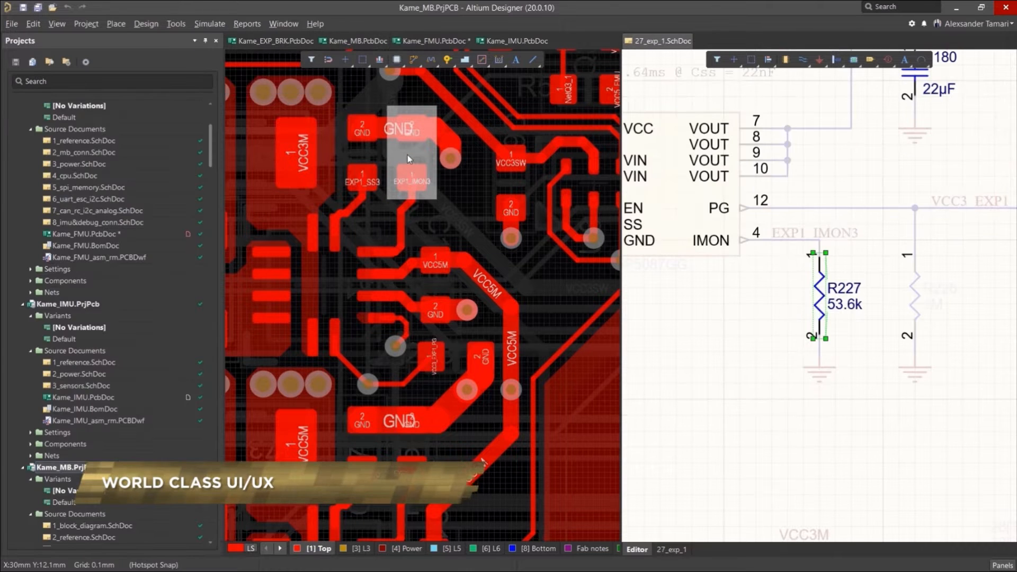
click(412, 153)
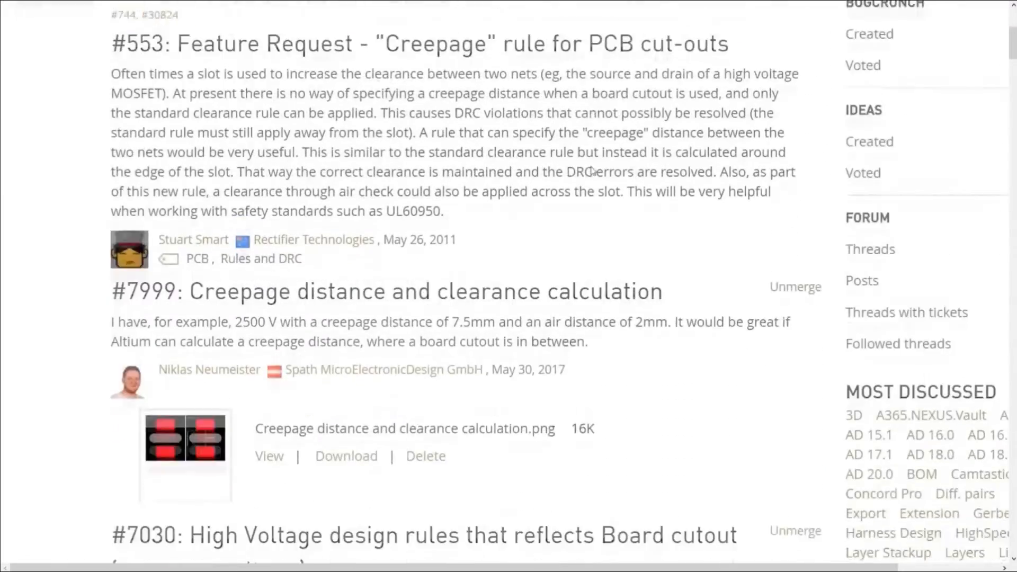
scroll(down, 3)
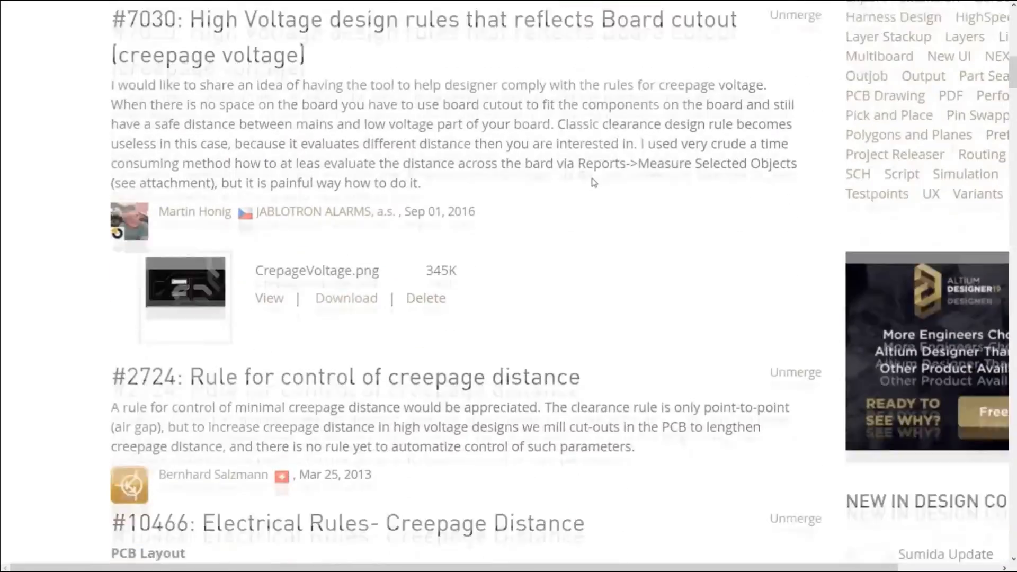
scroll(down, 3)
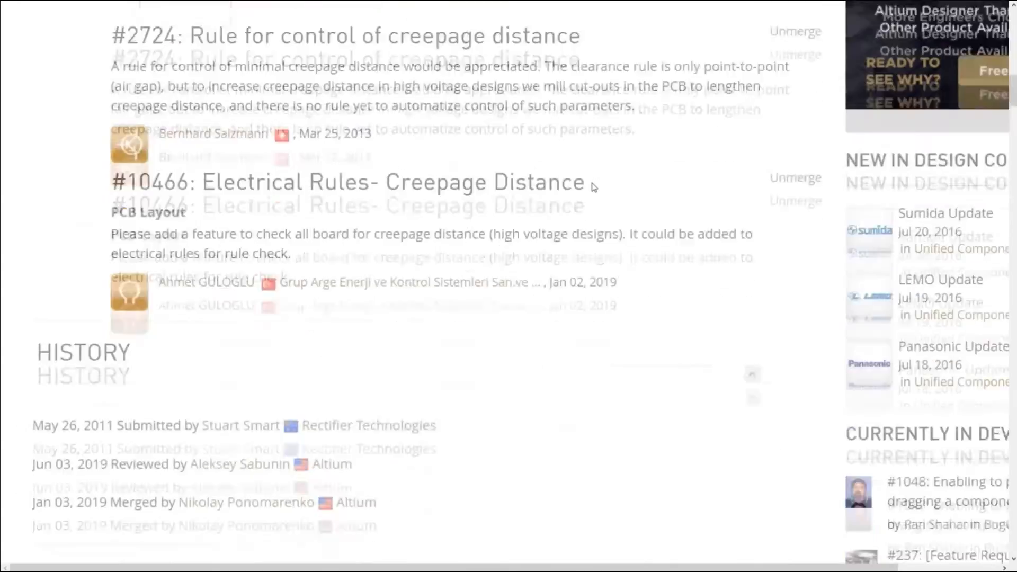
scroll(down, 3)
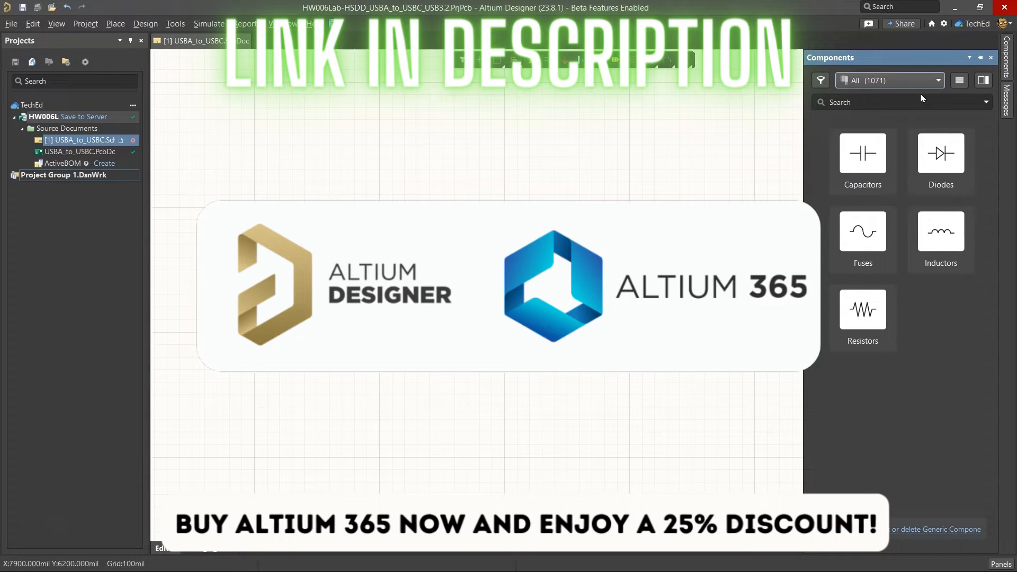
- From the Components panel, open the 'How to create, edit or delete Generic Components' guide
click(901, 102)
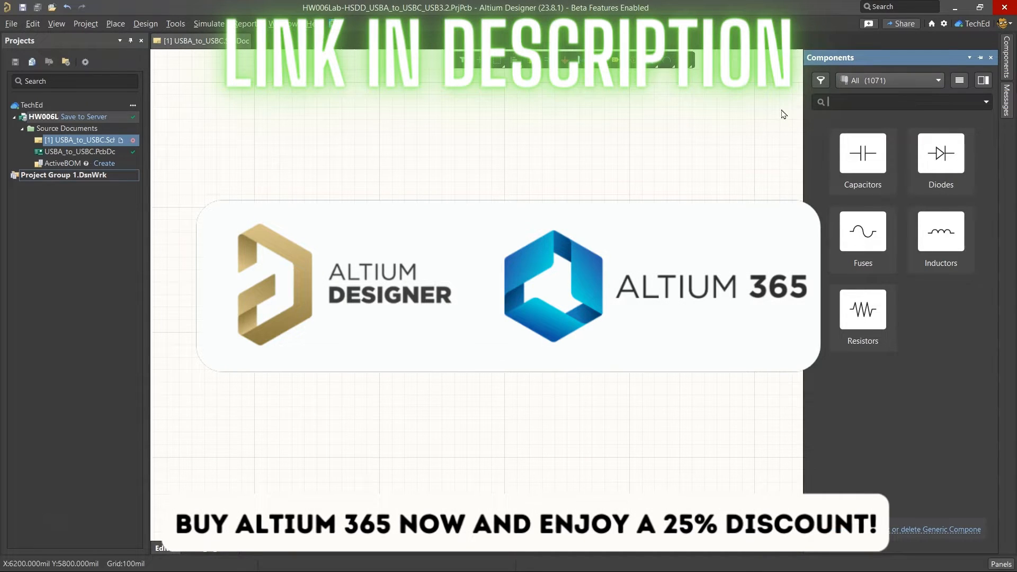
click(990, 57)
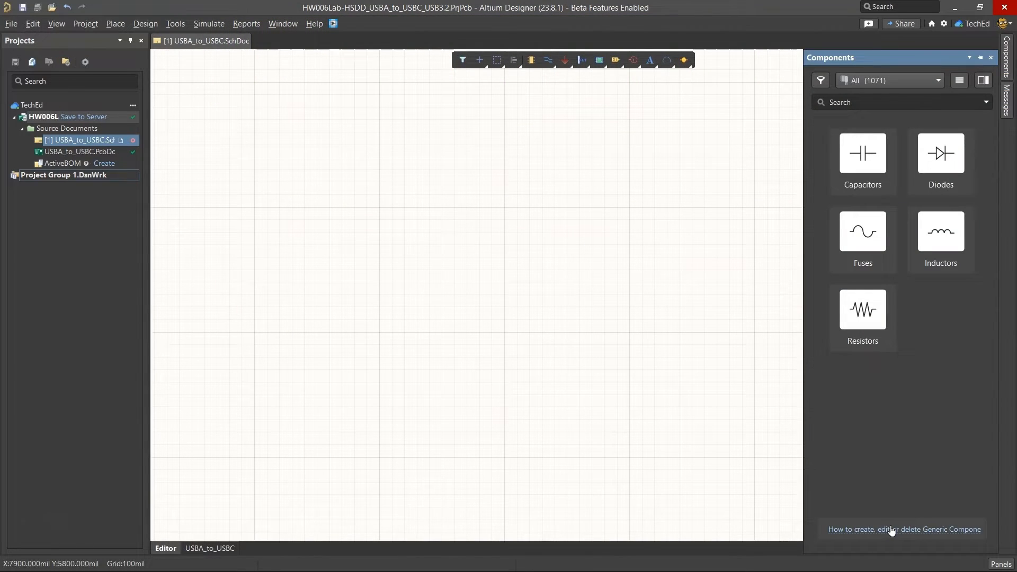
click(904, 529)
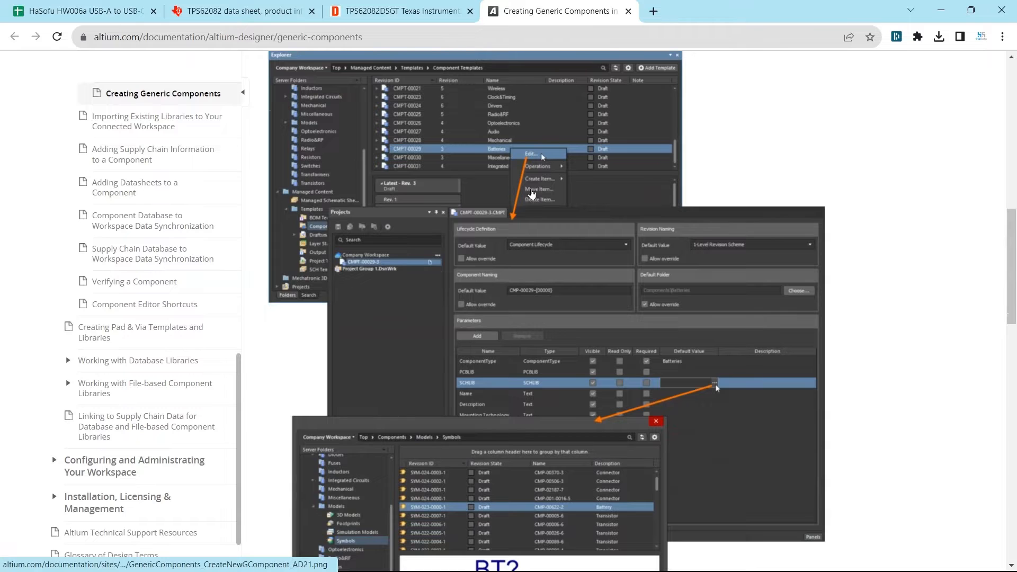
scroll(down, 3)
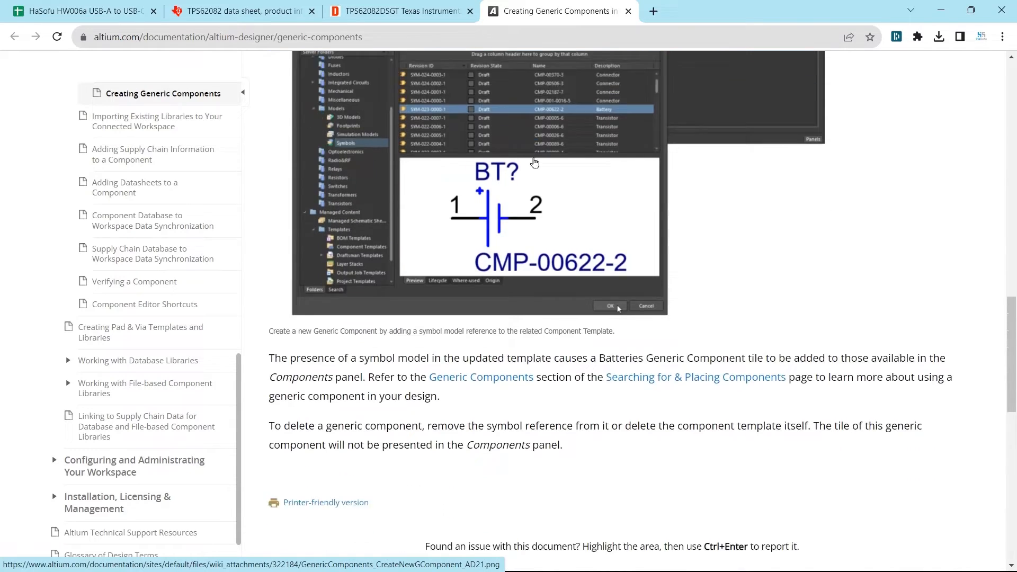
scroll(down, 3)
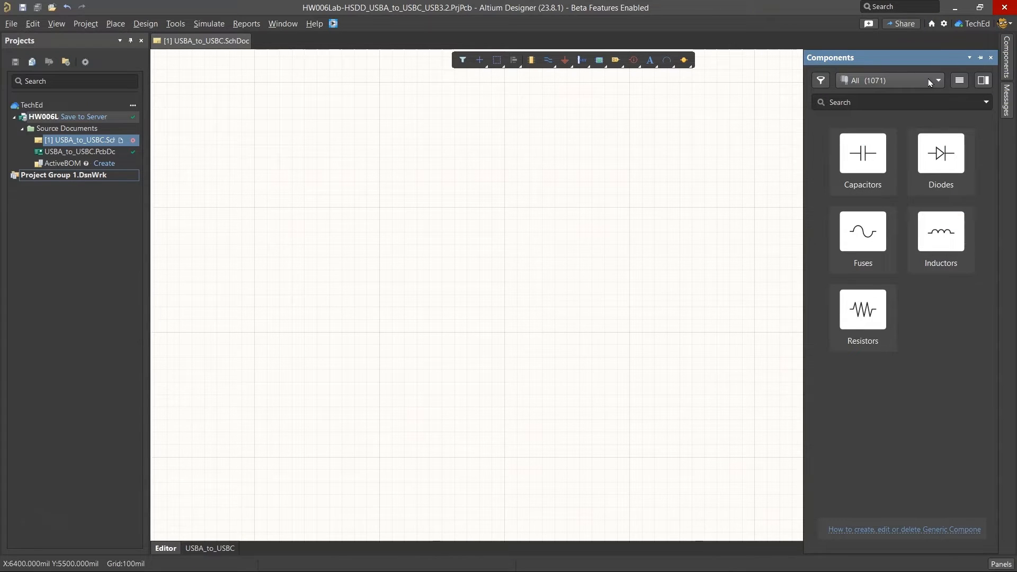
- Add a new schematic library to HW006L and show its default Component_1 in the SCH Library panel
click(174, 23)
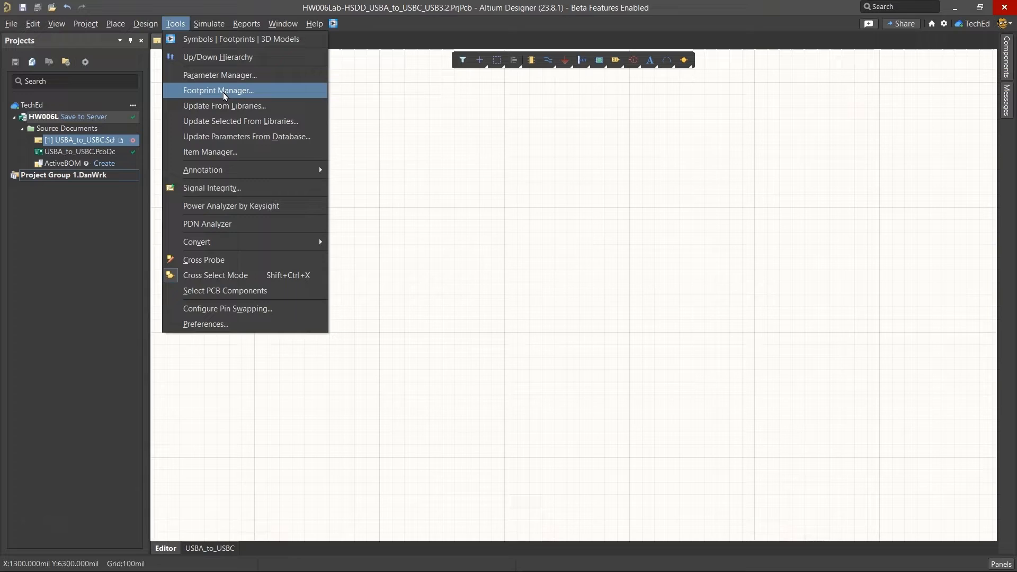
click(145, 24)
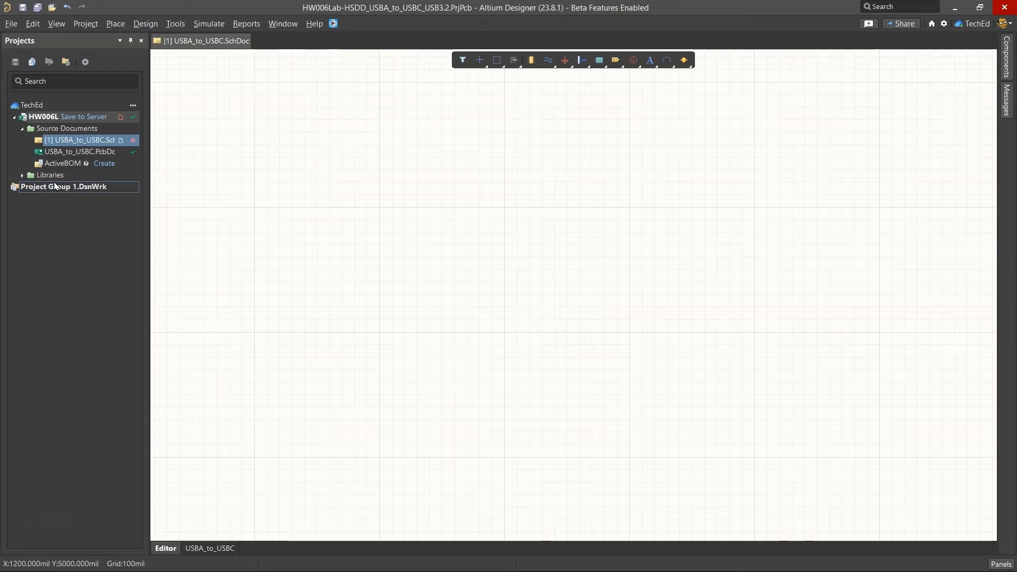
click(50, 175)
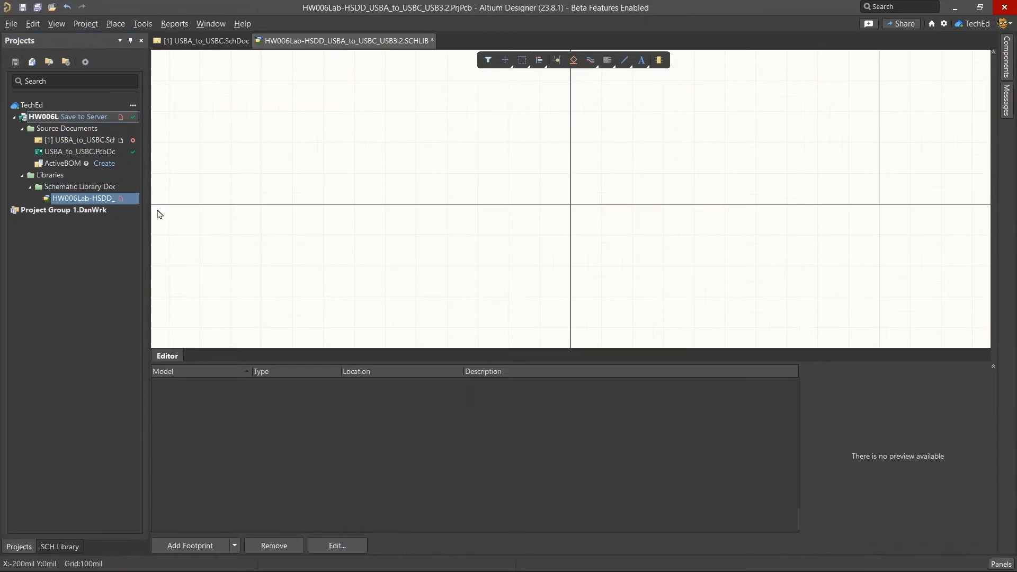
click(60, 546)
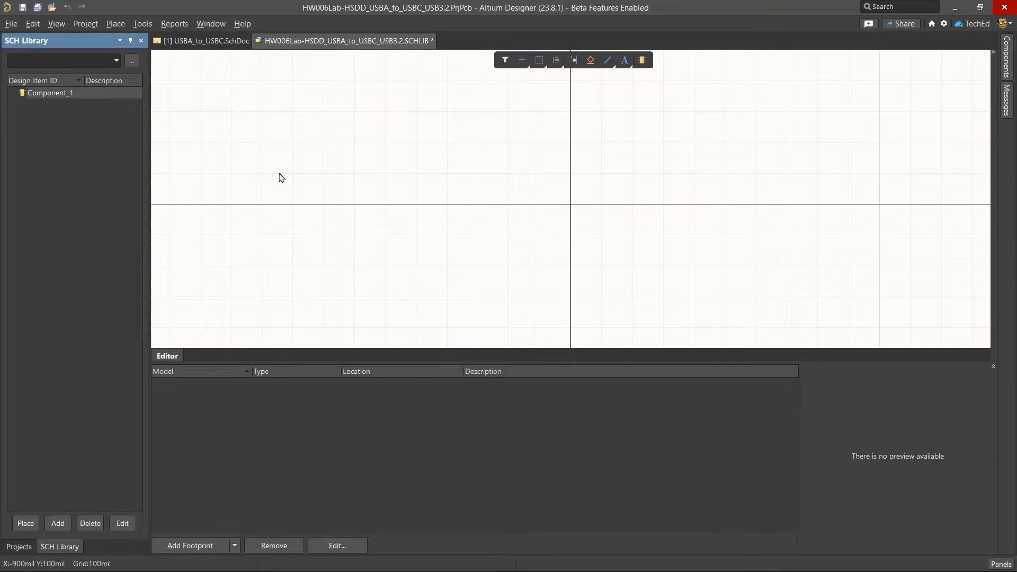
mouse_move(495, 556)
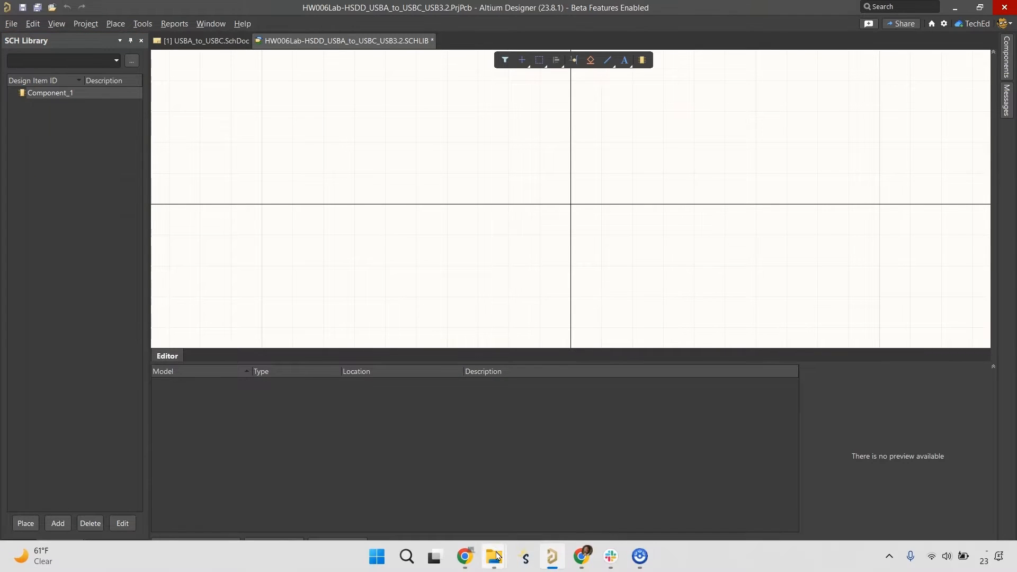
- Return to the BOM spreadsheet showing the 15_mil_Round_Probe_Point footprint name
click(464, 556)
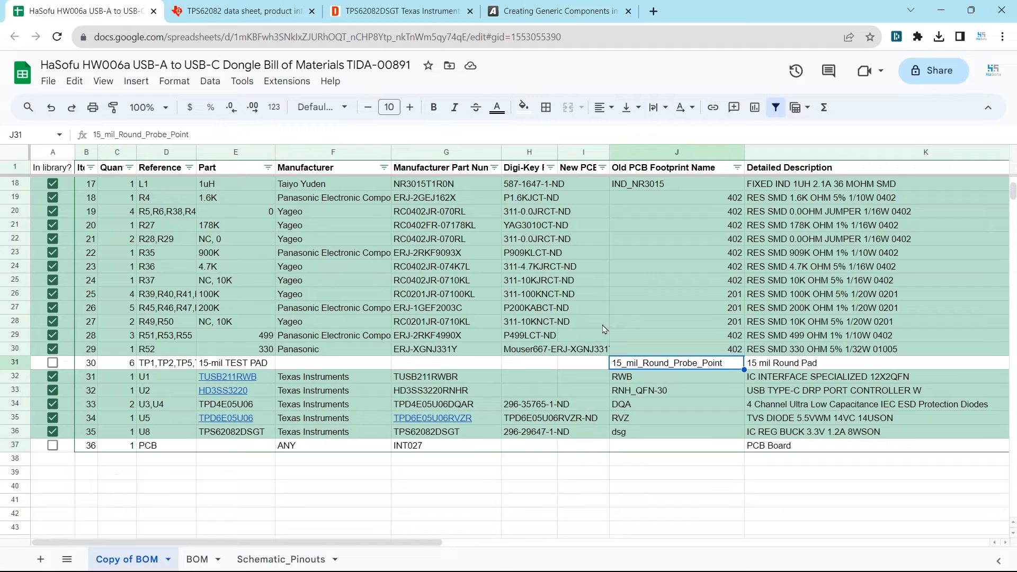
right_click(769, 362)
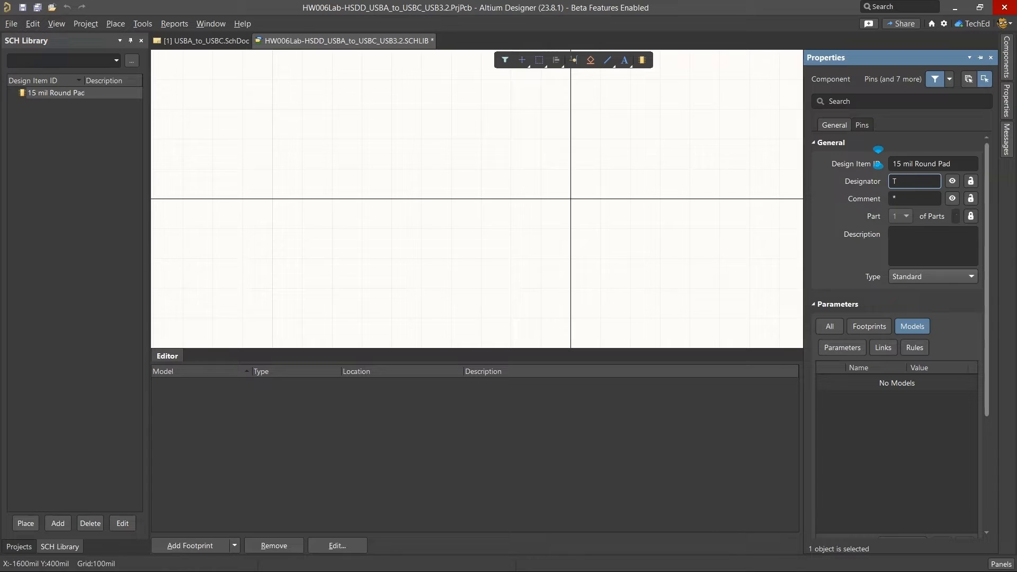
- Set the designator to PAD? and paste the probe-point footprint name from the BOM as the comment
text(PAD)
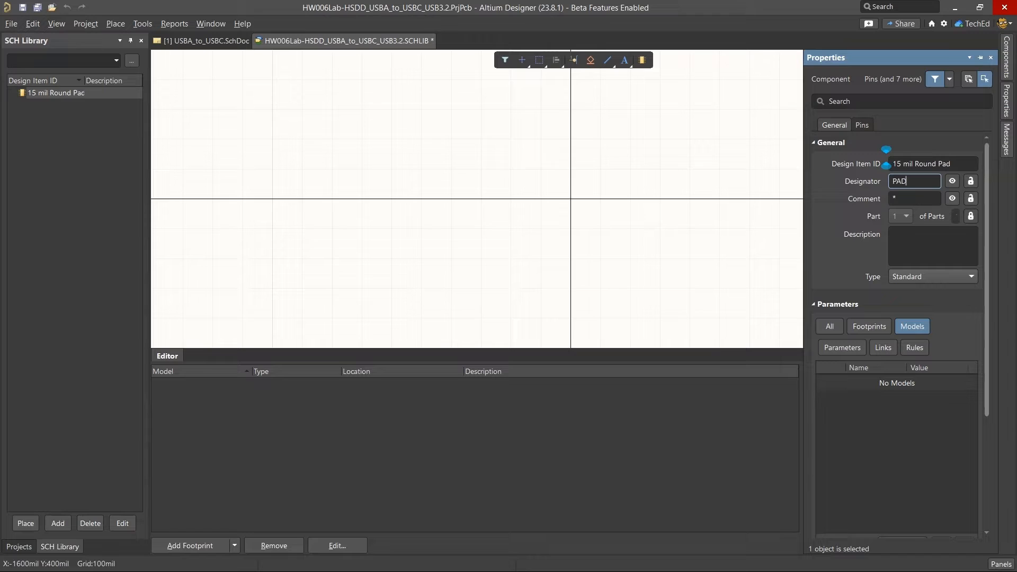
text(?)
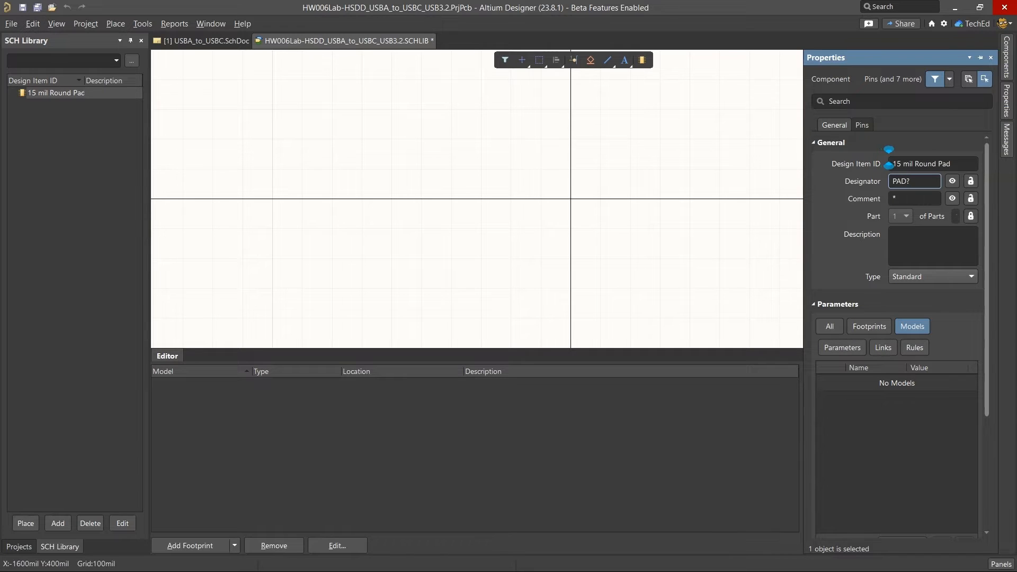
click(915, 181)
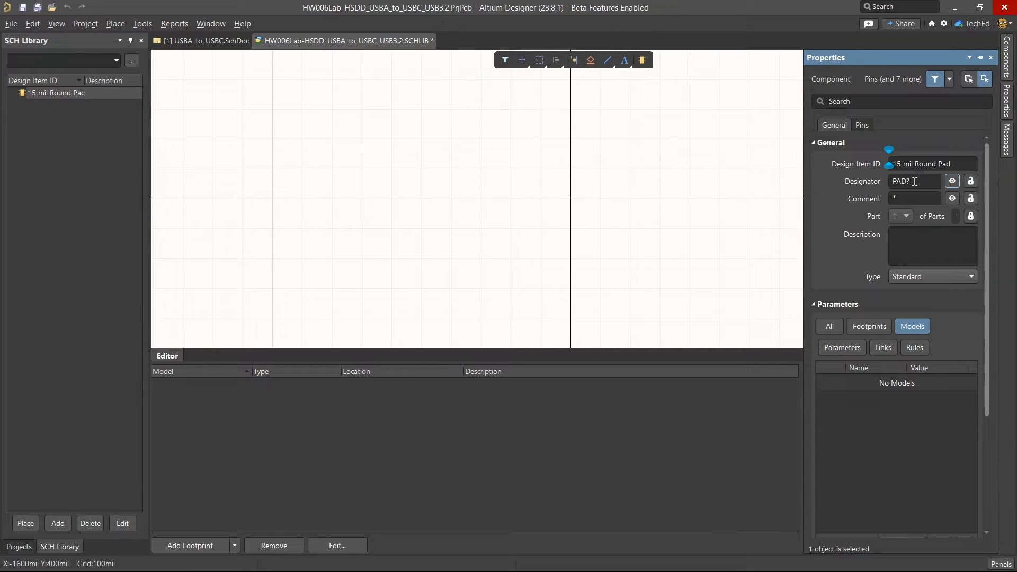
click(915, 198)
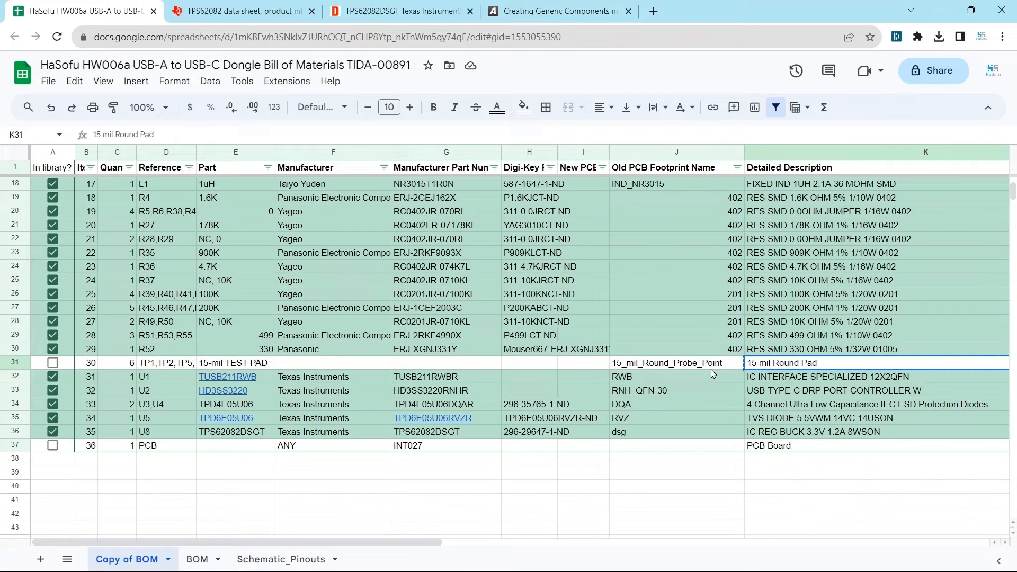
click(675, 363)
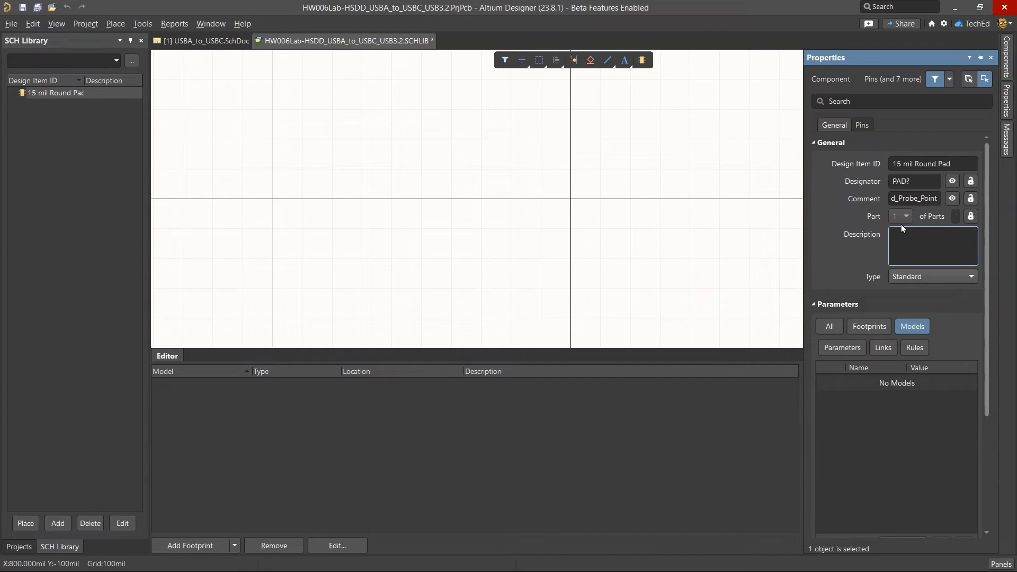
- Describe the component as a test pad 15 mil in diameter
text(Test pad that is 15 mils)
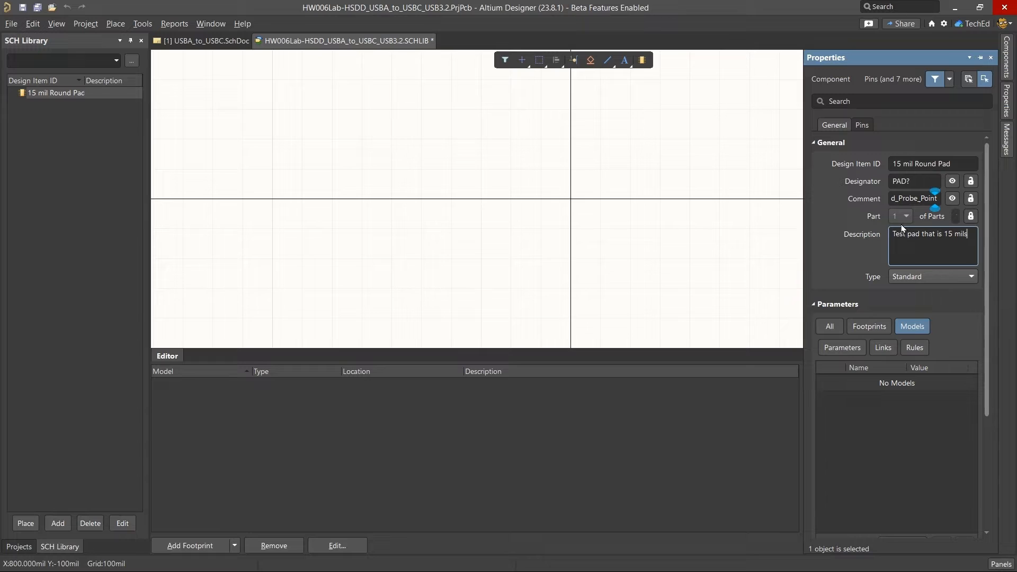
text(in diameter)
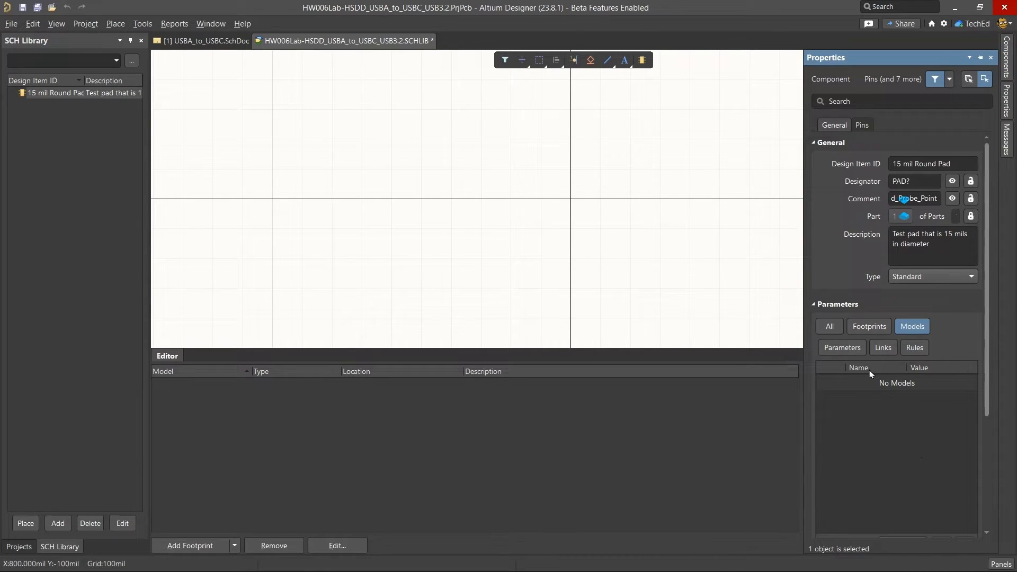
click(869, 326)
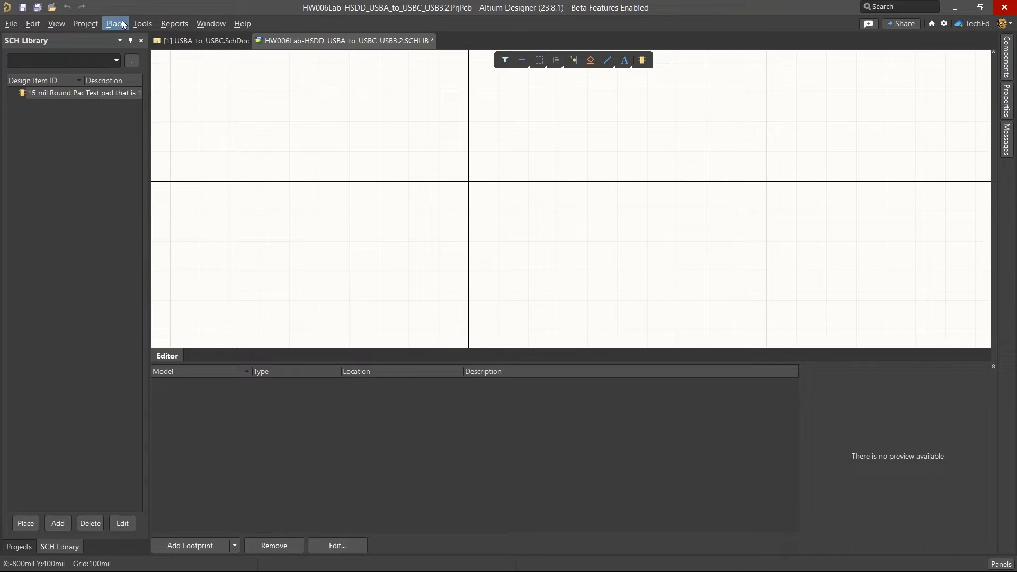
- Start a line at the pad symbol's origin using Place > Line
click(114, 24)
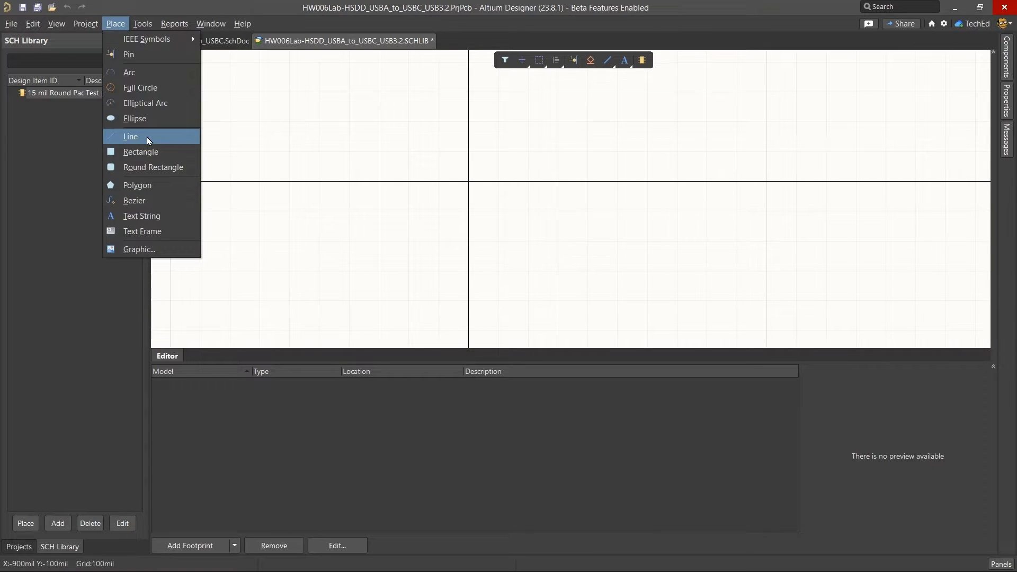
click(130, 137)
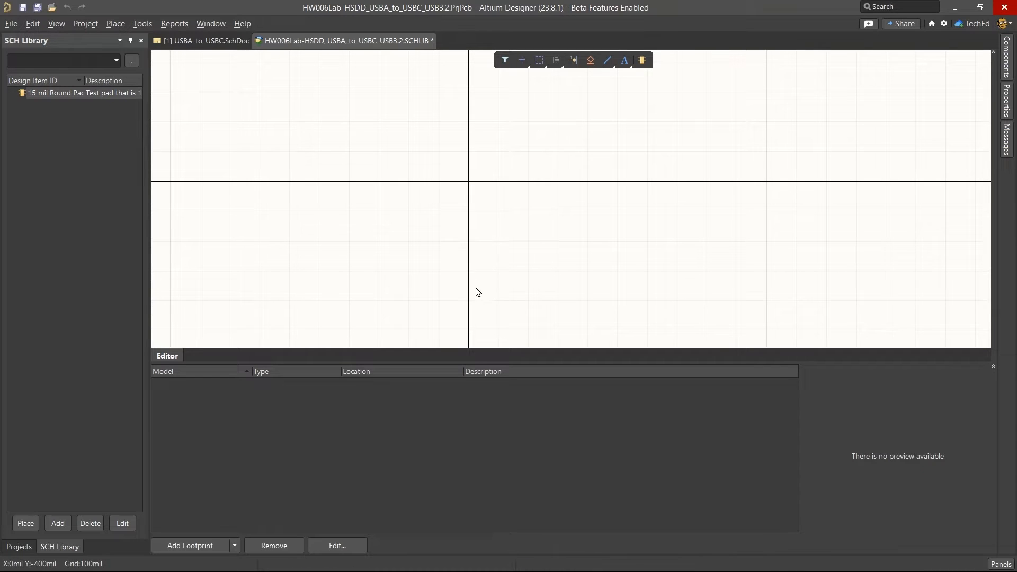
mouse_move(119, 55)
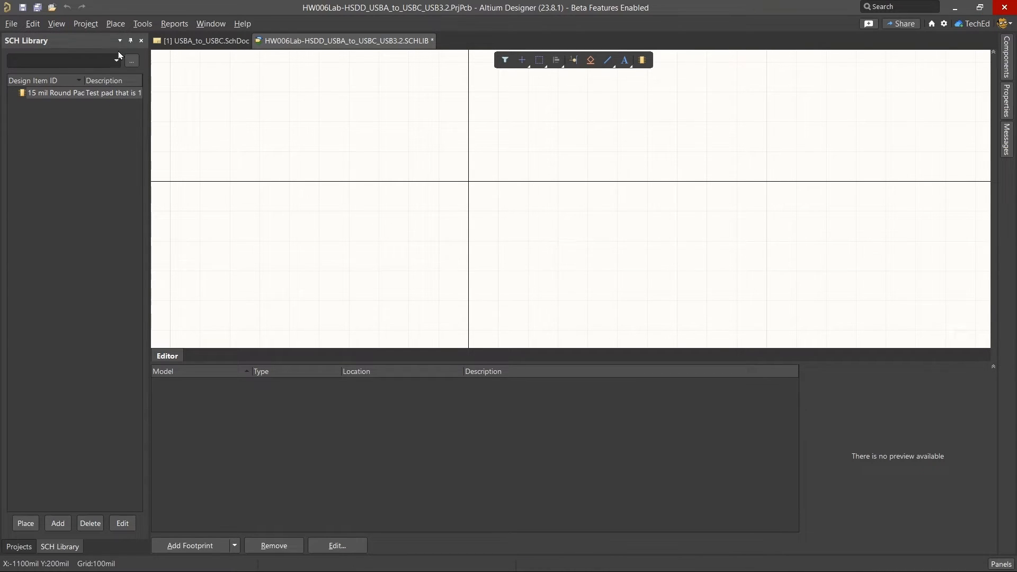
mouse_move(468, 181)
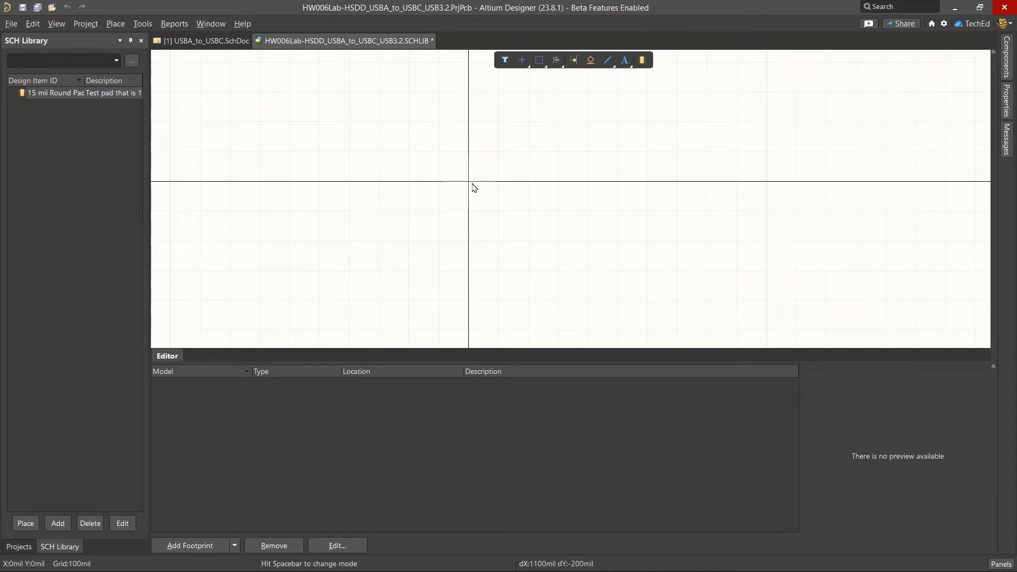
click(606, 59)
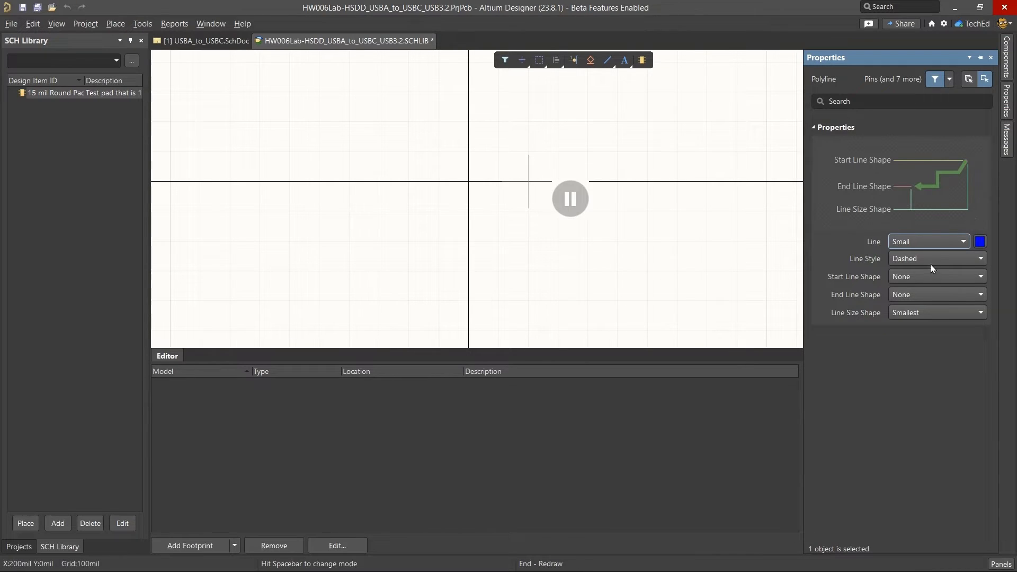
- Make the line solid with no start shape and set its thickness
click(935, 258)
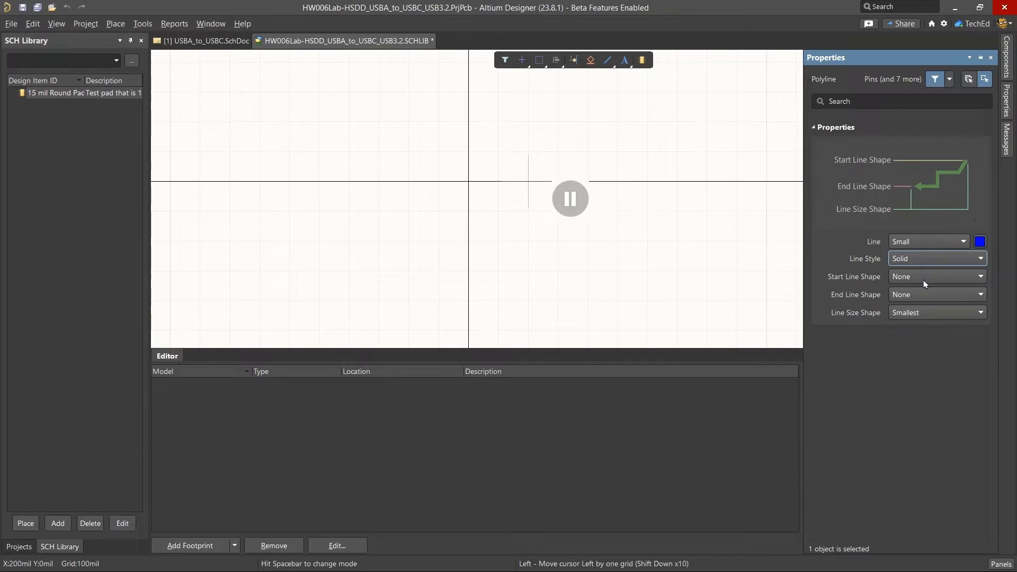
click(979, 276)
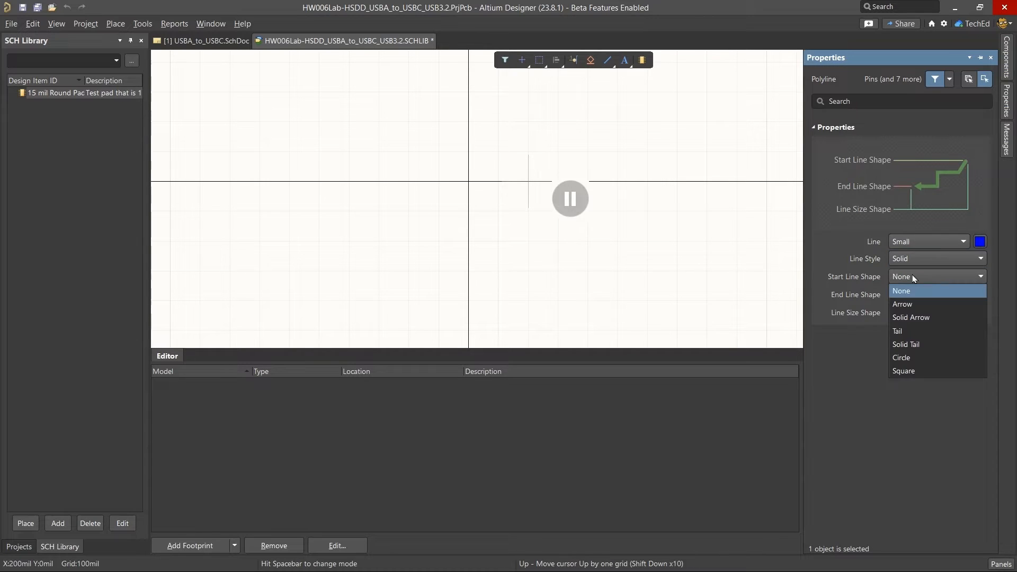
click(901, 290)
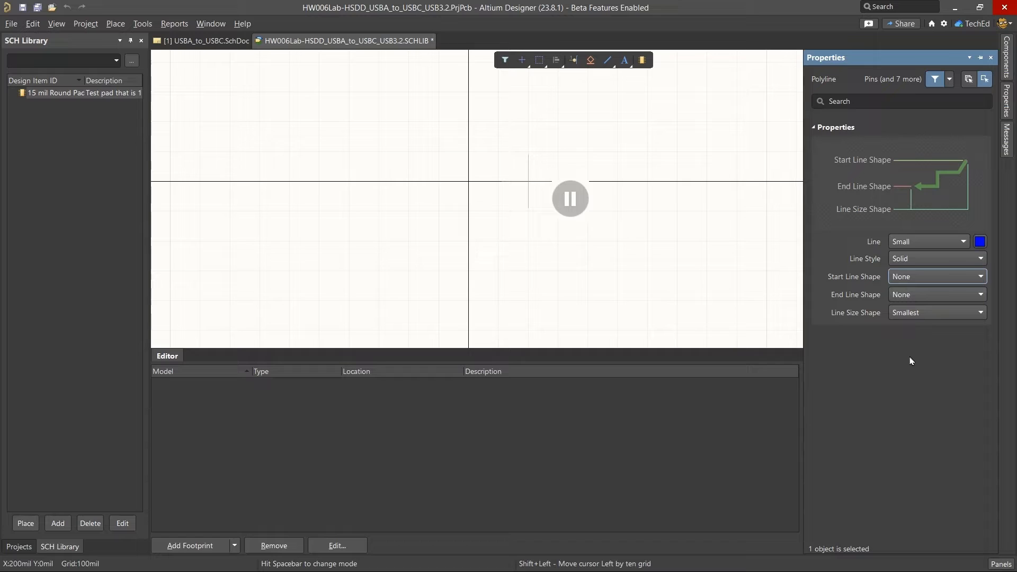
click(980, 258)
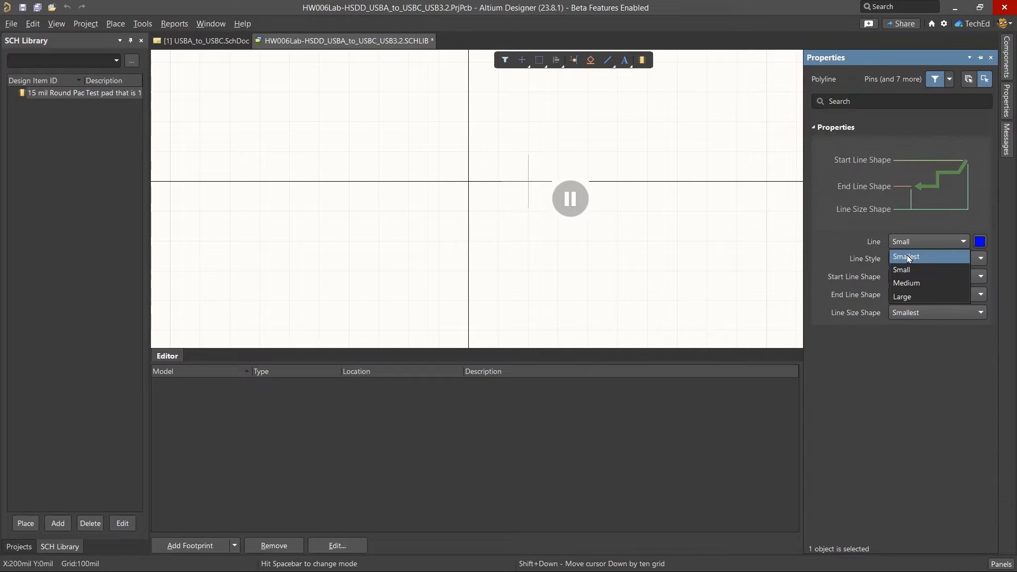
click(929, 259)
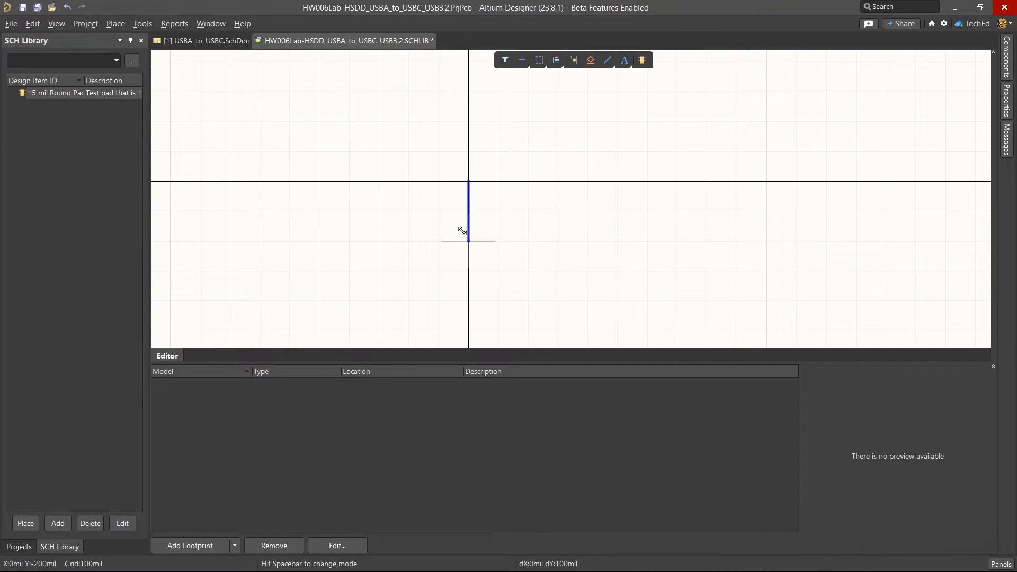
mouse_move(545, 211)
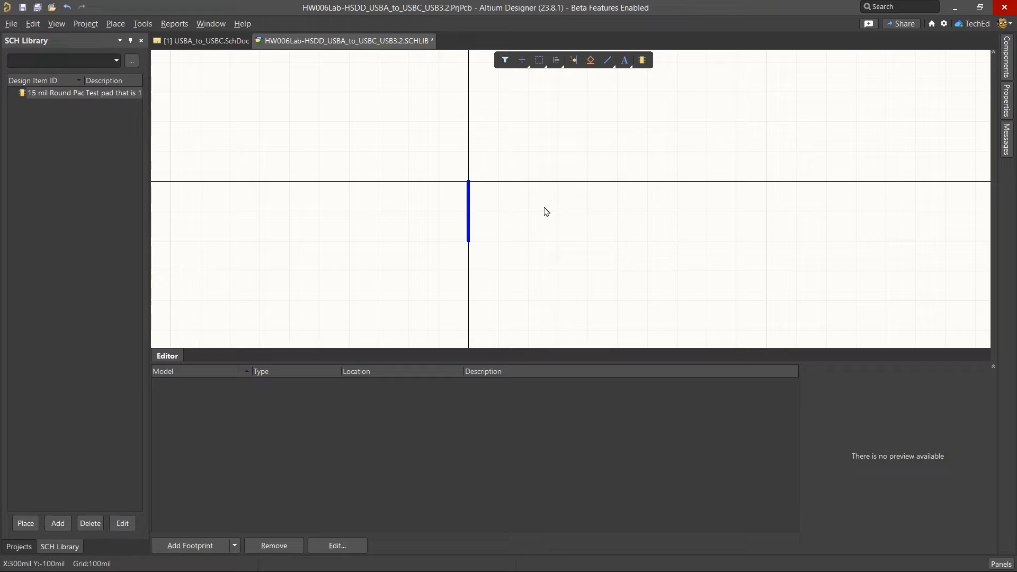
mouse_move(299, 131)
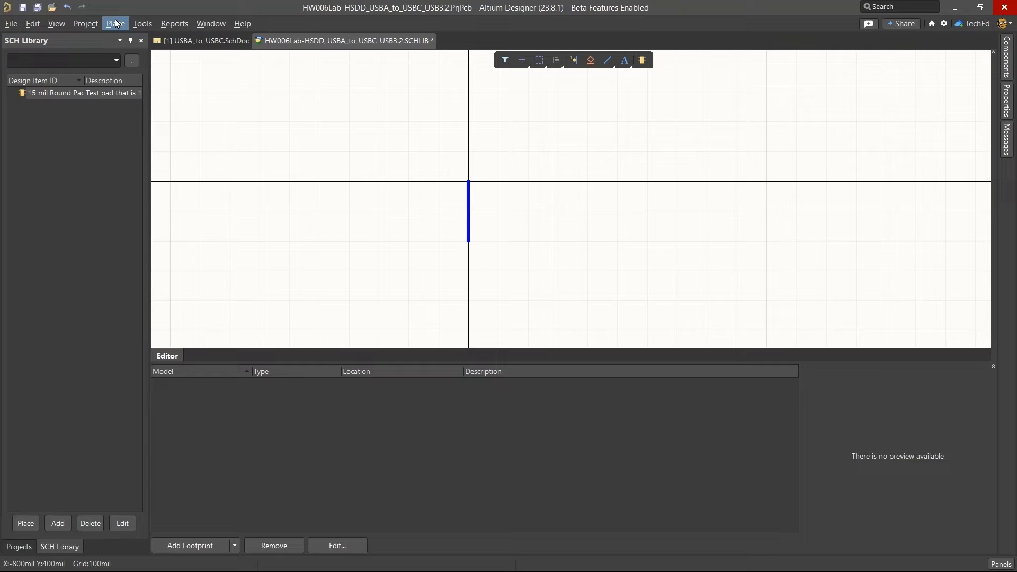
- Place a passive pin below the line and hide its M7 designator and TAB7 name
click(115, 24)
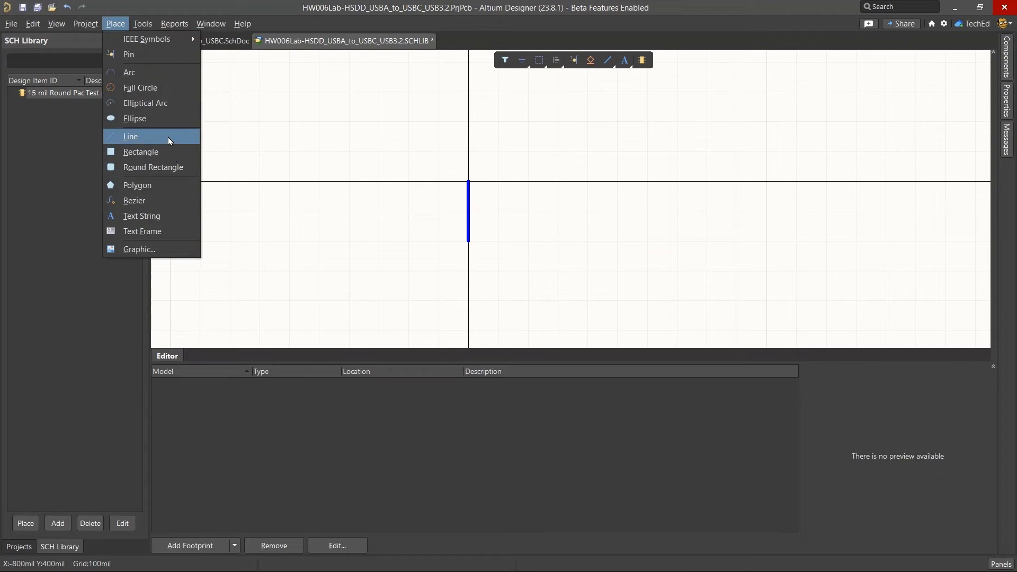
mouse_move(172, 140)
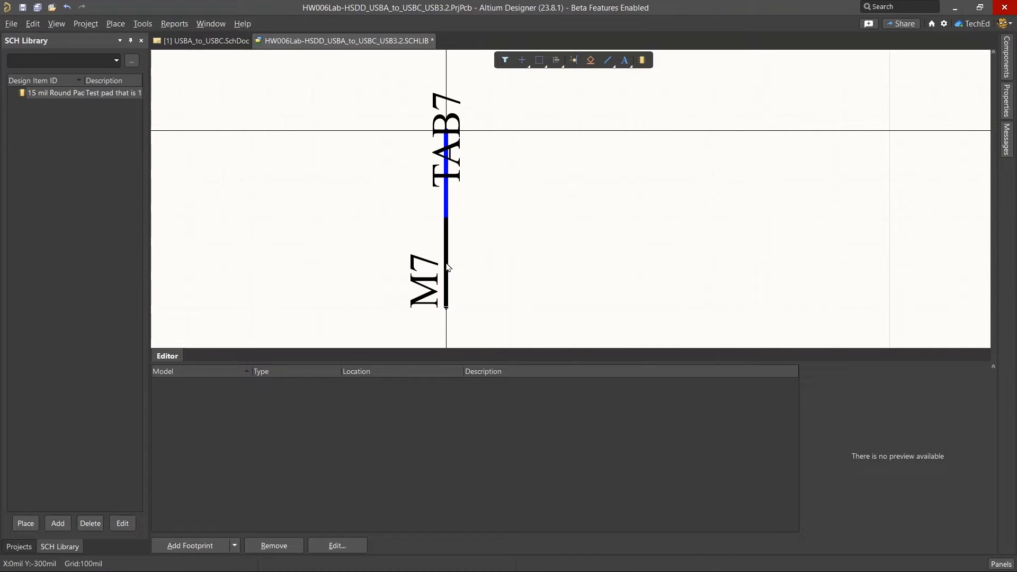
click(446, 263)
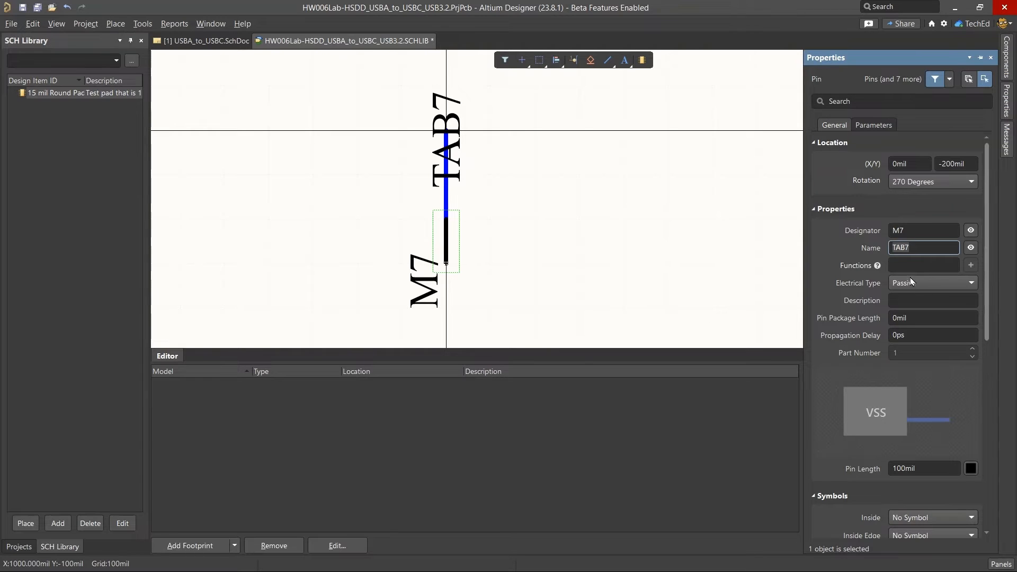
click(972, 230)
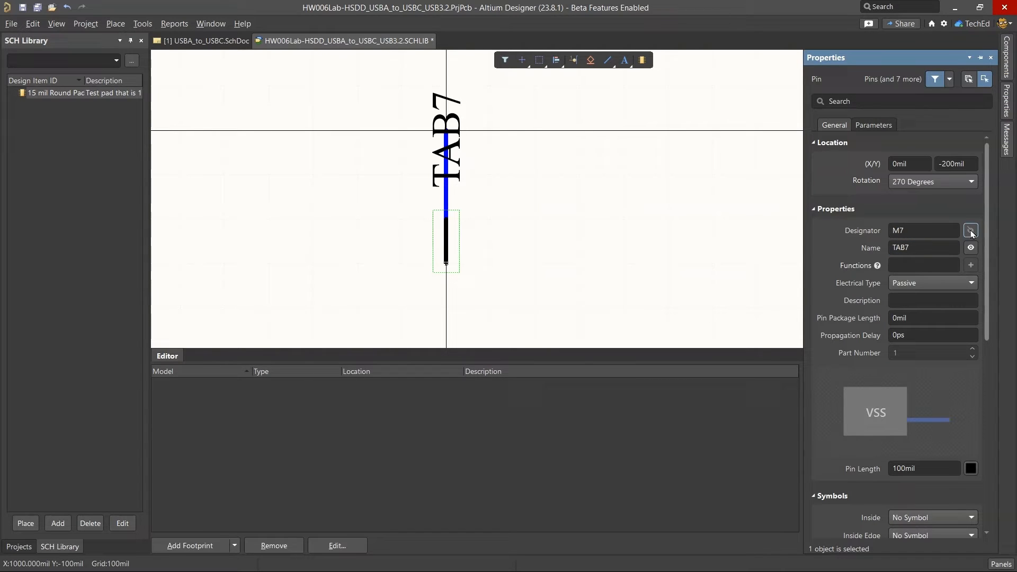
click(972, 246)
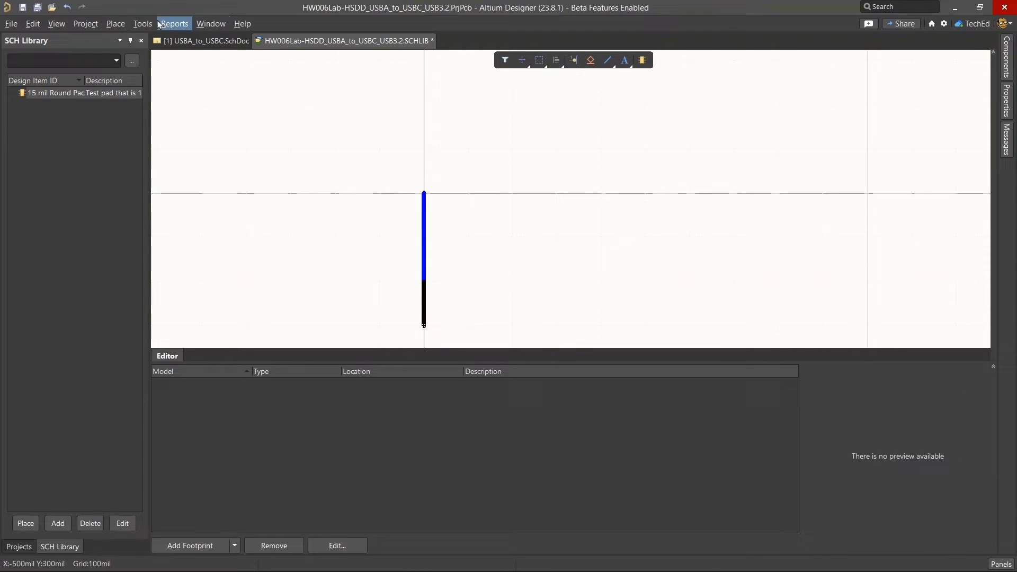
- Begin placing a full circle centred on the top end of the pin line
click(114, 23)
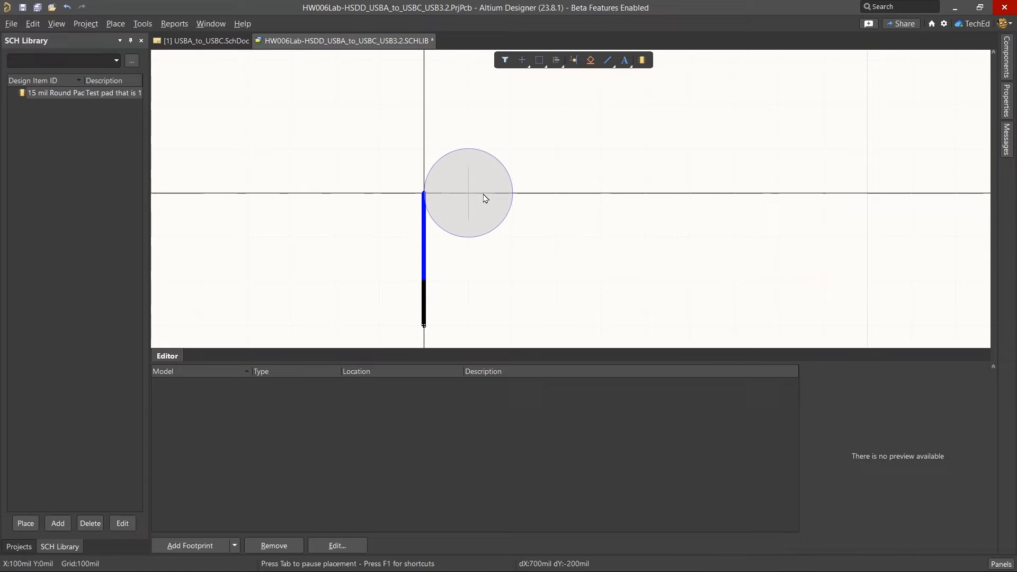
mouse_move(425, 195)
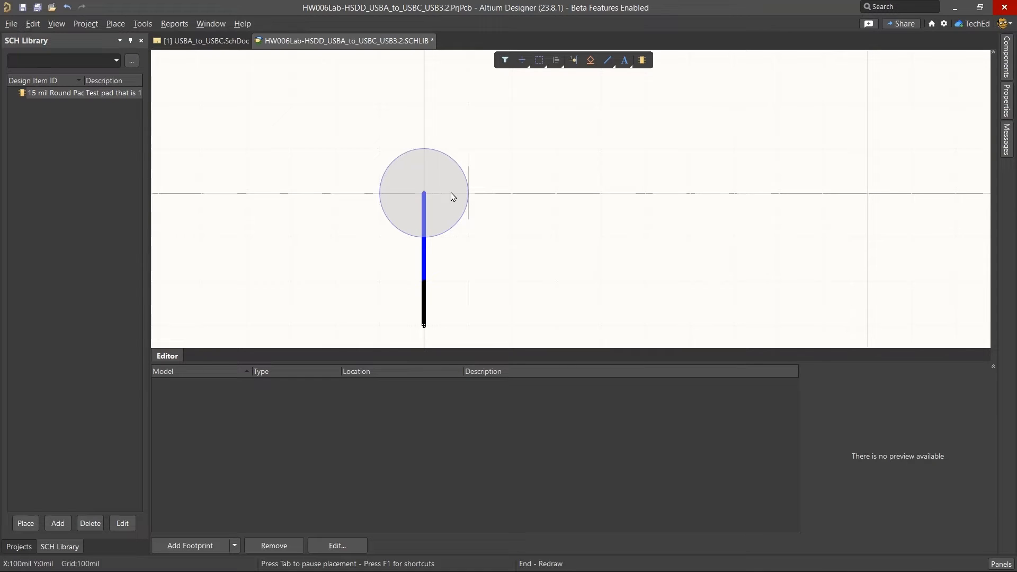
mouse_move(427, 149)
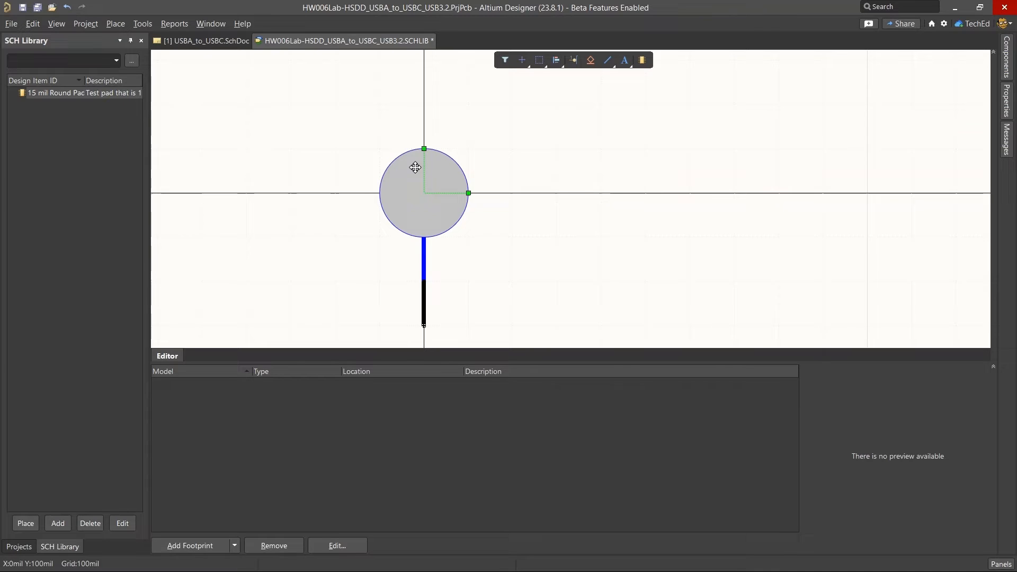
- Give the pad circle a solid blue fill, trying and rejecting a transparent fill
click(424, 191)
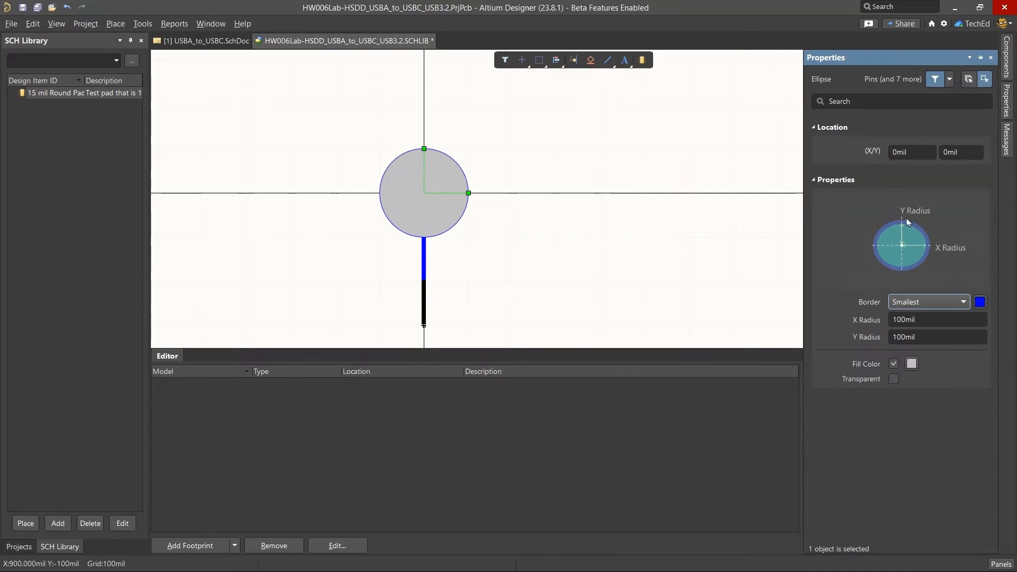
mouse_move(987, 308)
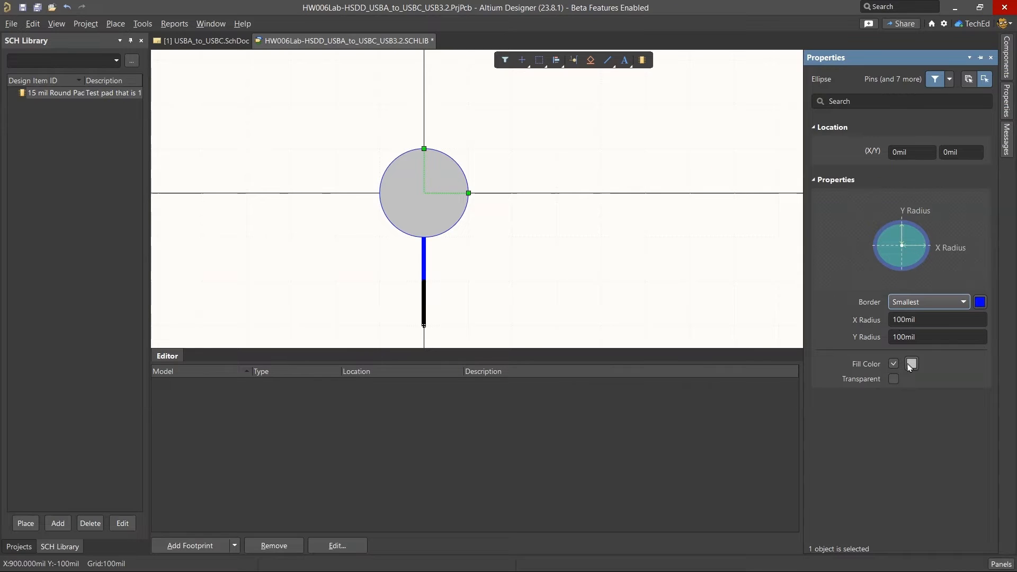
click(911, 364)
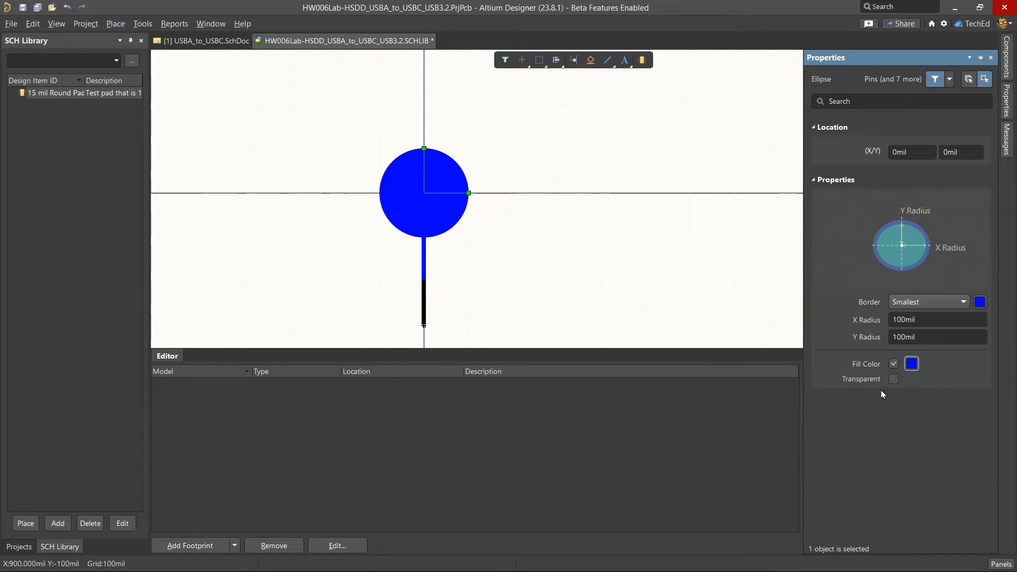
click(894, 379)
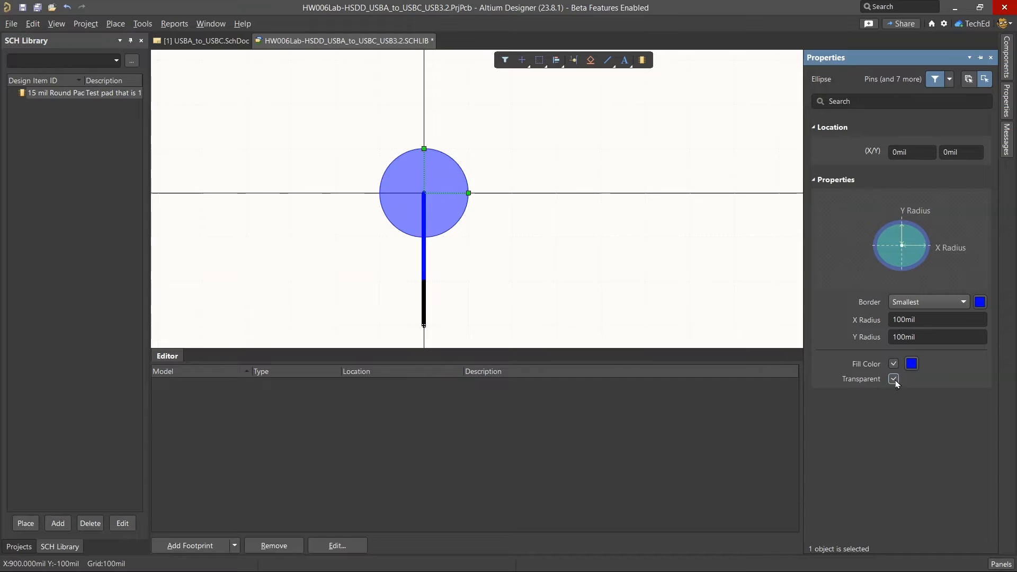
click(895, 379)
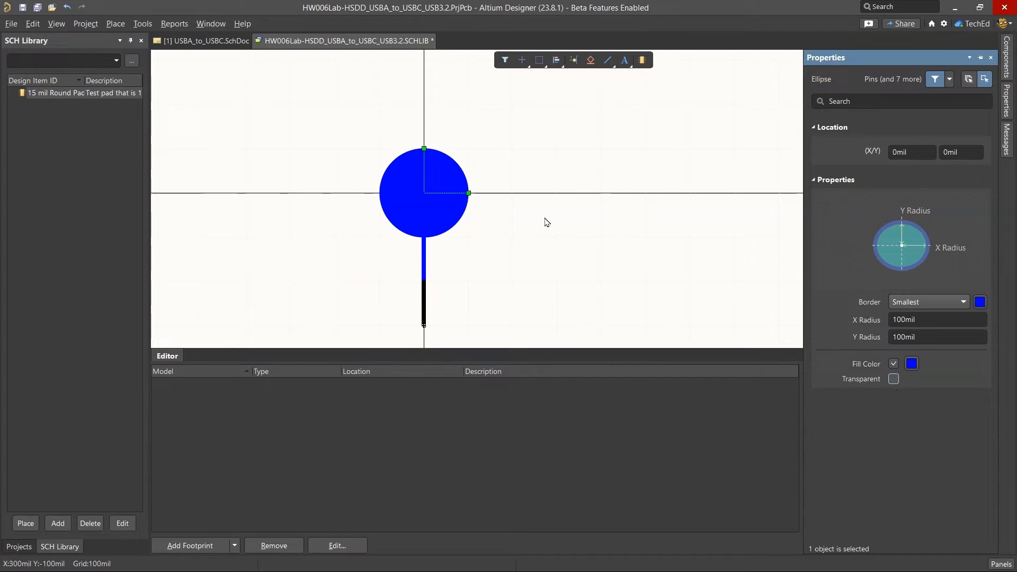
mouse_move(623, 260)
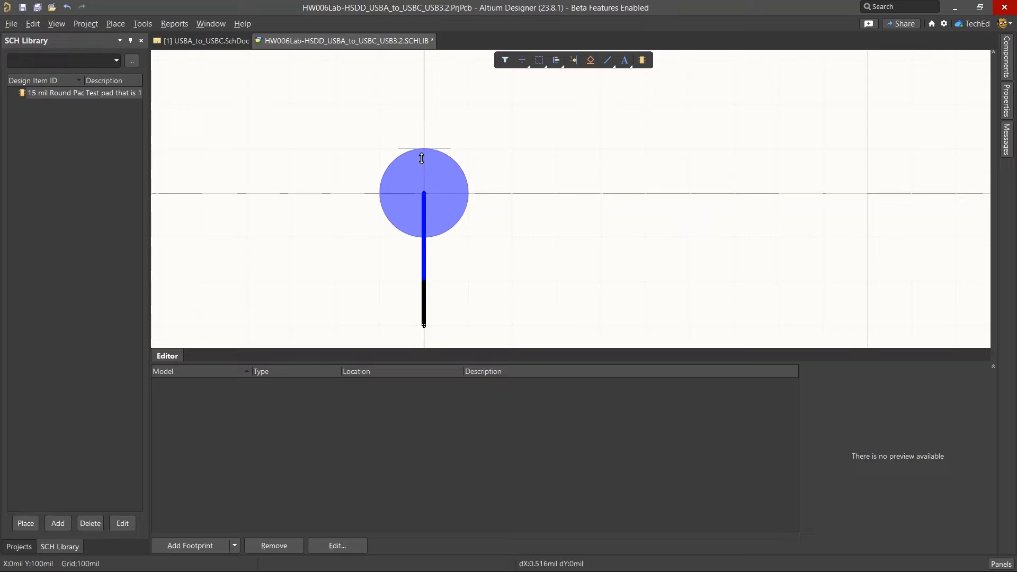
- Resize the blue pad circle to about half its radius, keeping it centred on the origin
click(423, 193)
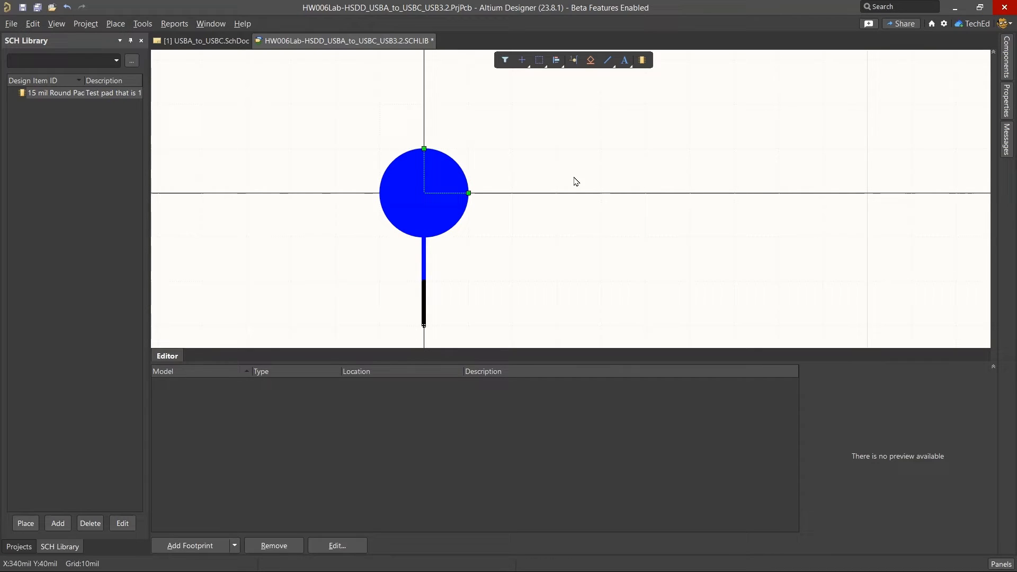
mouse_move(425, 160)
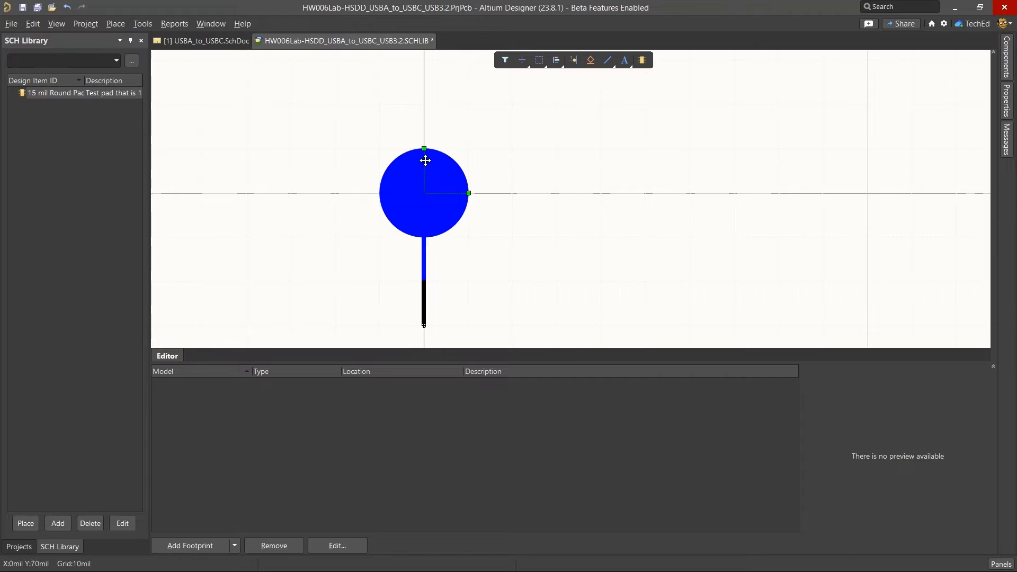
mouse_move(427, 150)
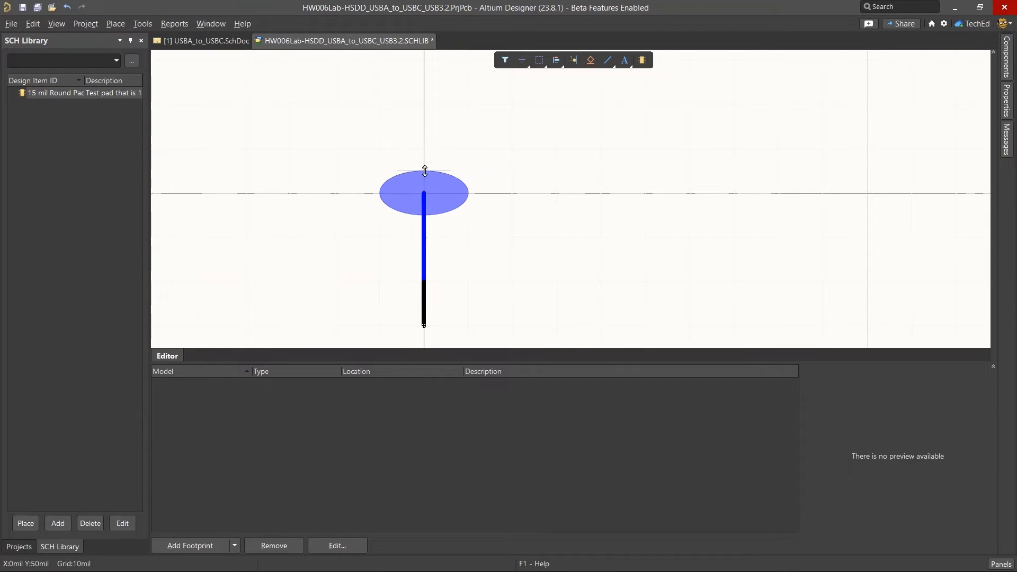
click(424, 193)
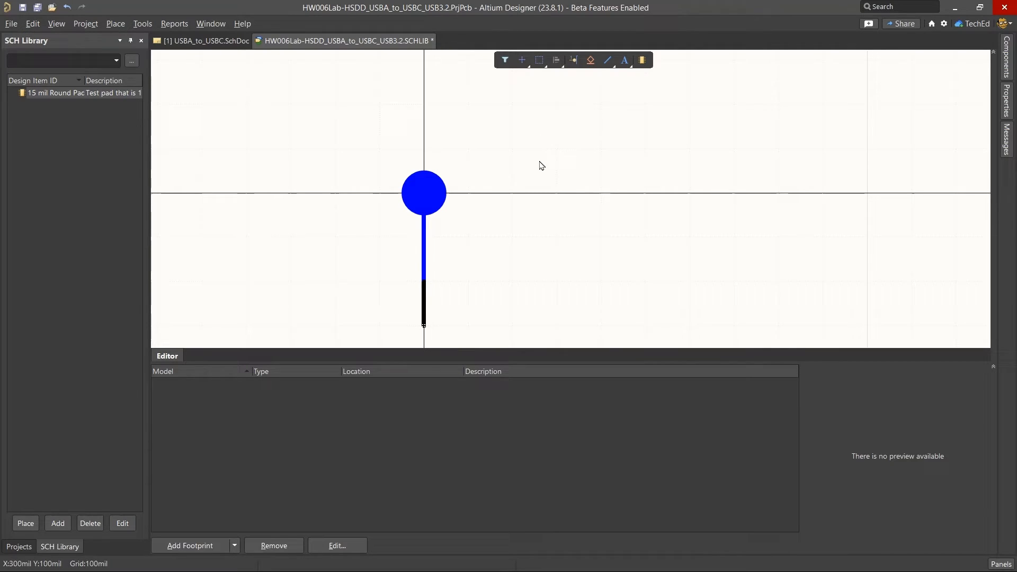
mouse_move(457, 236)
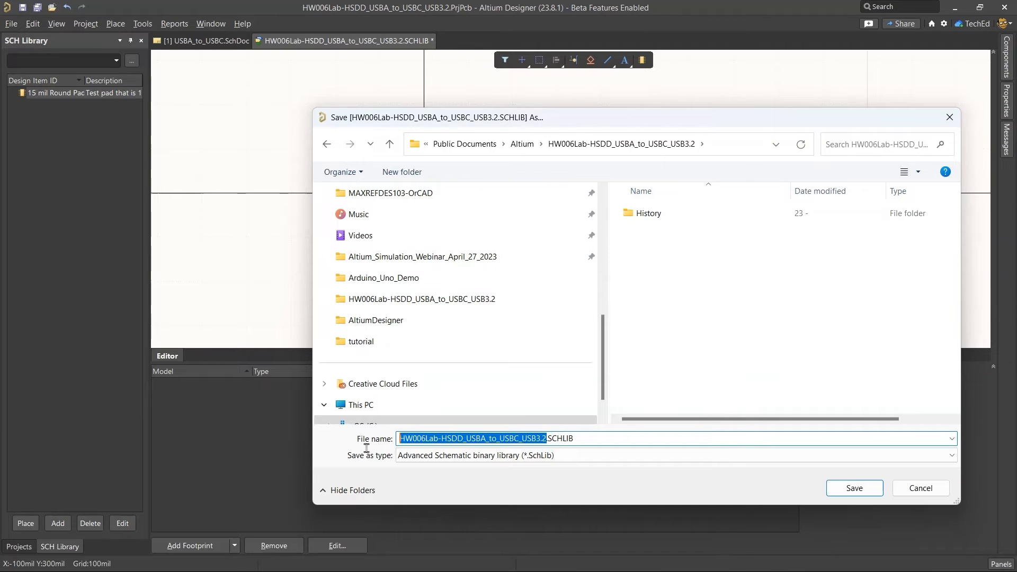
mouse_move(563, 452)
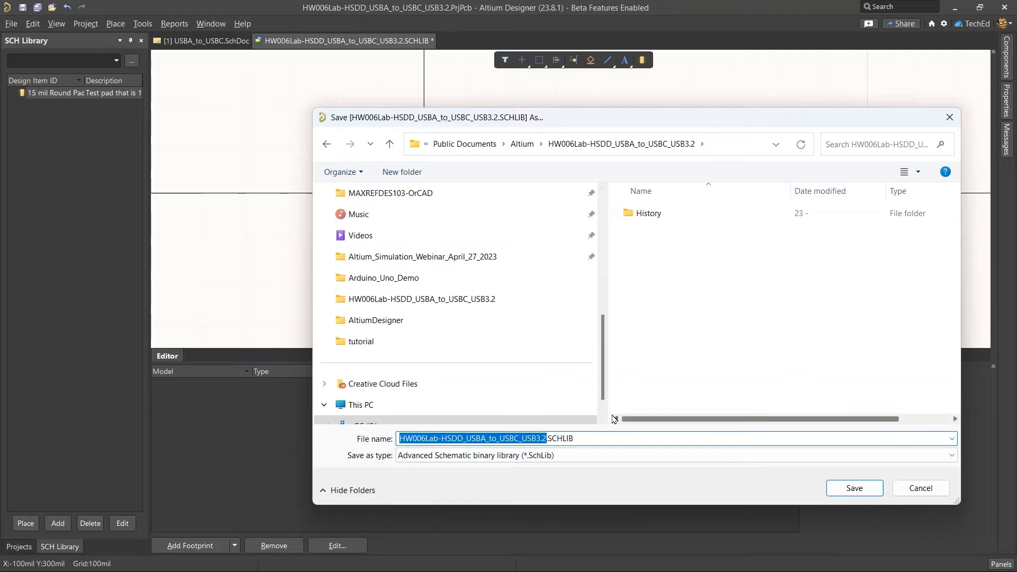
- Save the schematic library as miscellaneous_pins_pads.SCHLIB
text(miscellaneous_pins_pads.SCHLIB)
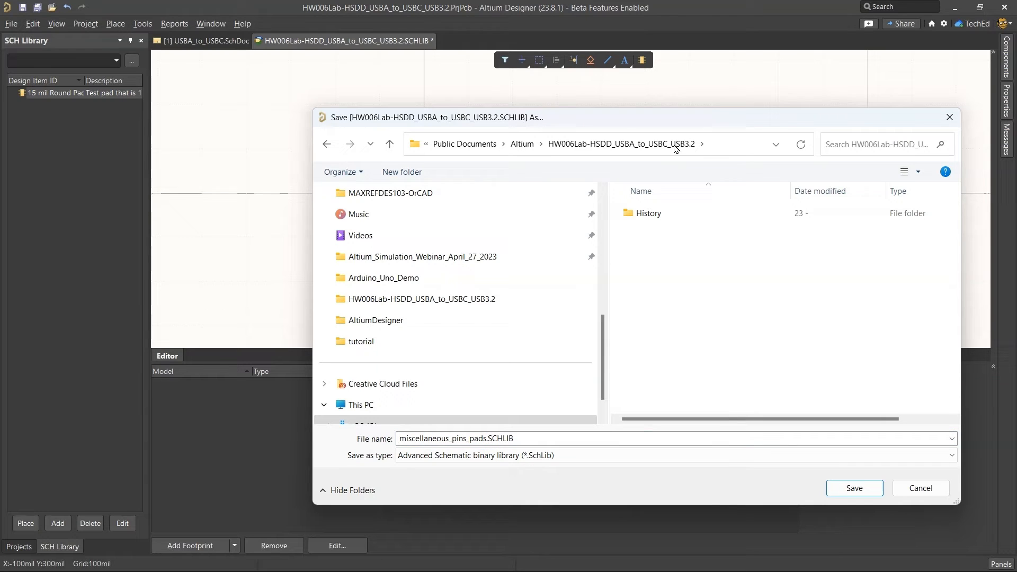
click(854, 488)
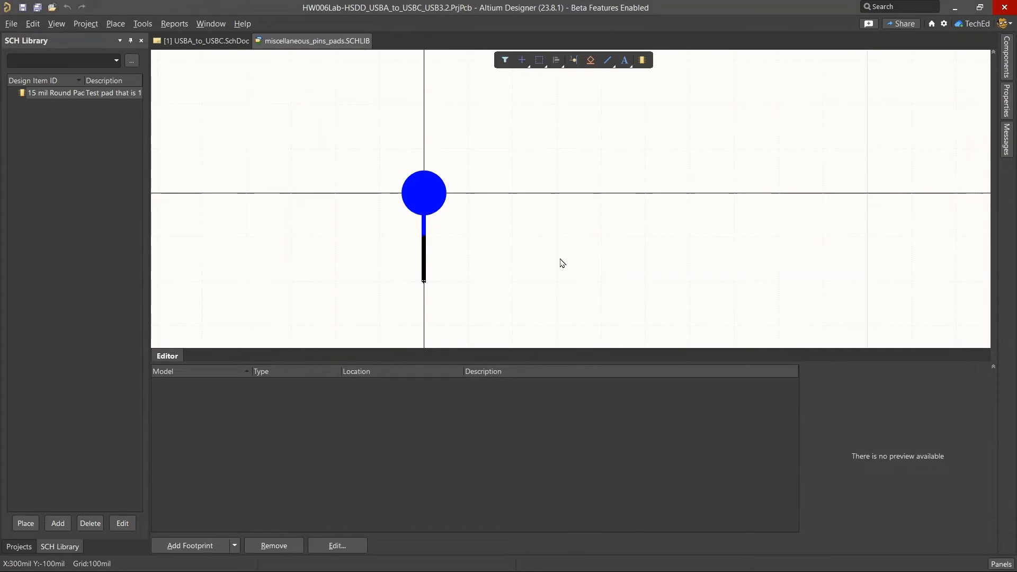
mouse_move(551, 215)
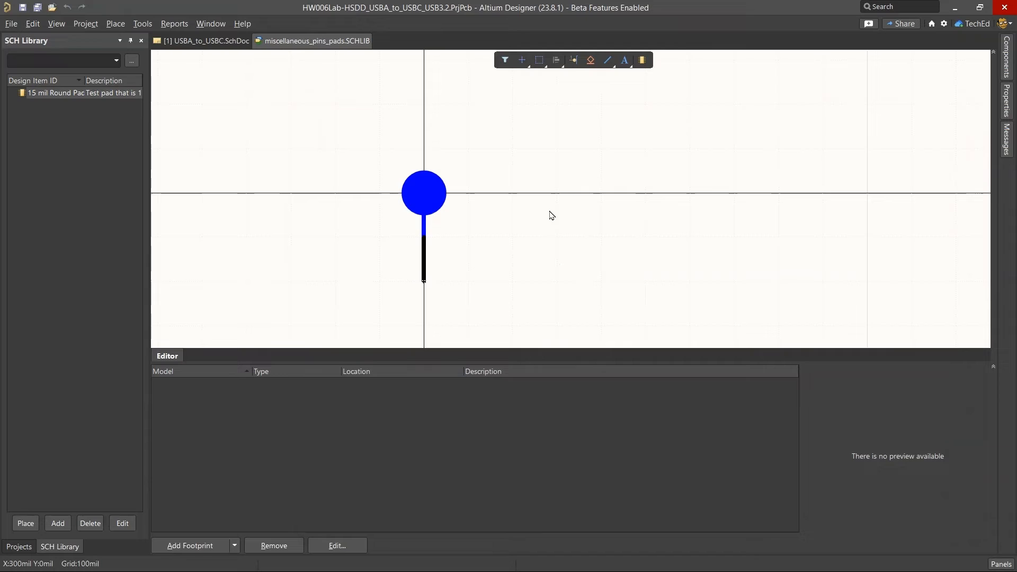
mouse_move(553, 247)
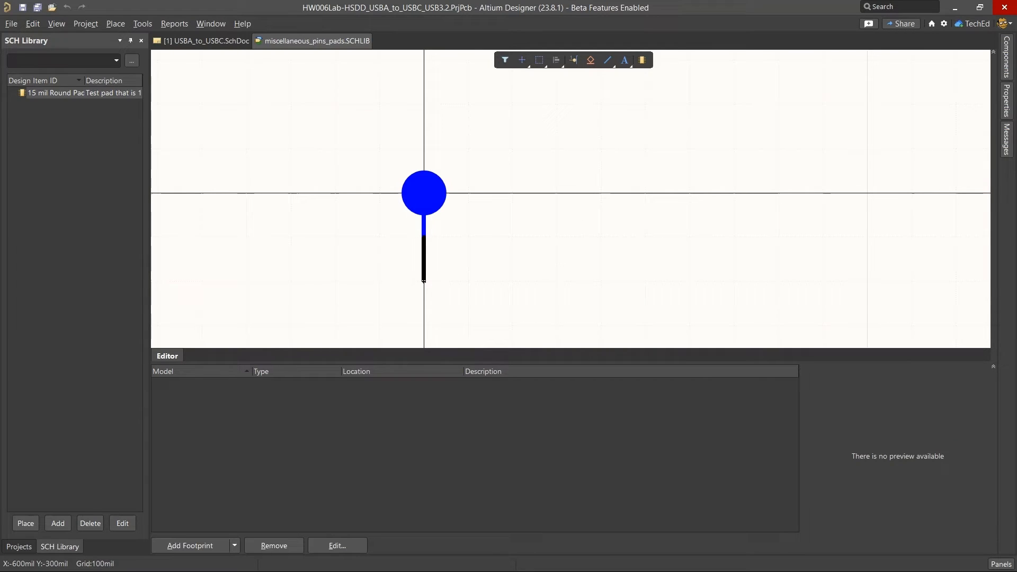
mouse_move(343, 222)
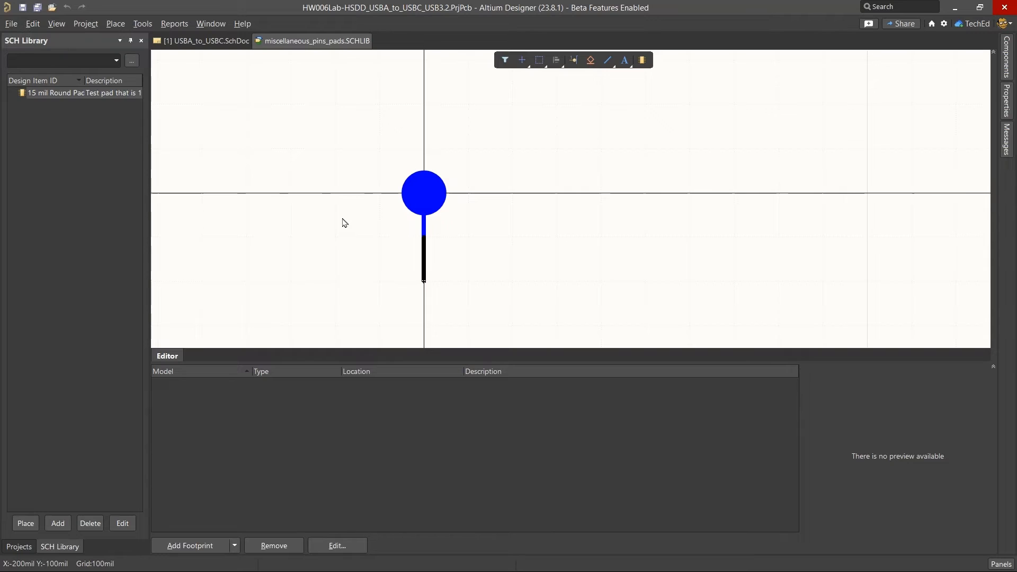
mouse_move(300, 440)
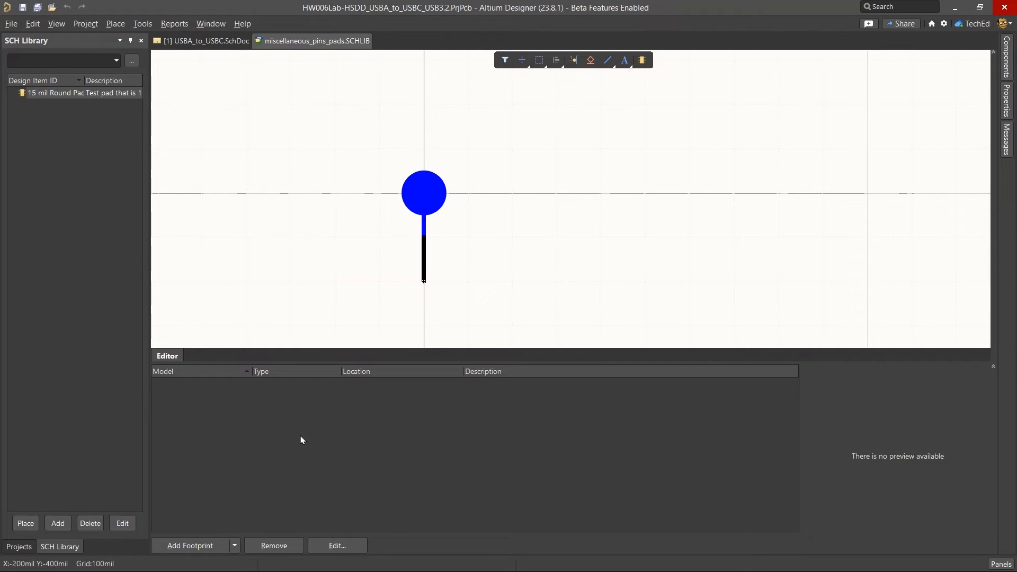
- Select the 15 mil round pad component and show the HW006L project tree
click(233, 545)
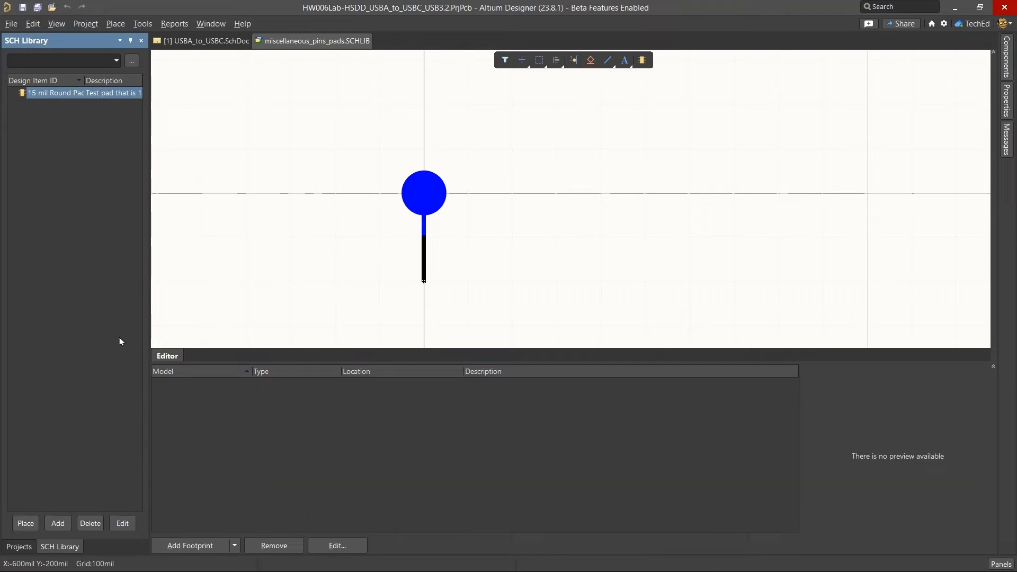
click(18, 547)
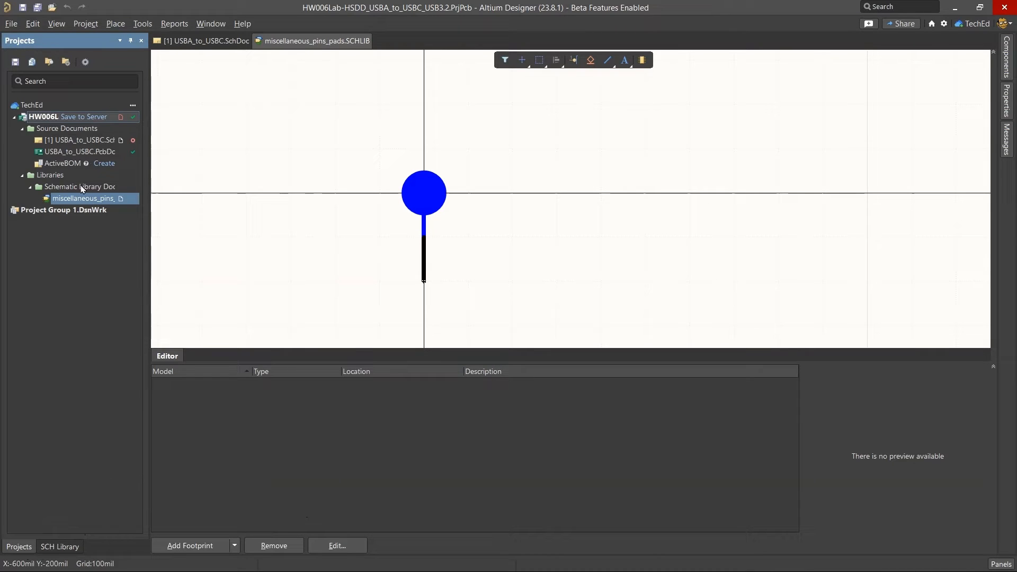
- Add a new PCB library (PcbLib1.PcbLib) to the project from its context menu
right_click(50, 175)
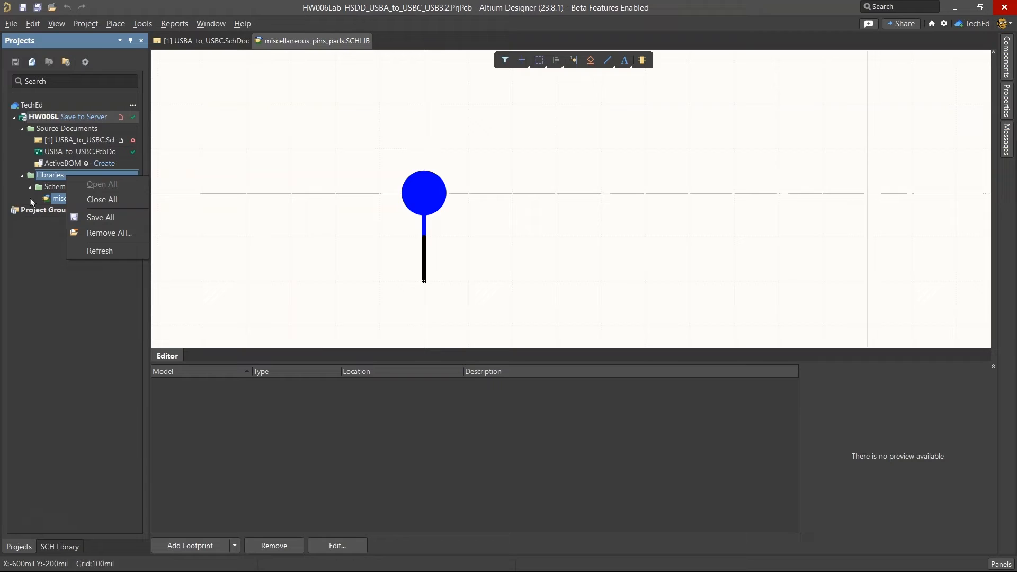
right_click(65, 117)
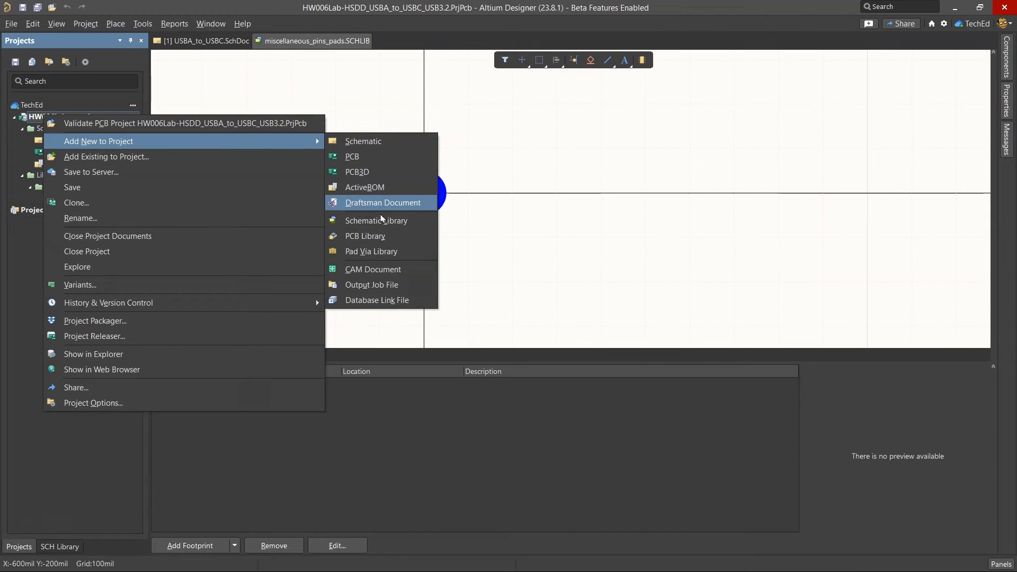
click(365, 235)
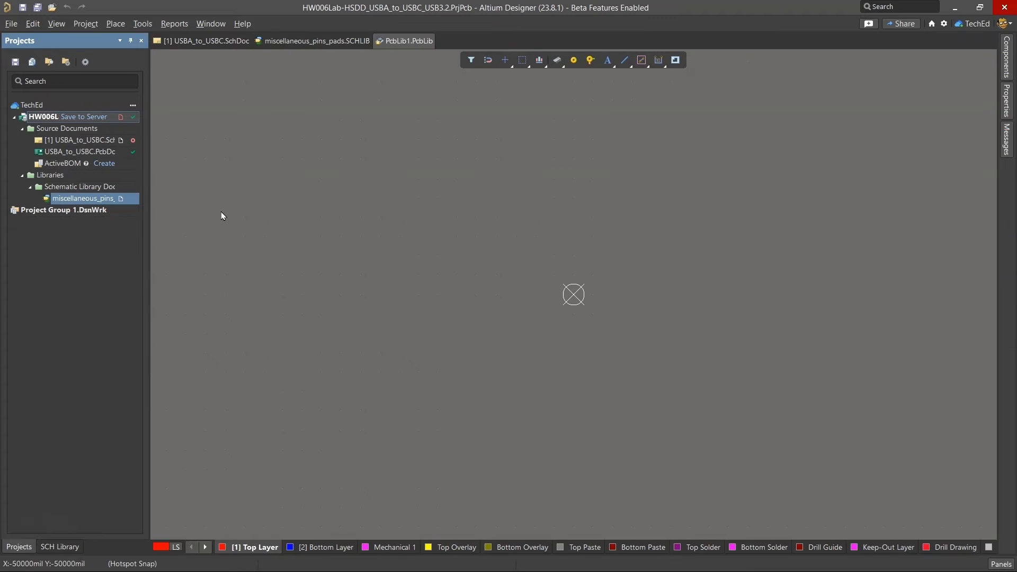
- Name the new footprint 15_mil_Round_Probe_Point in the PCB Library panel
click(59, 547)
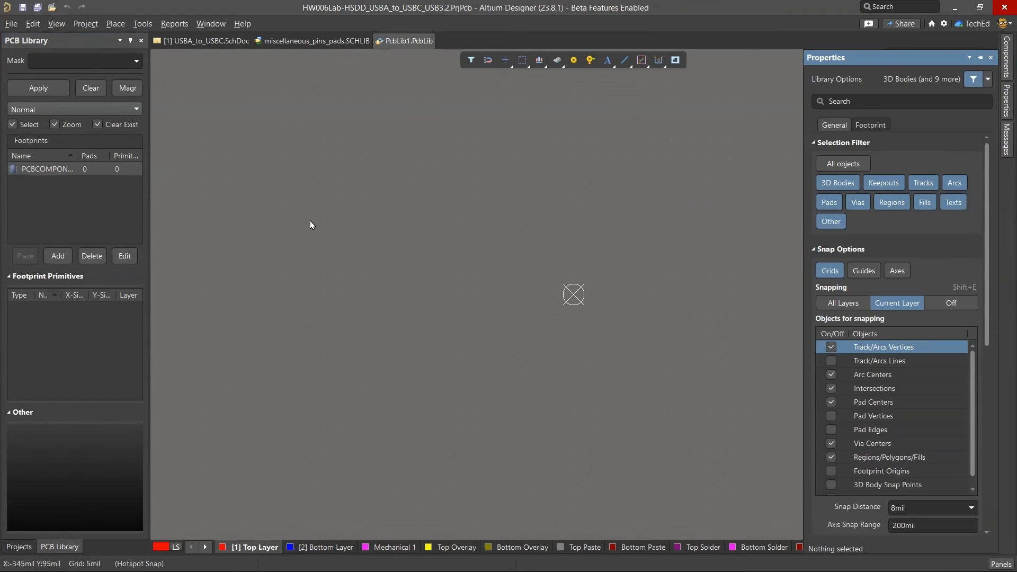
click(869, 125)
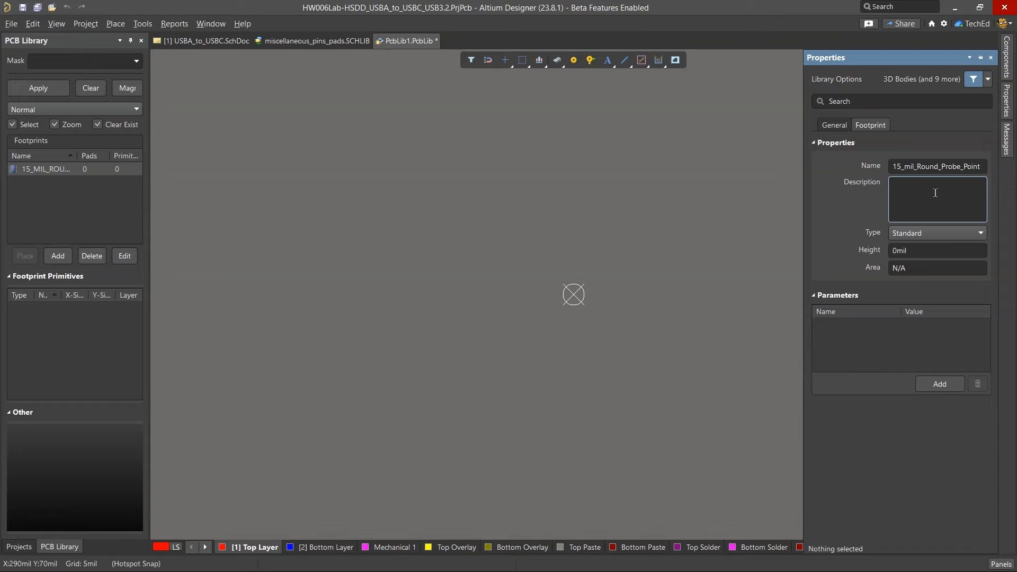
text(15_mil_Round_Probe_Point)
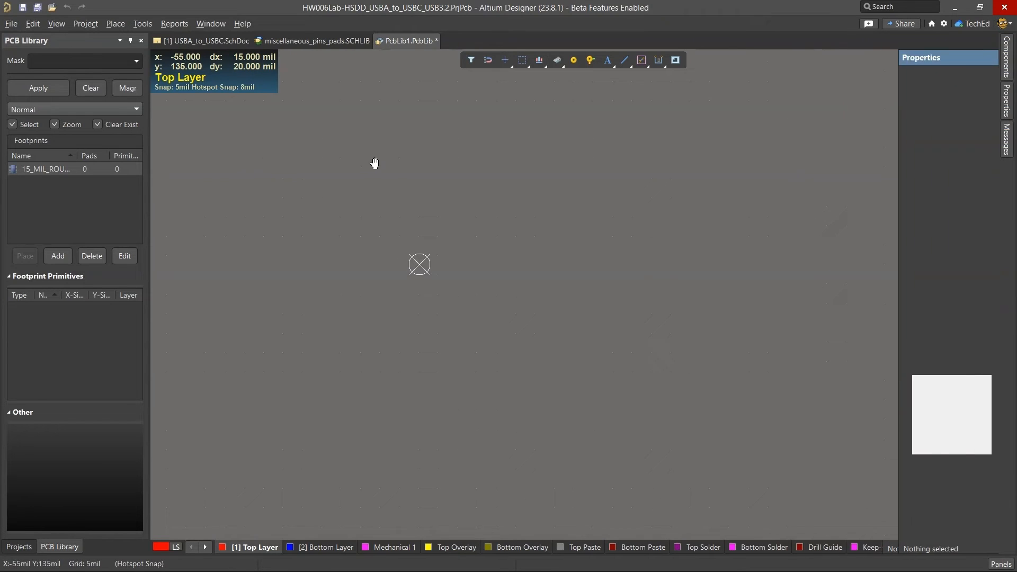
click(413, 264)
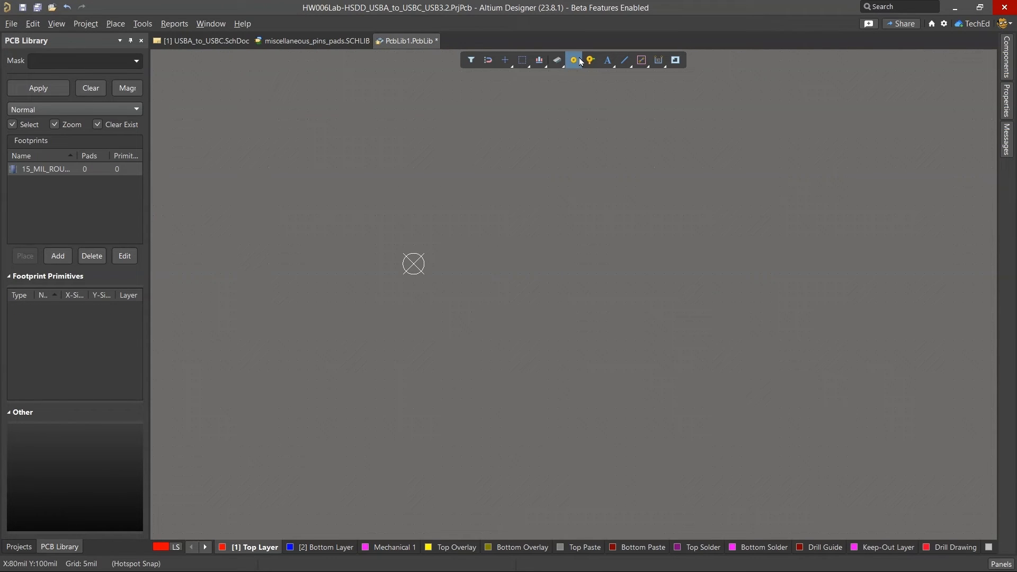
mouse_move(509, 214)
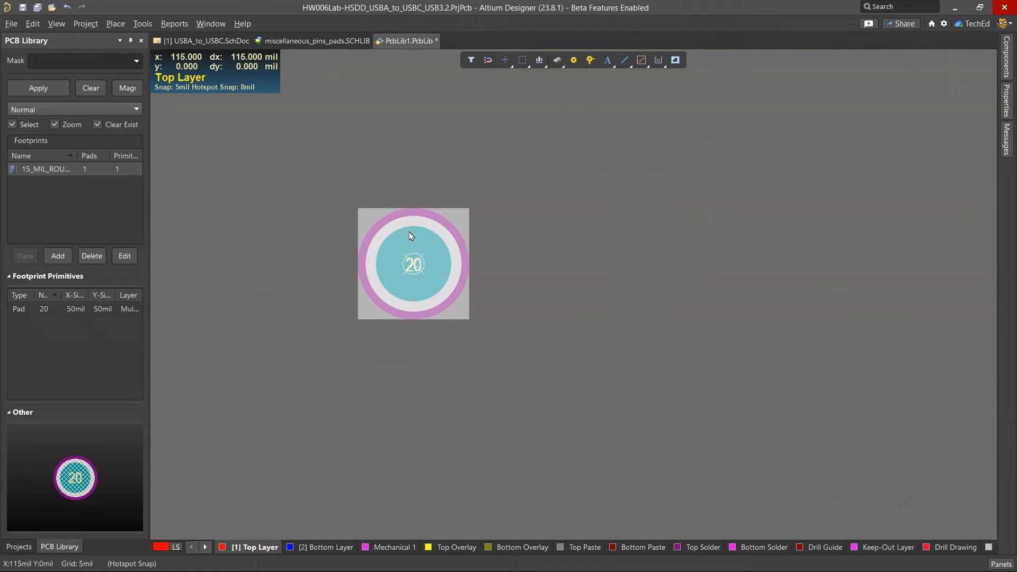
mouse_move(370, 188)
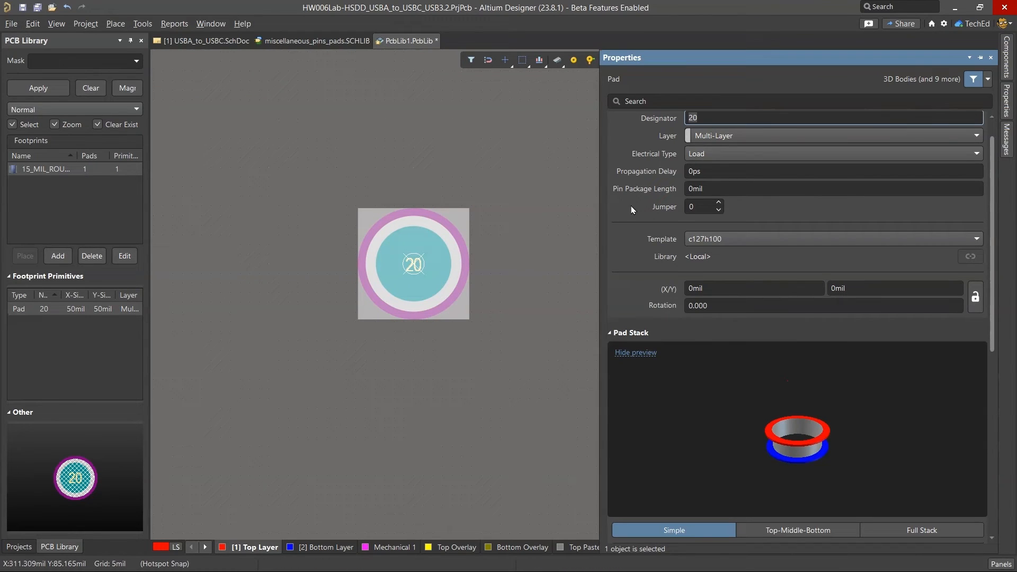
- Set the pad's layer to Top Layer
click(833, 136)
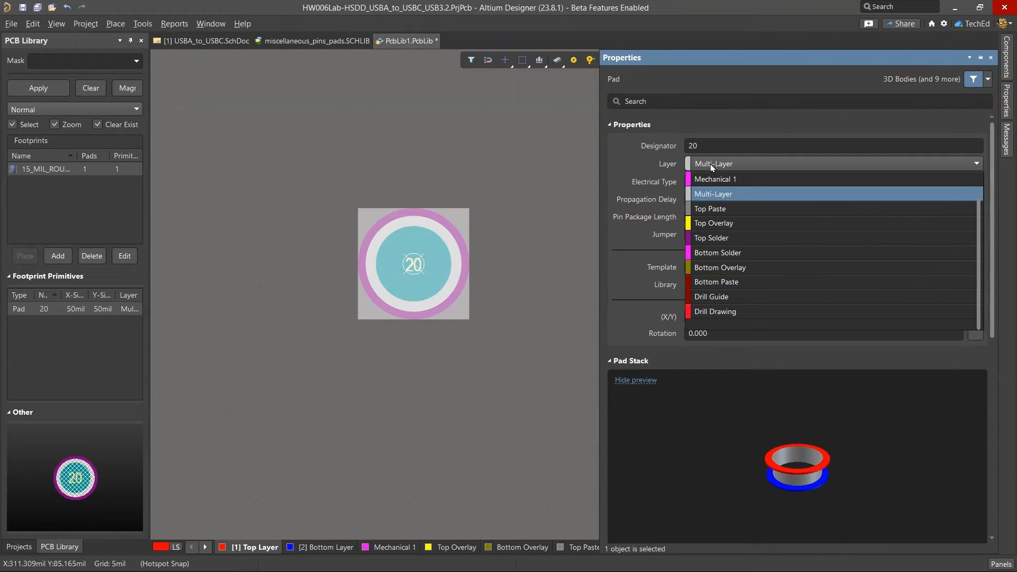
scroll(up, 3)
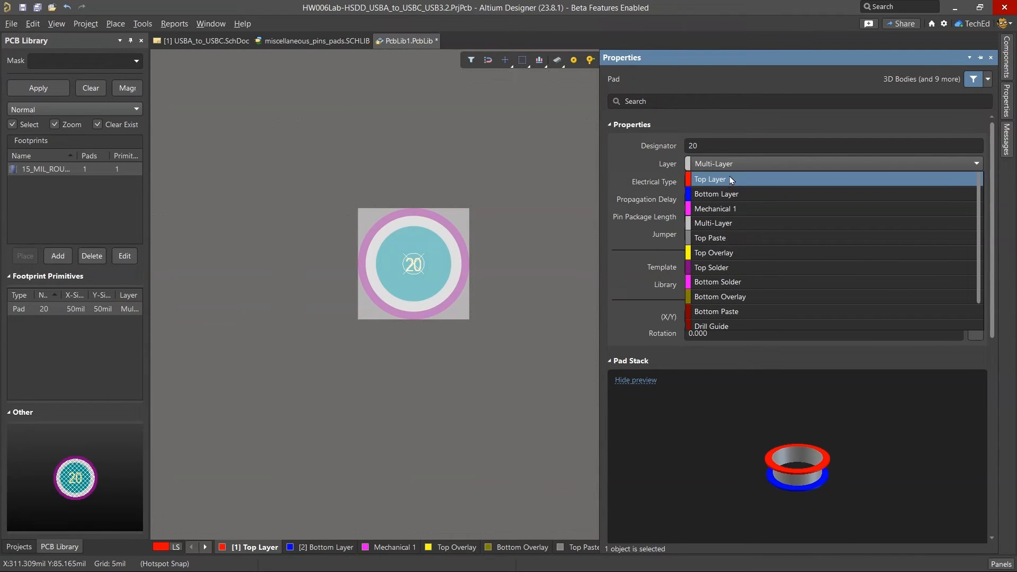
click(710, 179)
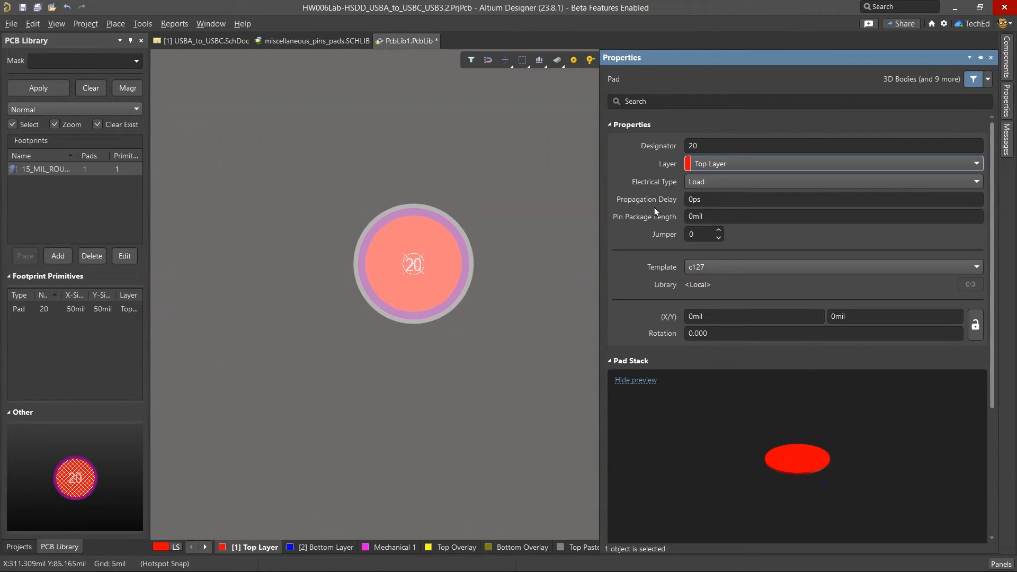
mouse_move(628, 264)
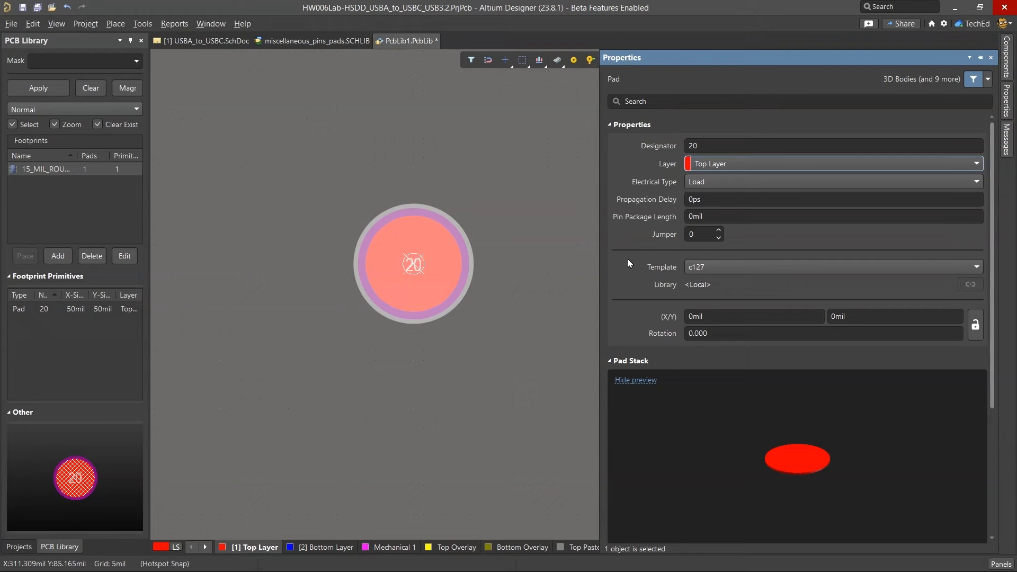
- Flag the pad as a top-side testpoint for fabrication and assembly
scroll(down, 3)
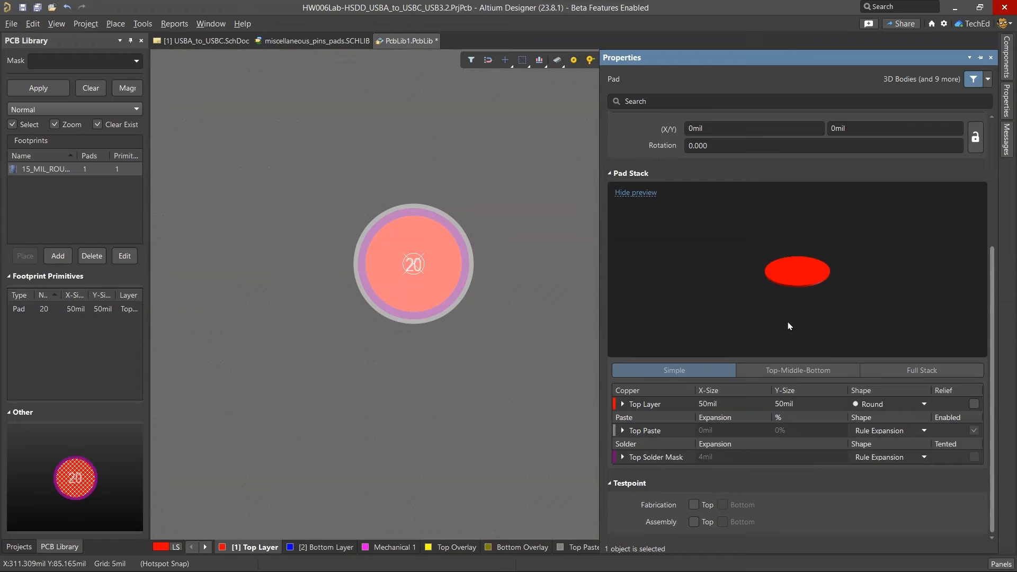
mouse_move(793, 336)
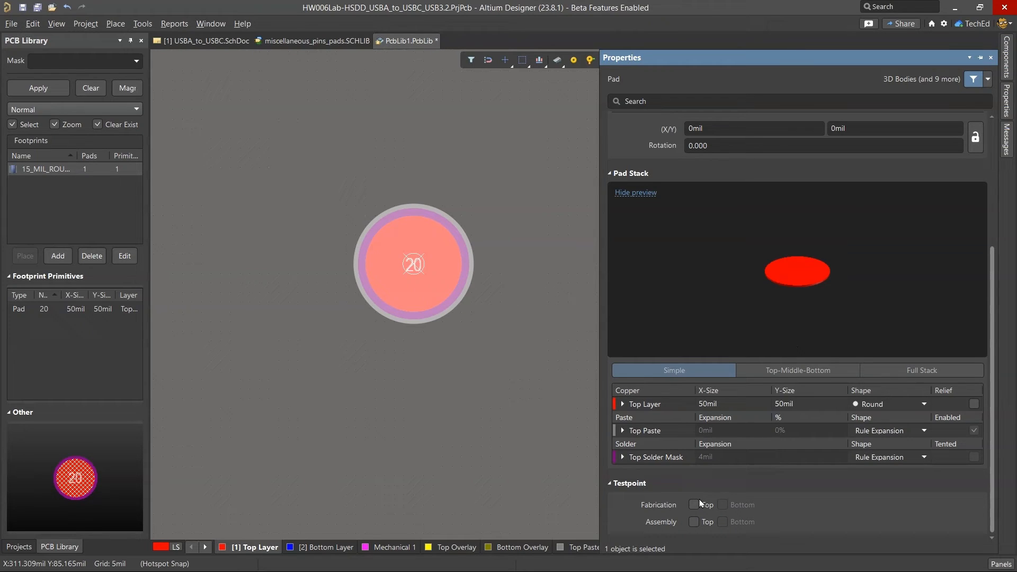
click(693, 504)
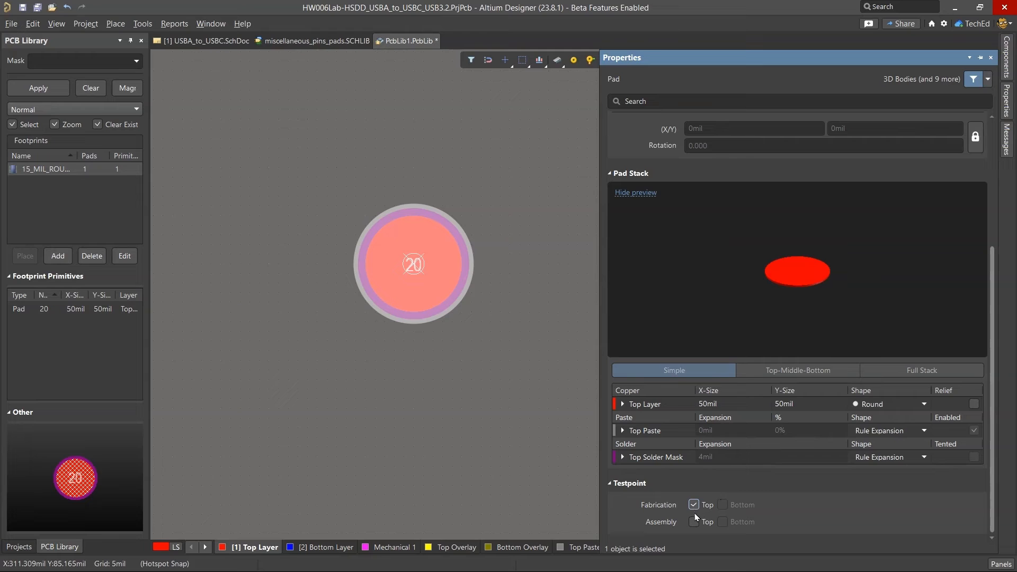
click(693, 521)
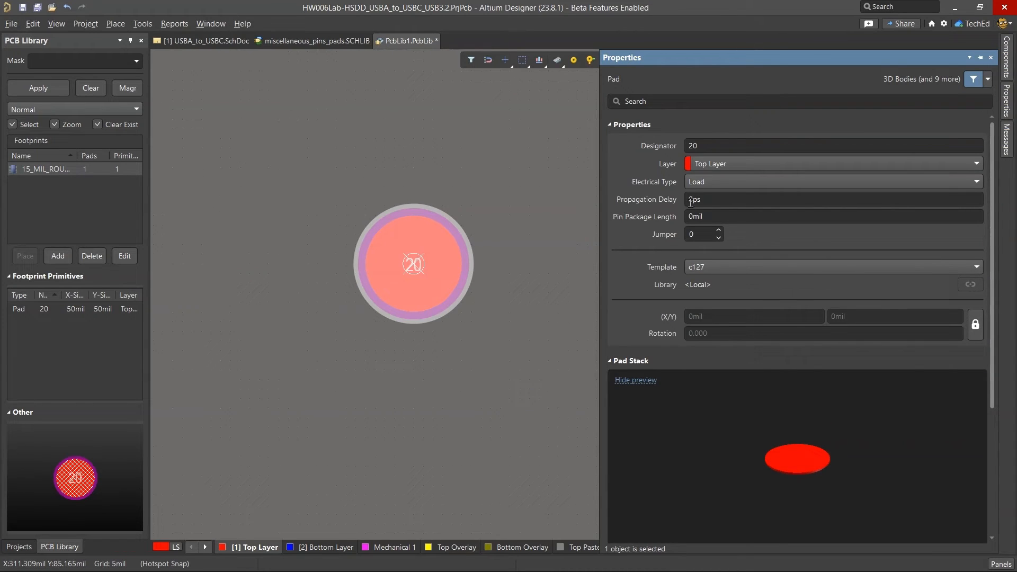
- Confirm the 15 mil by 15 mil round pad size in Pad Stack
scroll(down, 3)
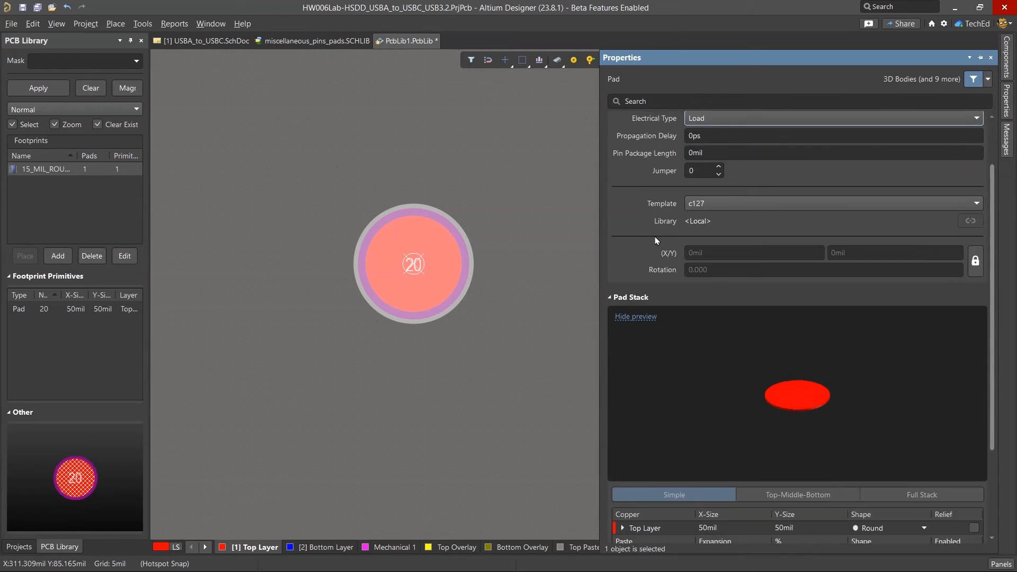
scroll(down, 3)
text(15)
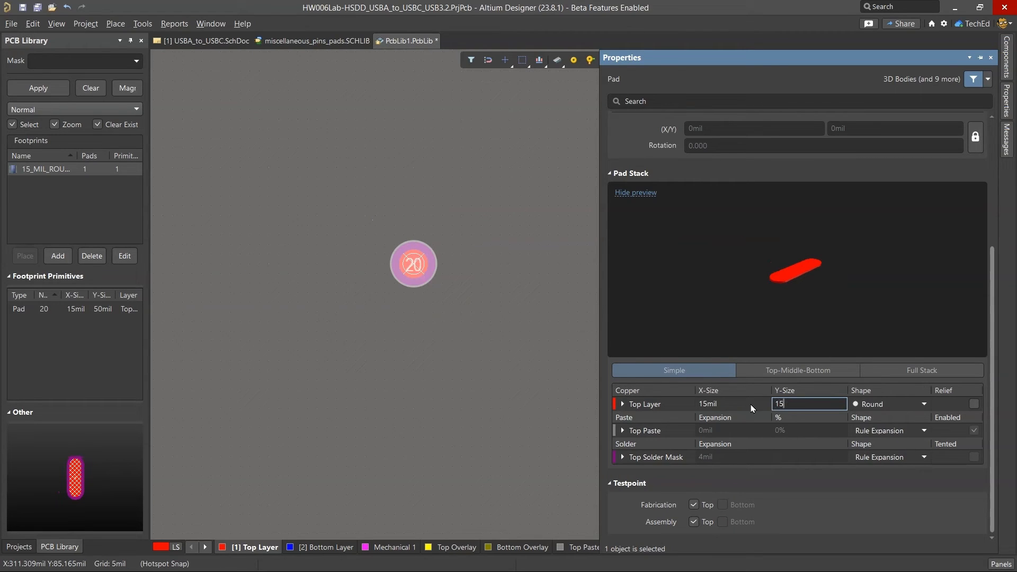
key(Return)
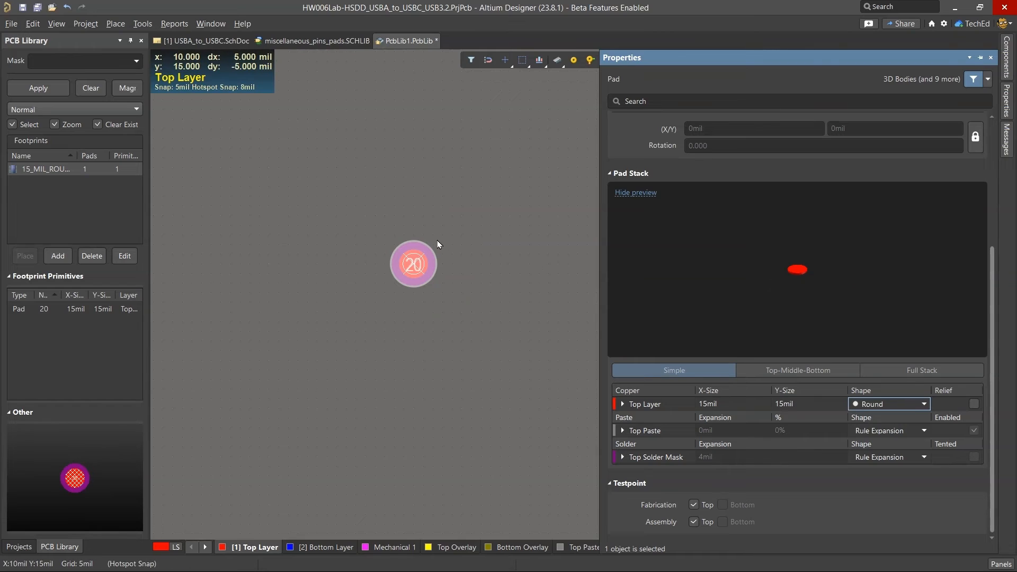
mouse_move(473, 270)
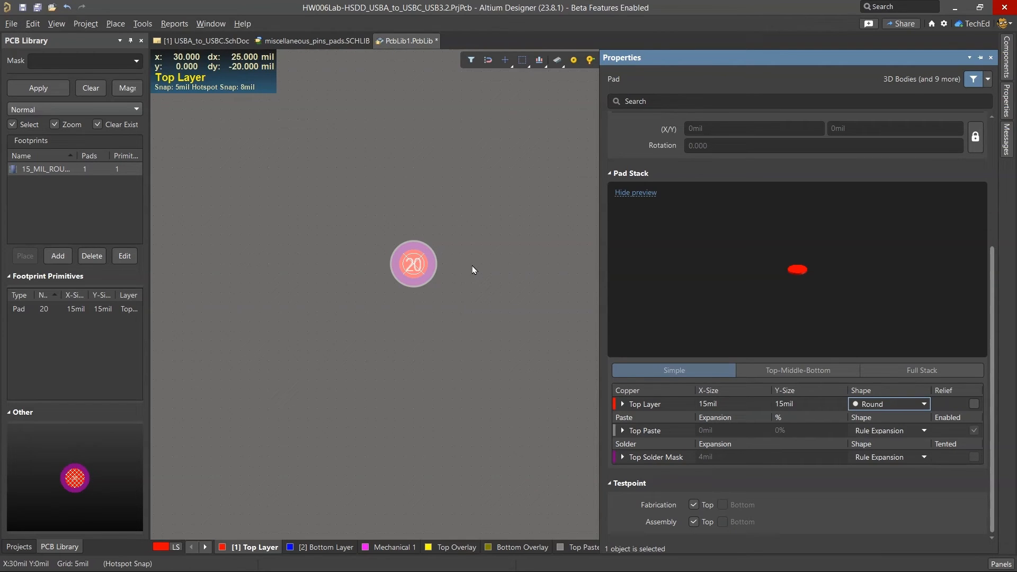
mouse_move(495, 267)
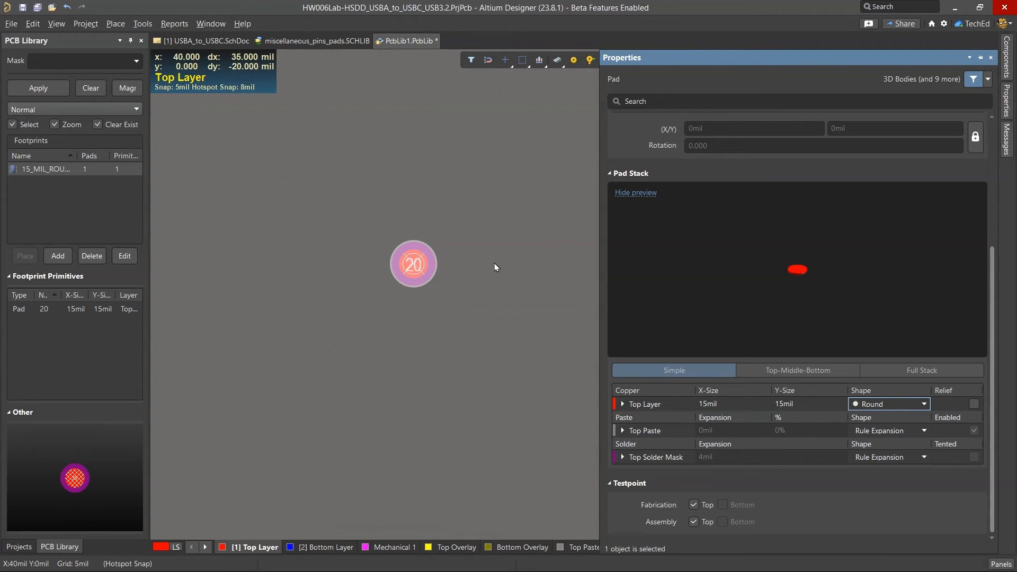
mouse_move(746, 480)
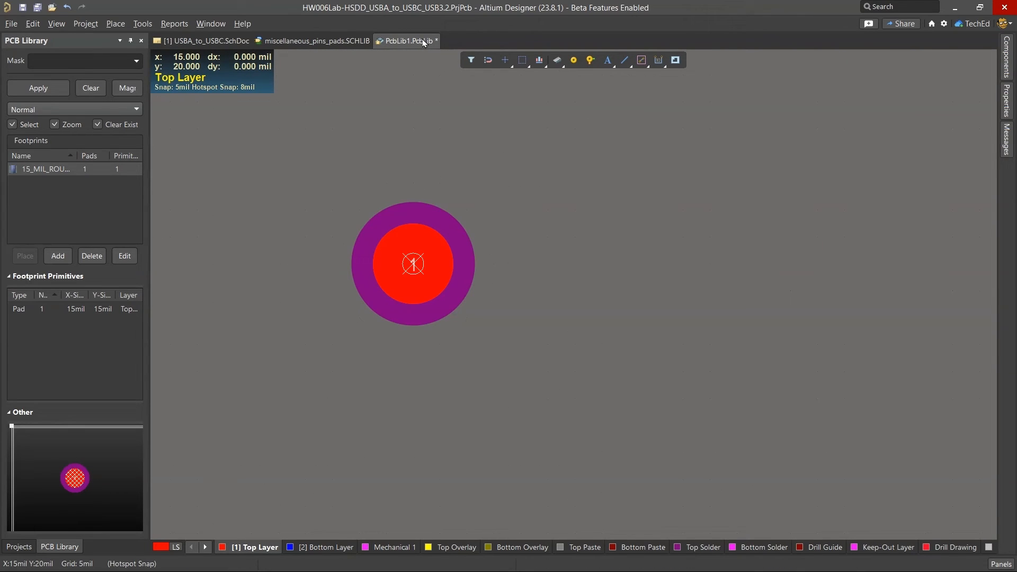
- Save the footprint library as pad15_mil.PcbLib
right_click(405, 41)
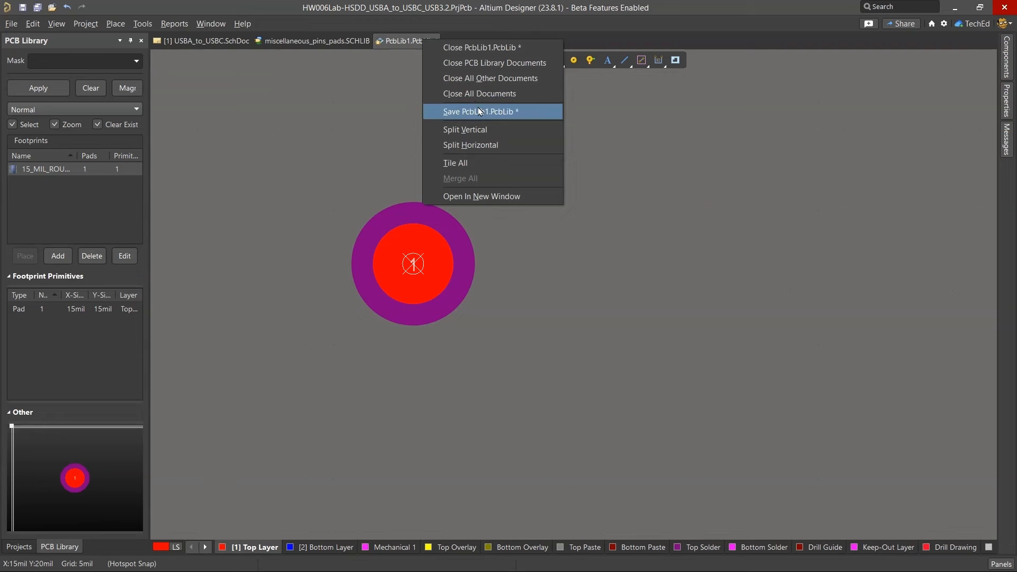
click(480, 112)
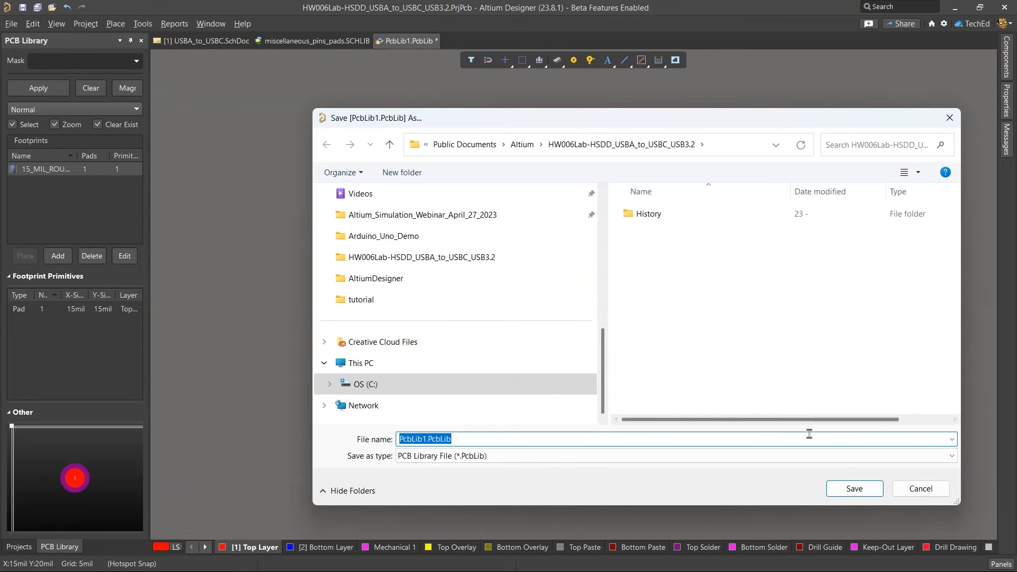
text(pad15_mil)
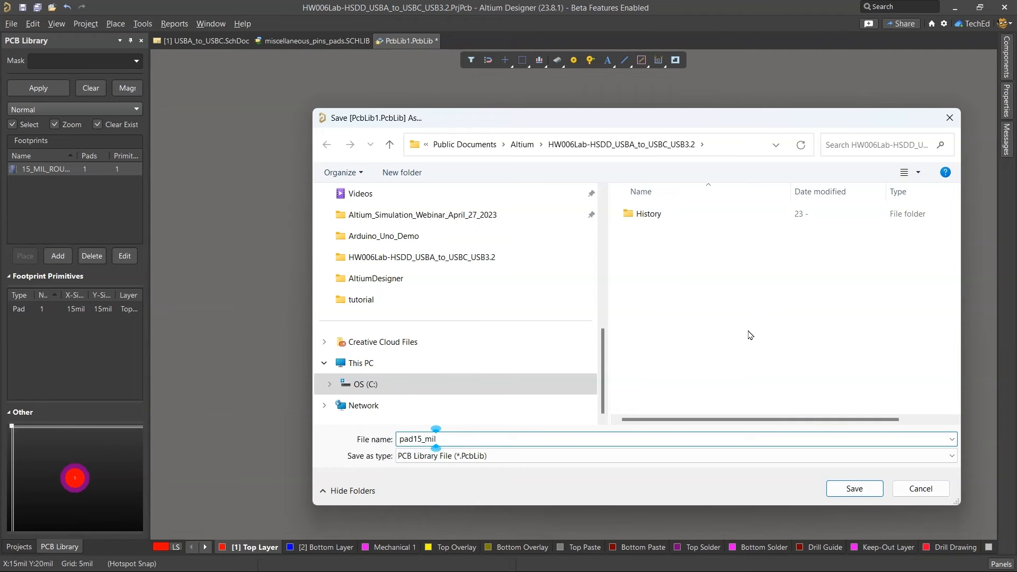
click(854, 489)
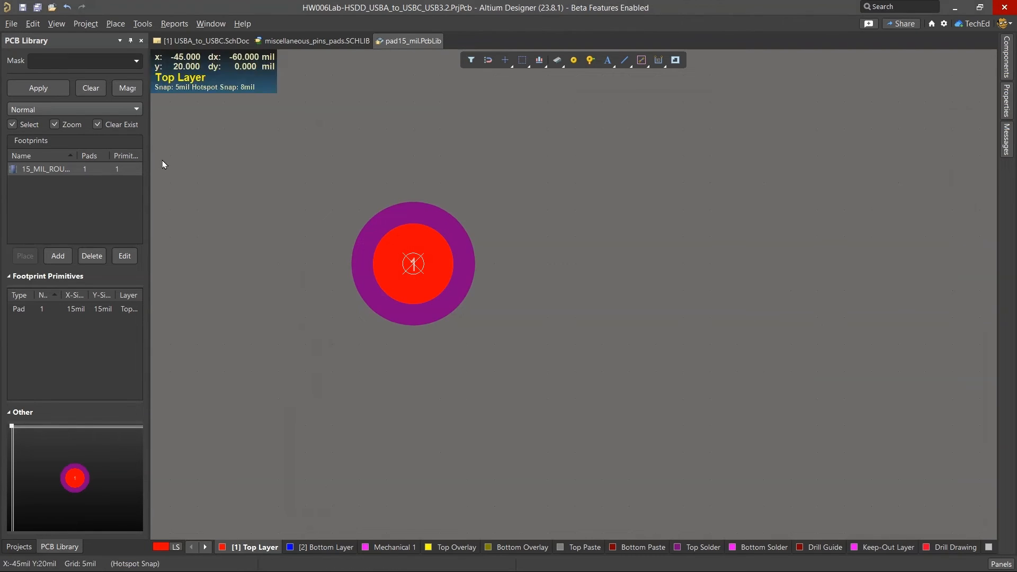
mouse_move(98, 192)
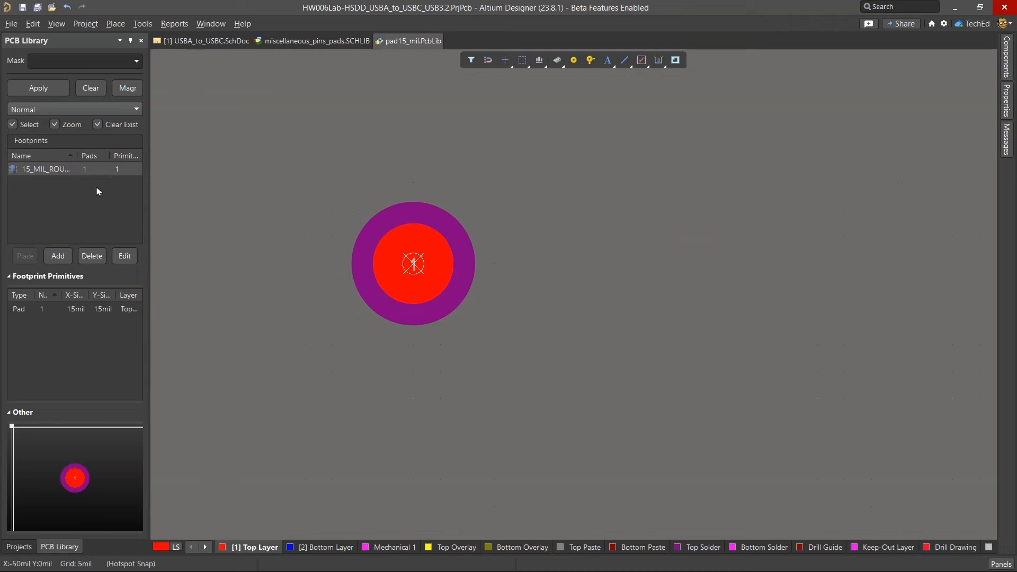
- Rename pad15_mil.PcbLib to miscellaneous_pins_pads.PcbLib in the Projects panel
click(18, 547)
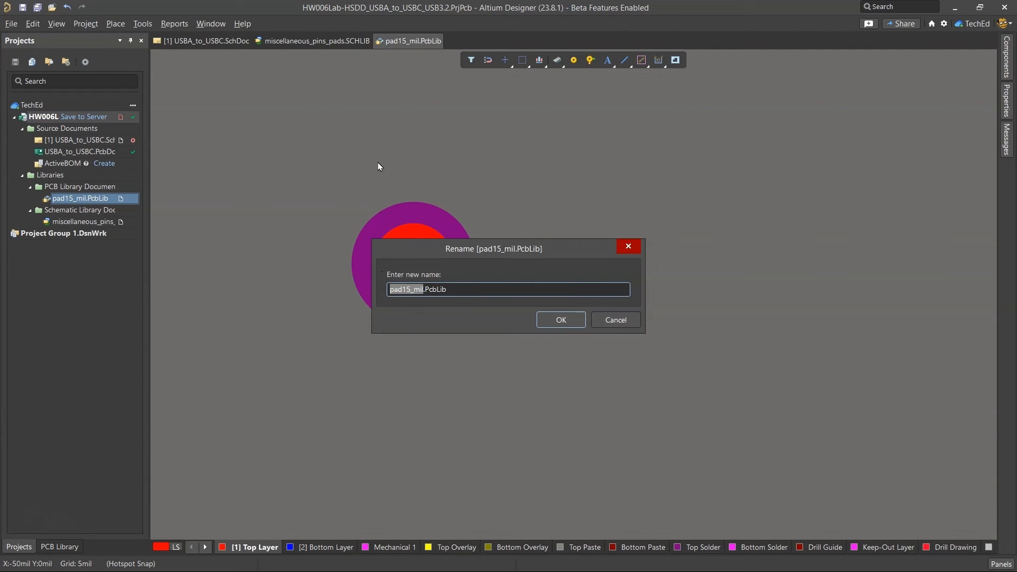
text(miscellaneous_)
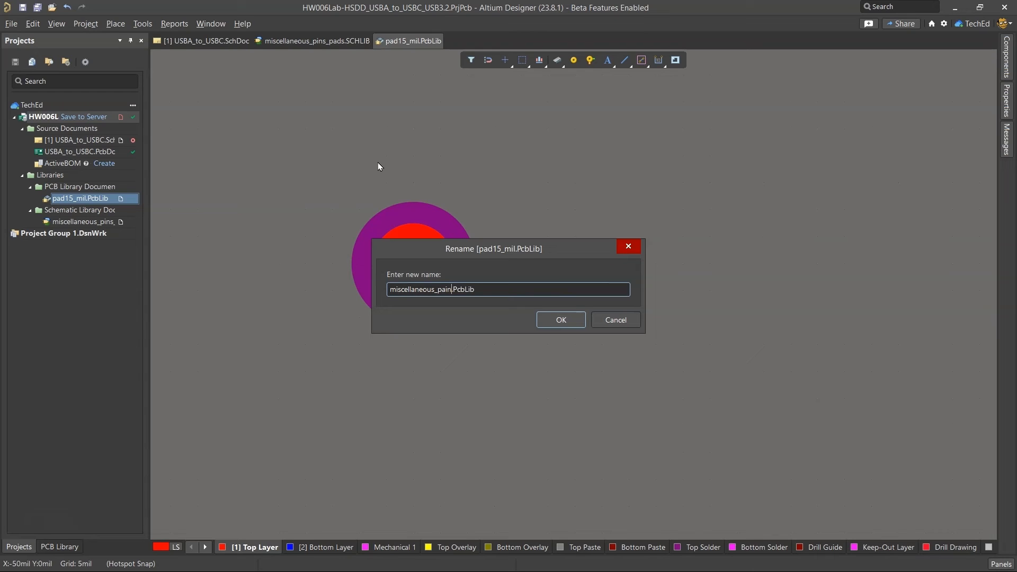
click(559, 319)
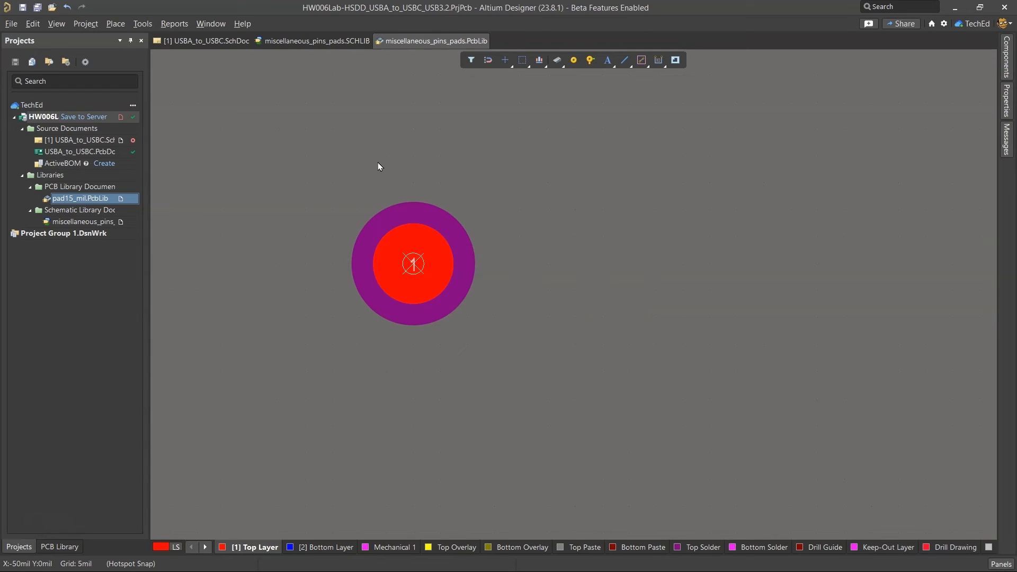
- Reopen miscellaneous_pins_pads.SCHLIB and show its component list
click(59, 547)
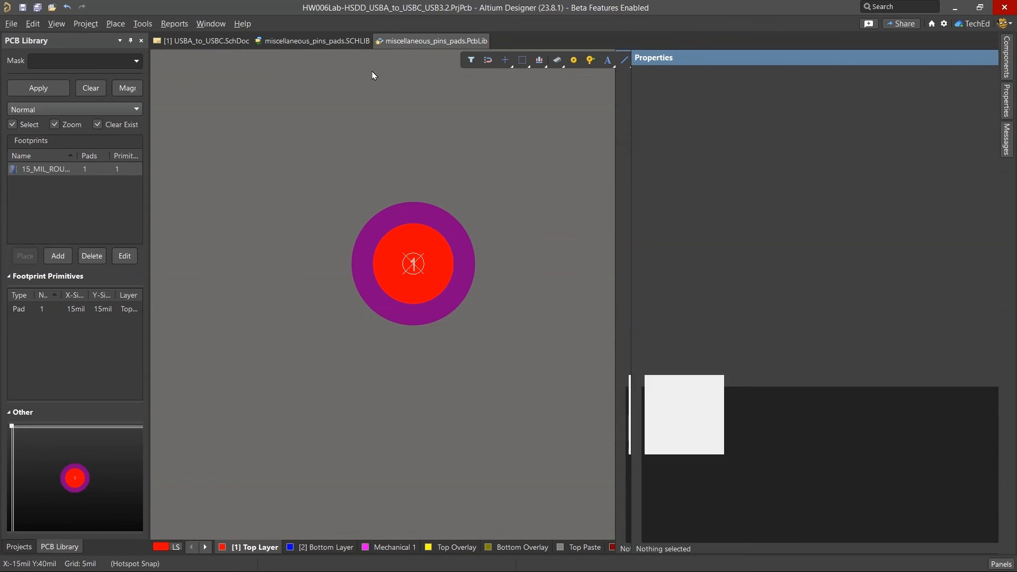
click(60, 547)
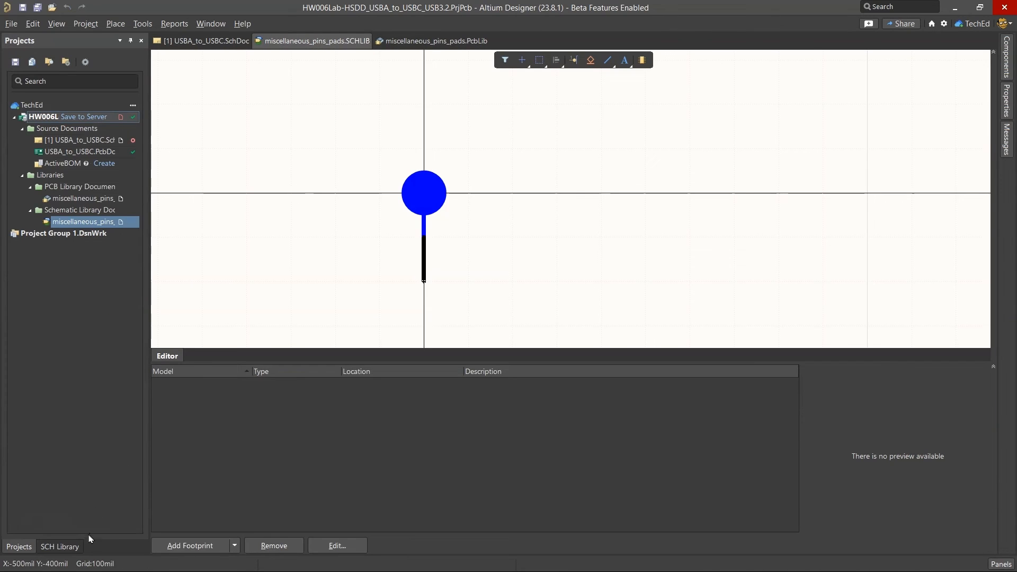
click(59, 547)
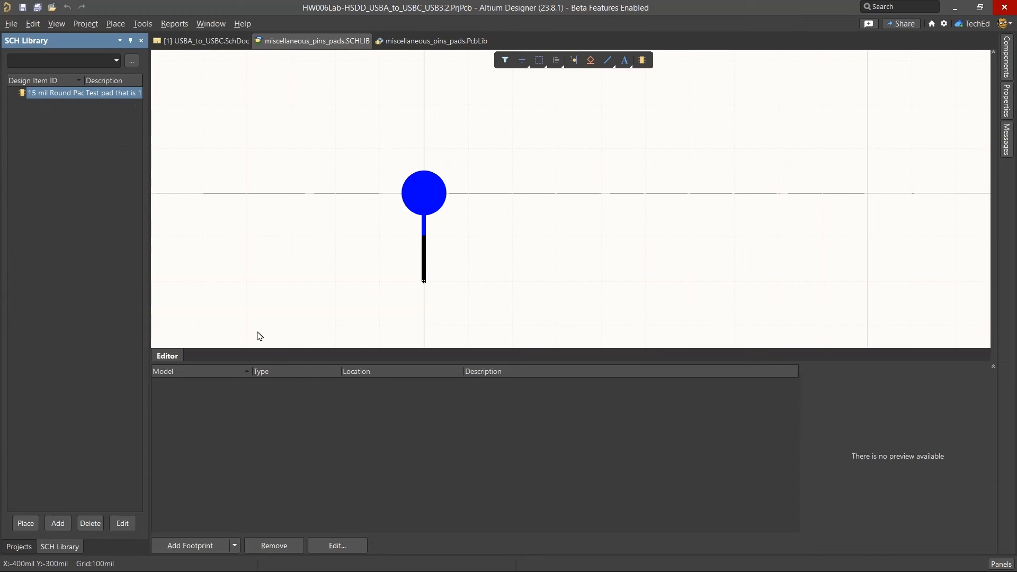
- Add the 15_mil_Round_Probe_Point footprint as the pad symbol's PCB model
click(235, 544)
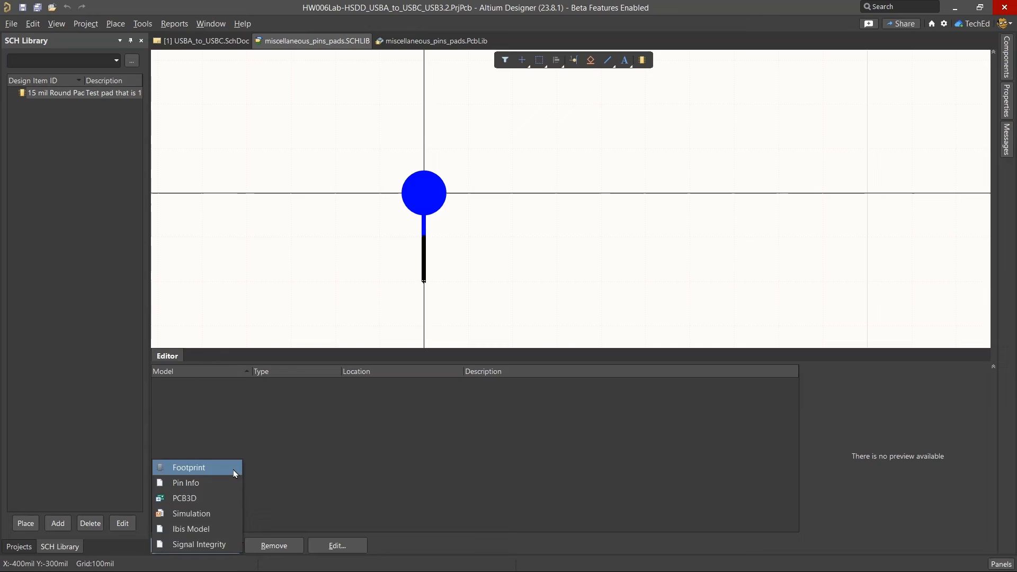
click(189, 468)
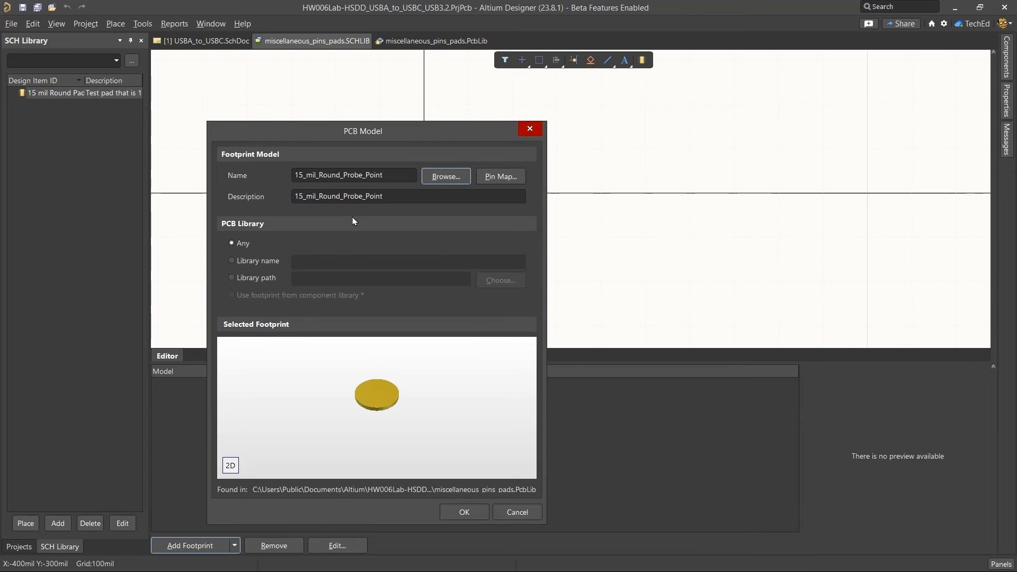
mouse_move(340, 244)
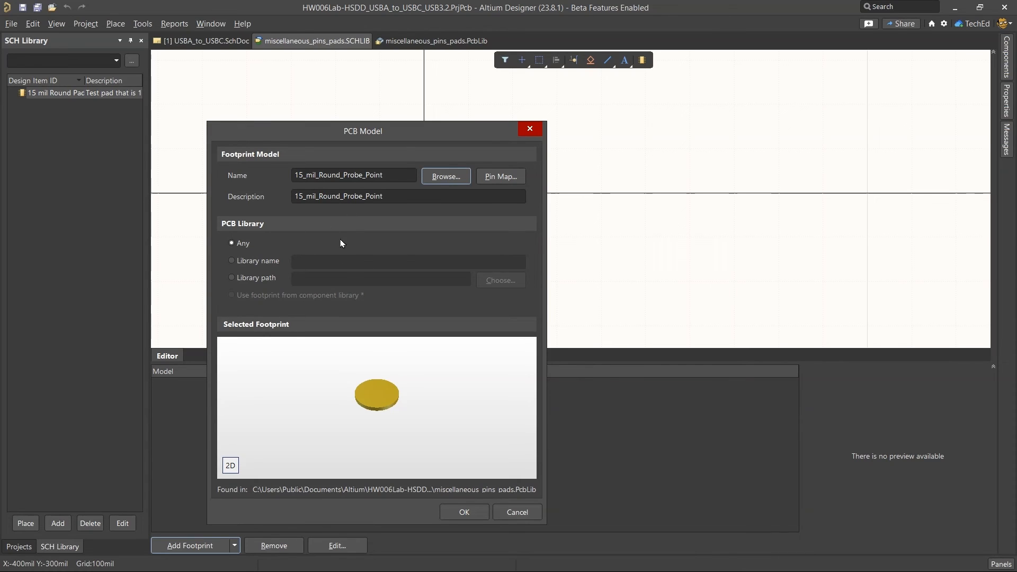
drag(363, 130, 371, 78)
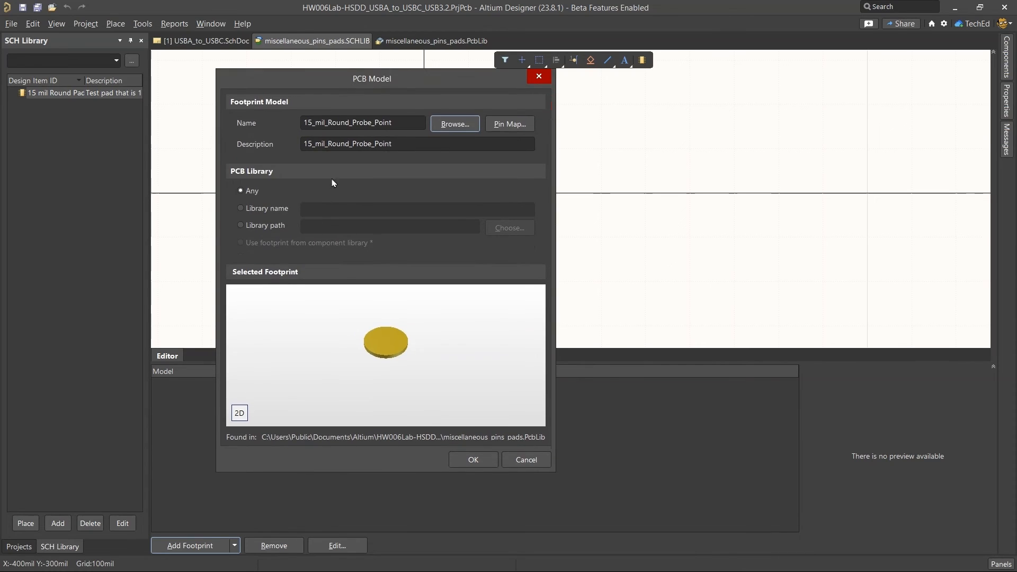
mouse_move(273, 228)
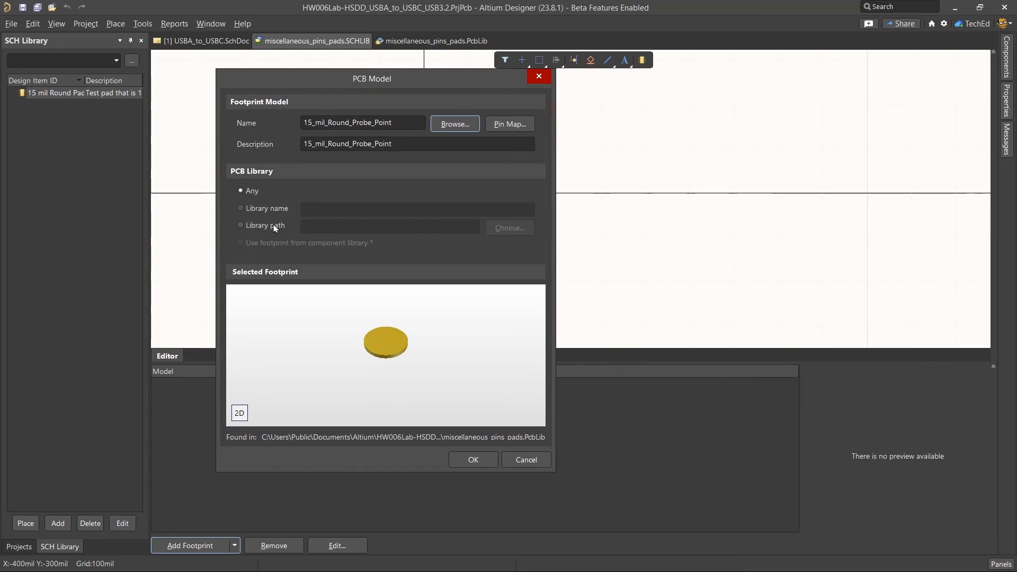
mouse_move(491, 345)
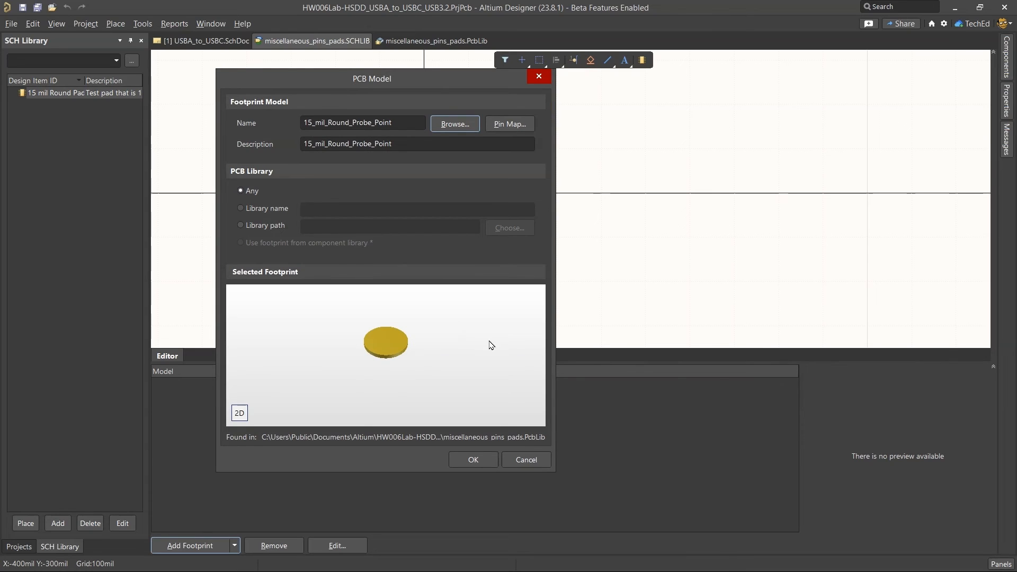
click(472, 459)
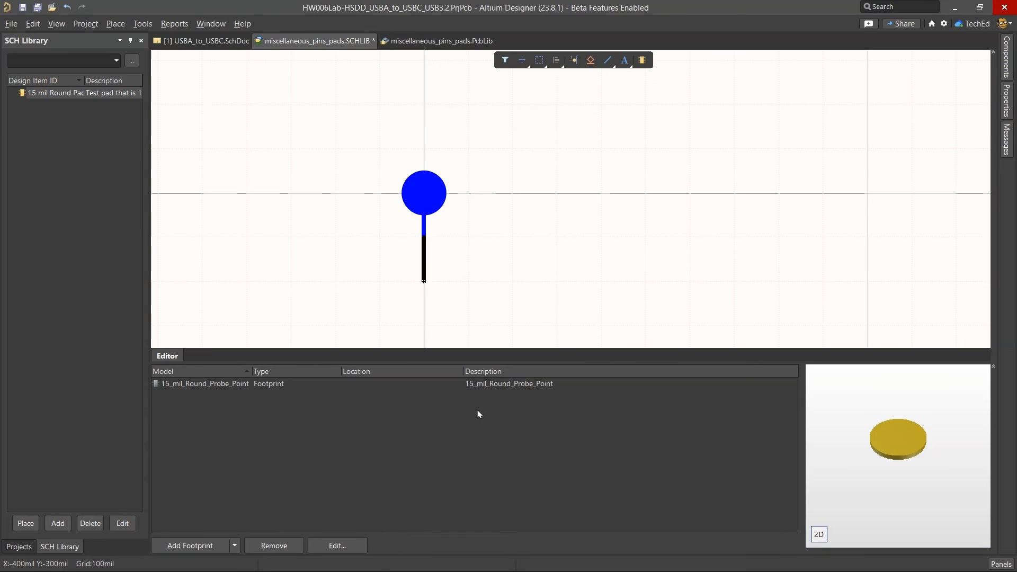
mouse_move(625, 198)
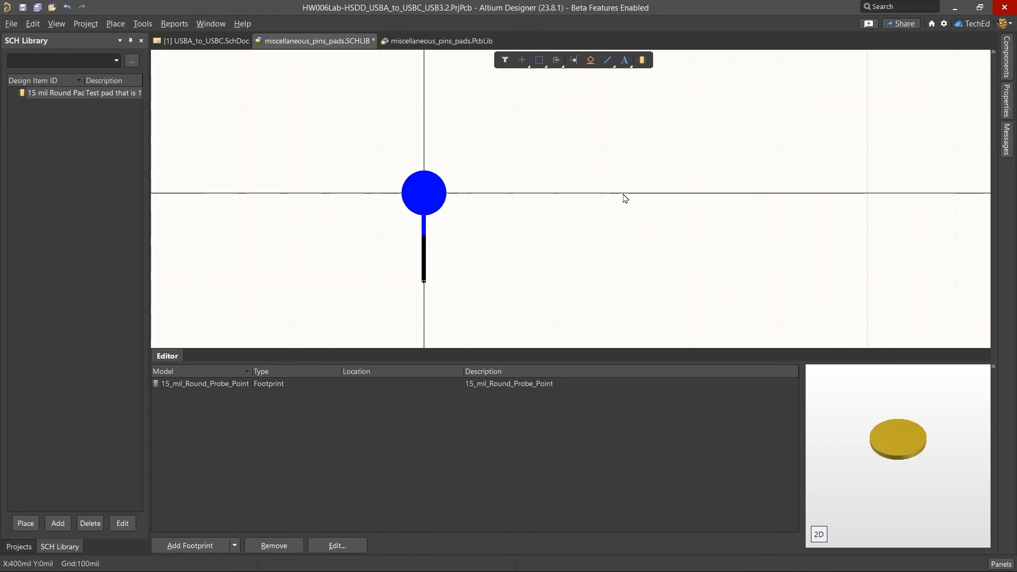
mouse_move(379, 102)
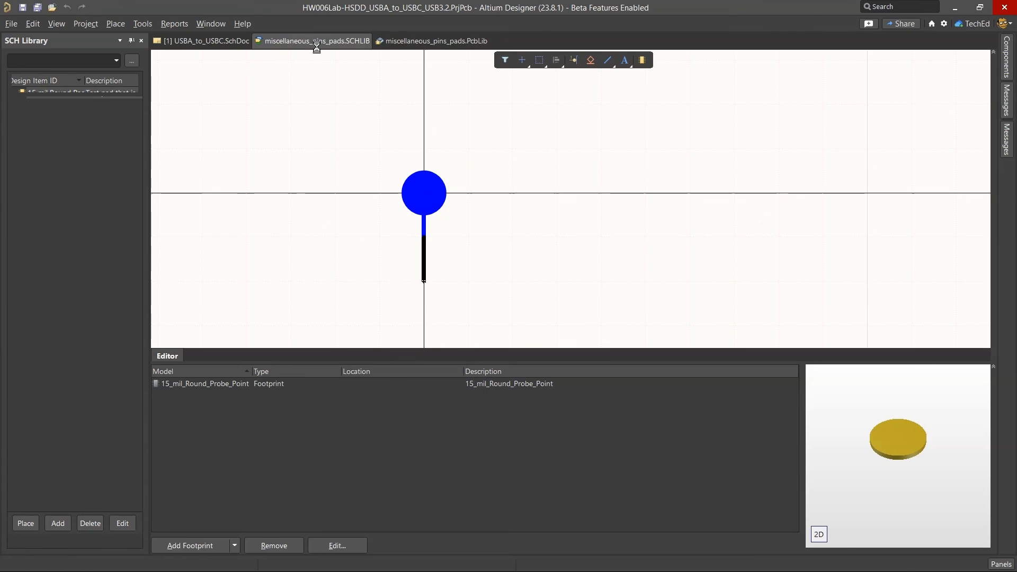
- Close the library documents, leaving only USBA_to_USBC.SchDoc open
click(432, 41)
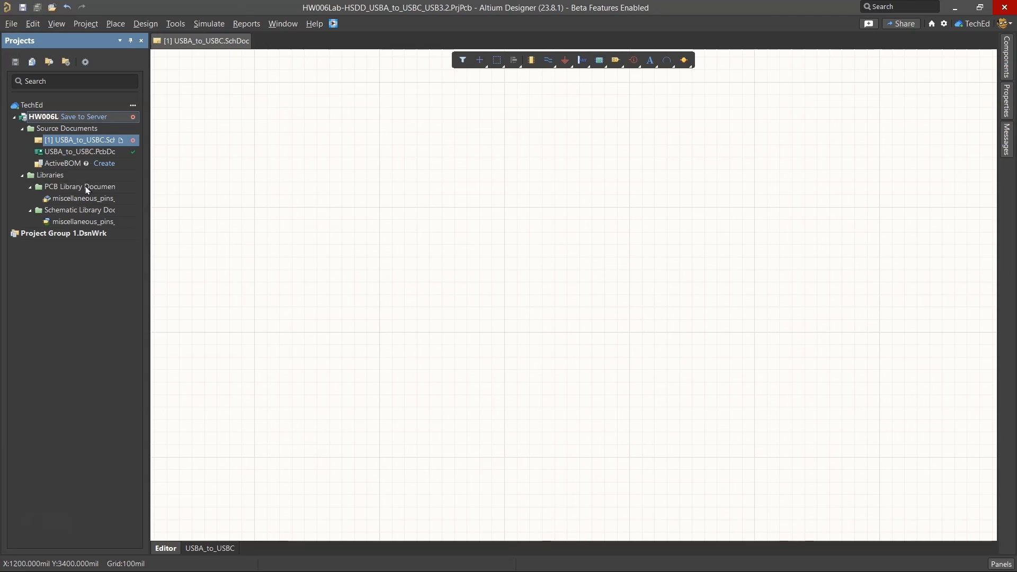
- Import the footprint library into the workspace via Import Library and dismiss the result
right_click(82, 198)
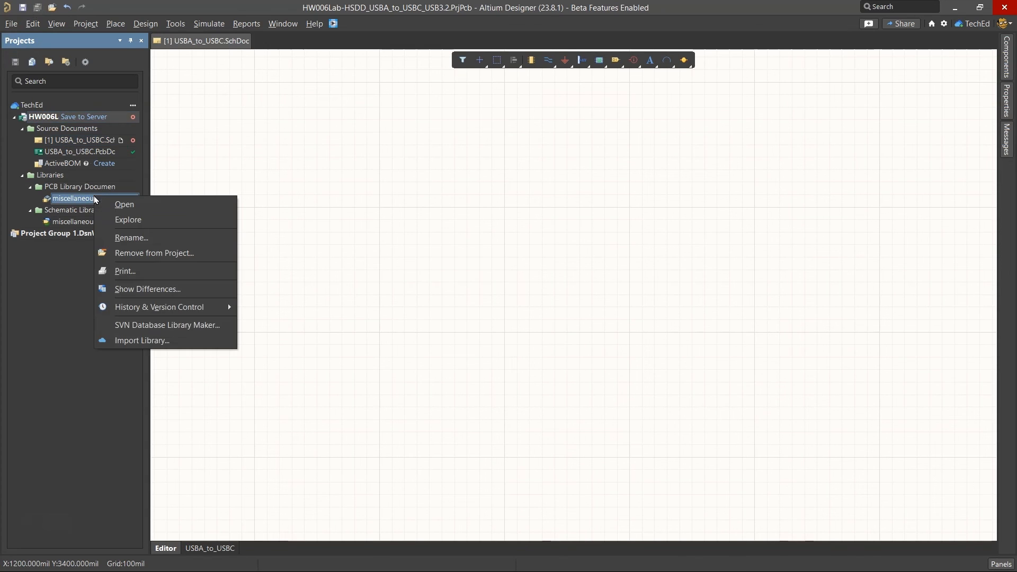
mouse_move(157, 307)
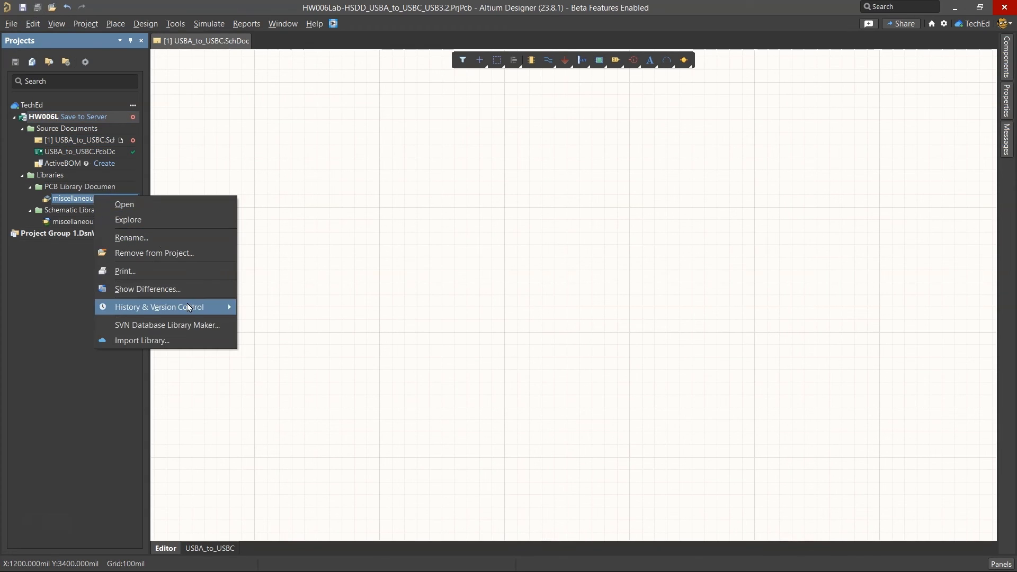
click(141, 340)
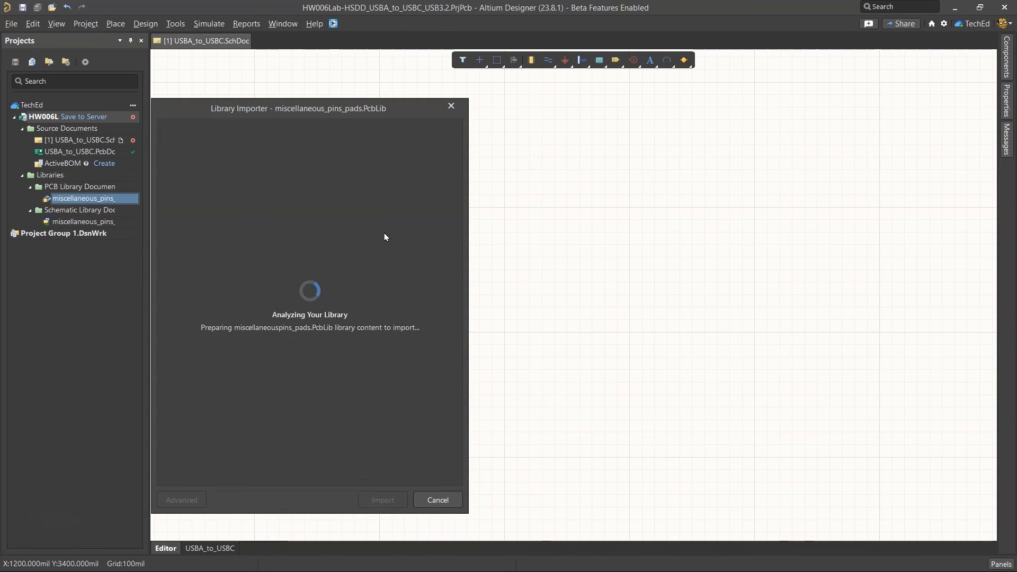
click(437, 499)
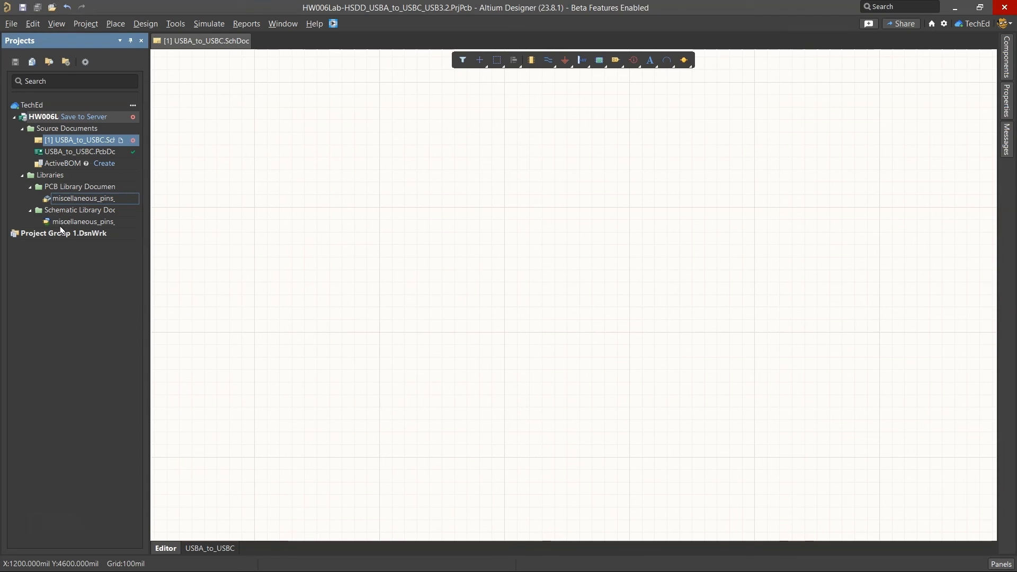
- Import the schematic symbol library, releasing 15 mil Round Pad as CMP-091-000000, and close the report
right_click(64, 222)
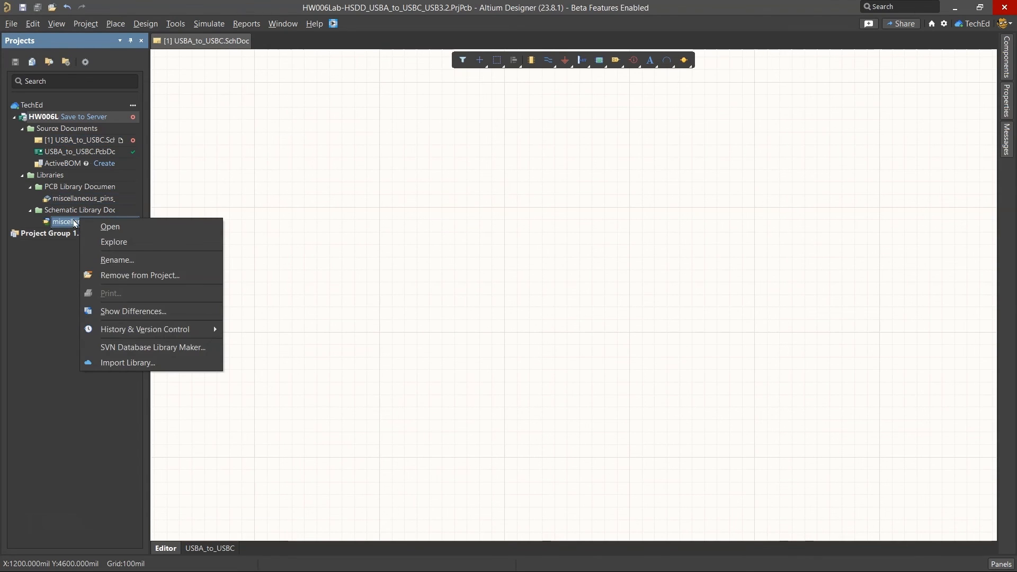
click(127, 363)
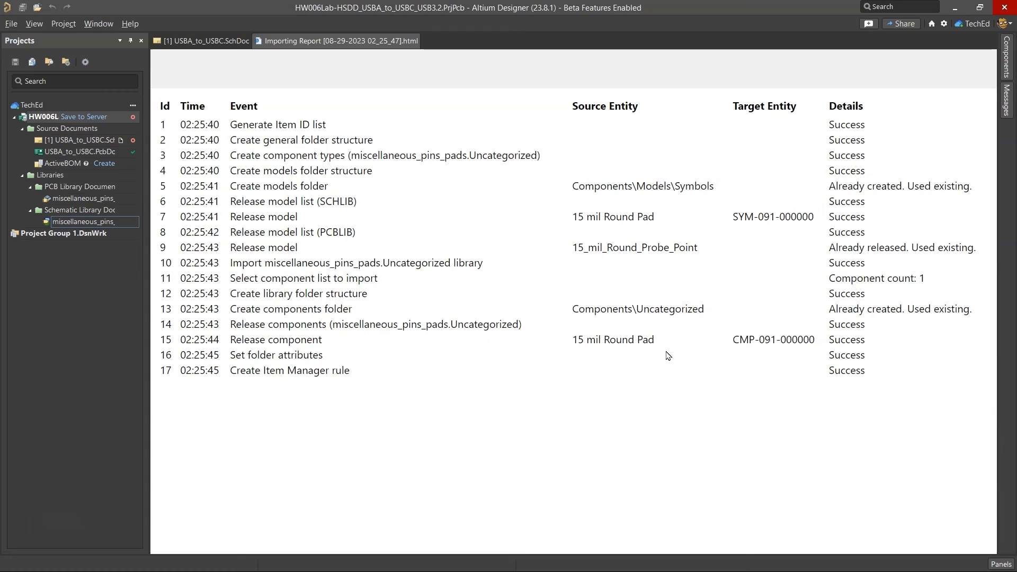
mouse_move(764, 339)
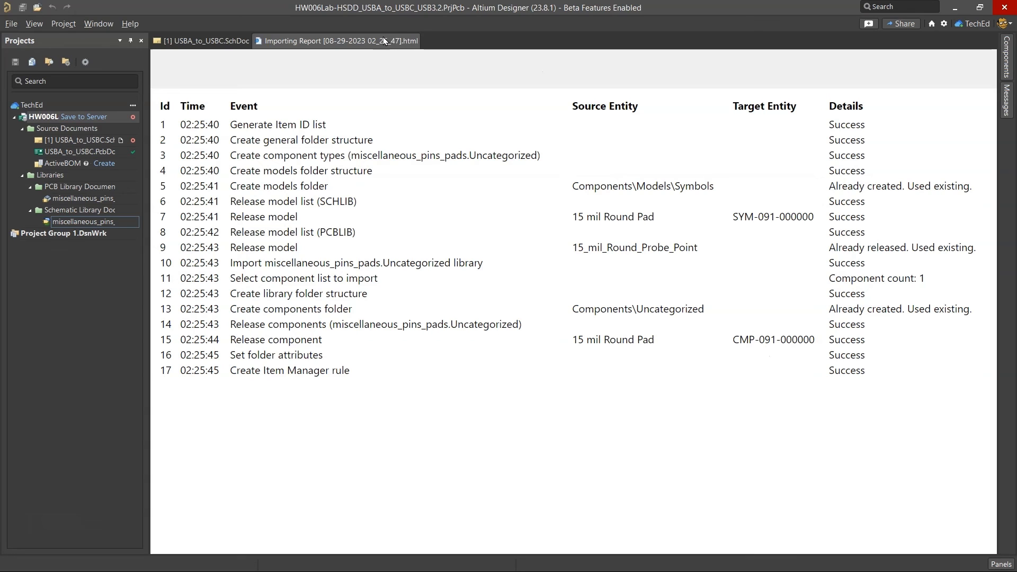
click(200, 41)
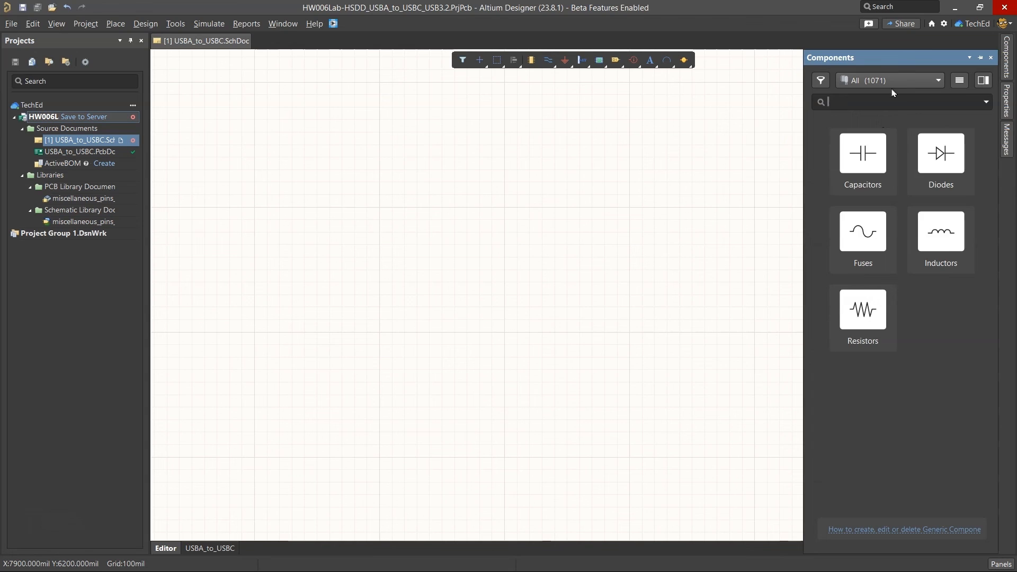
- Browse the Miscellaneous component category, previewing SJUMPER3POS and SOLDERJUMPER3, then return to All
click(938, 79)
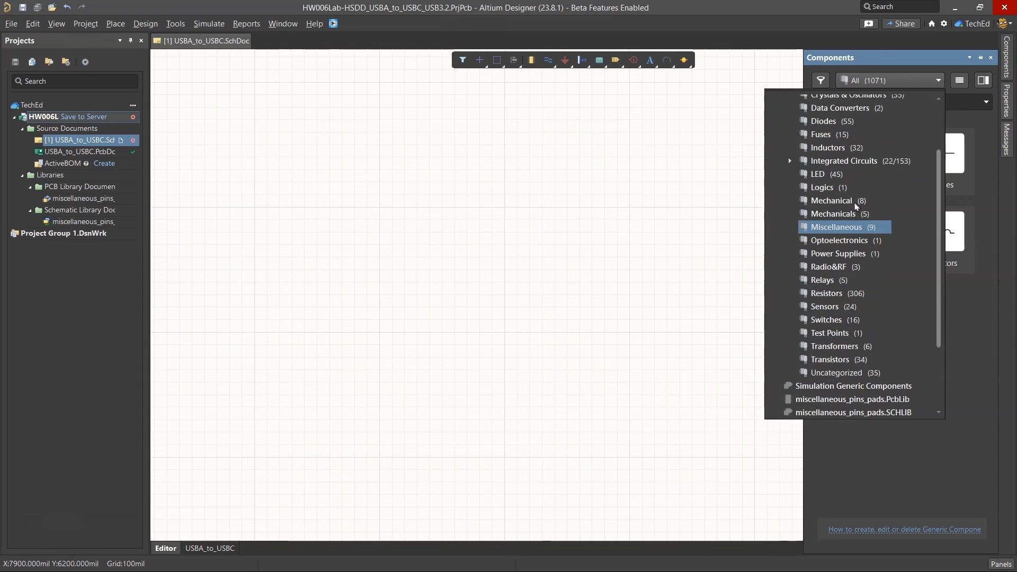
click(836, 227)
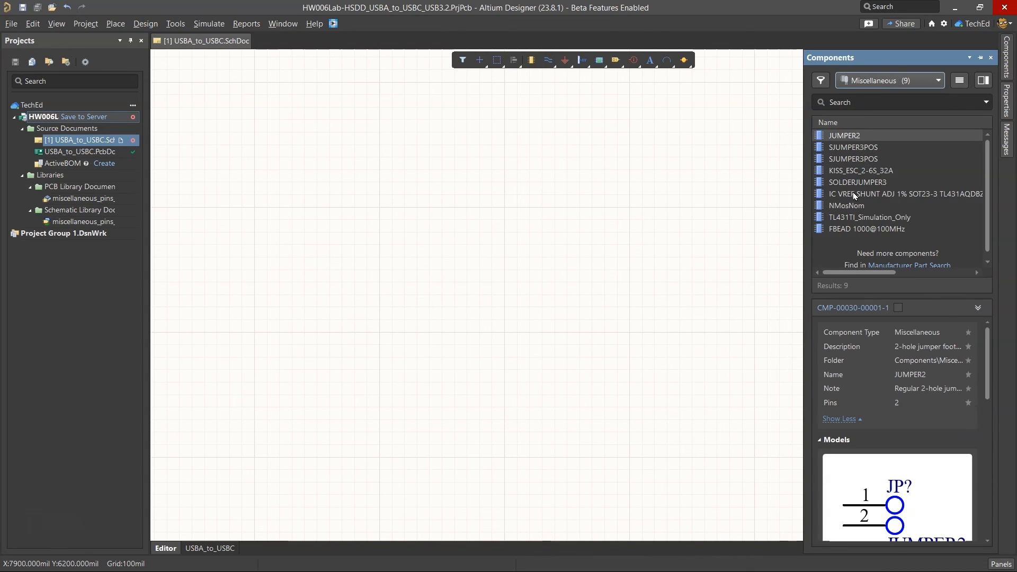
click(853, 158)
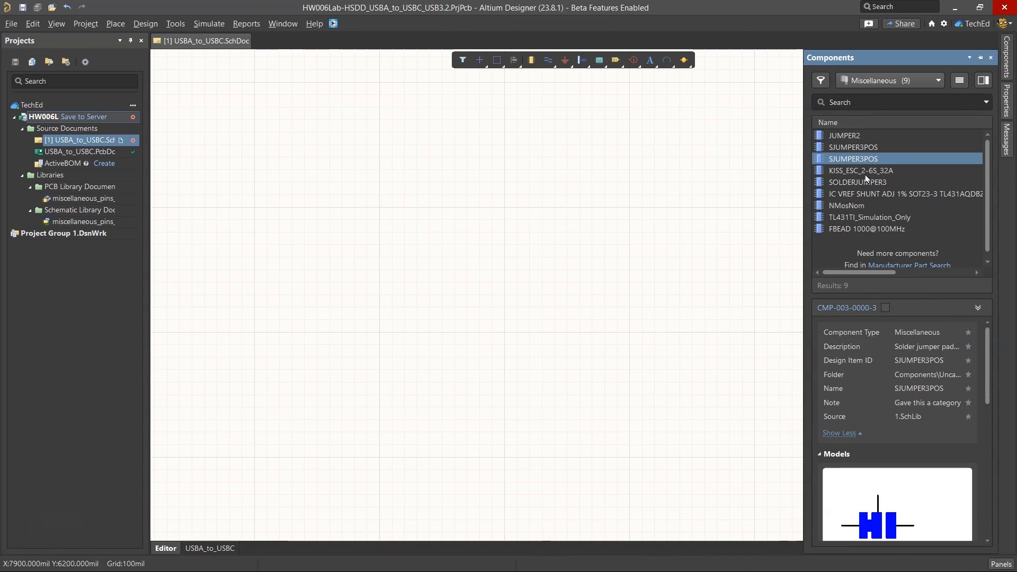
click(858, 182)
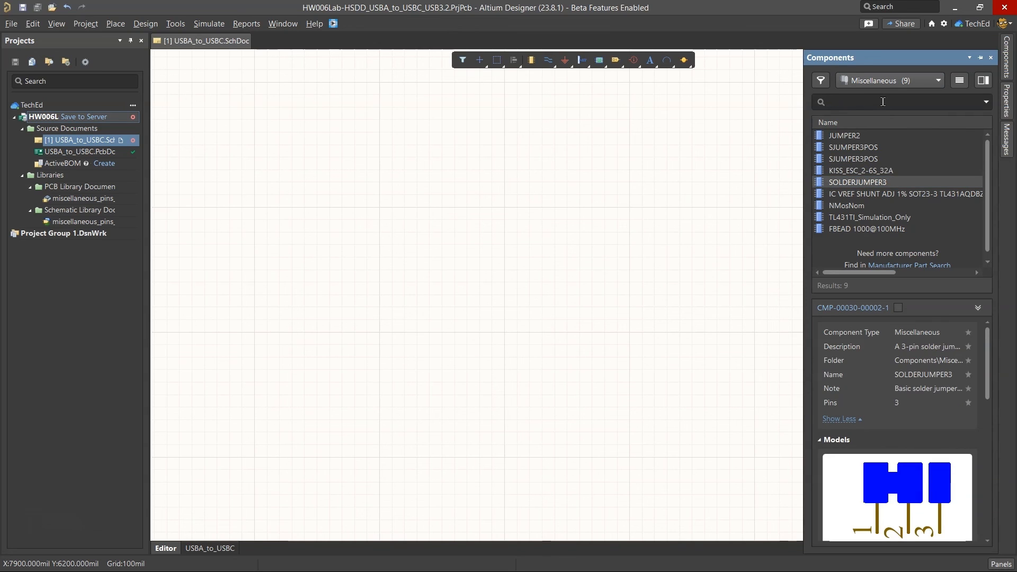
click(937, 79)
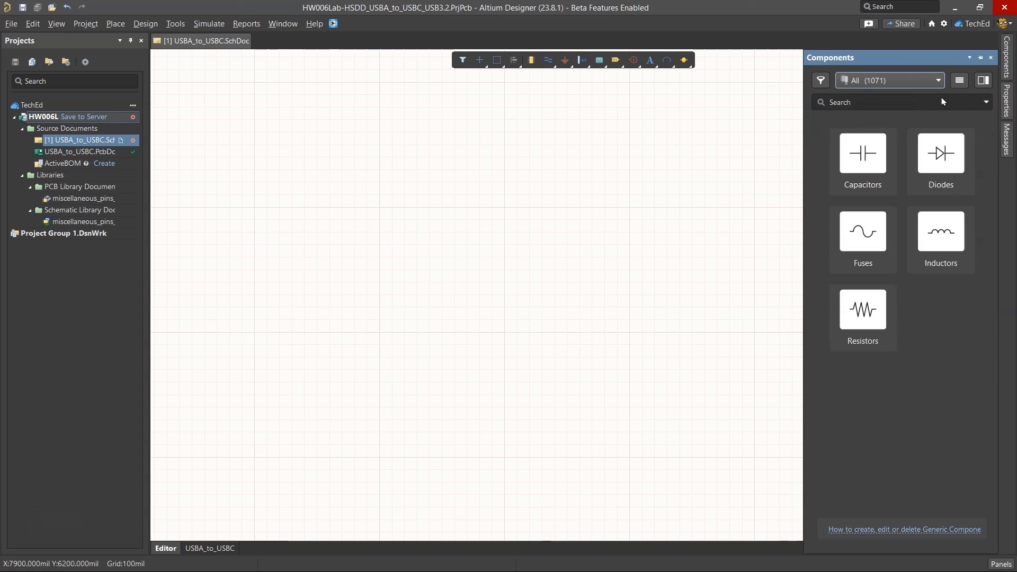
- Search for 15_mil_Round_Probe_Point and place the 15 mil Round Pad on the schematic
text(15_mil_Round_Probe_Point)
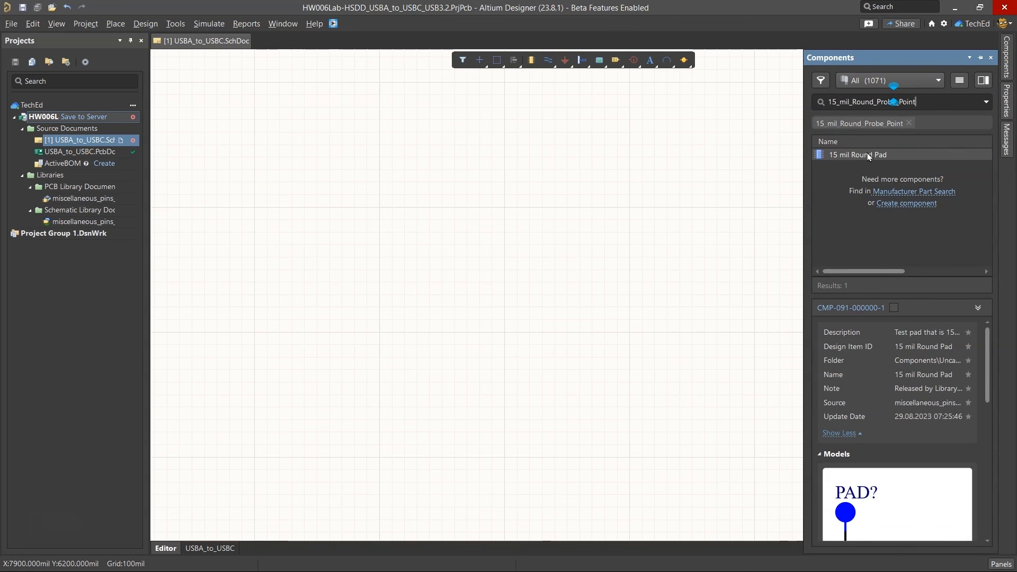
double_click(858, 154)
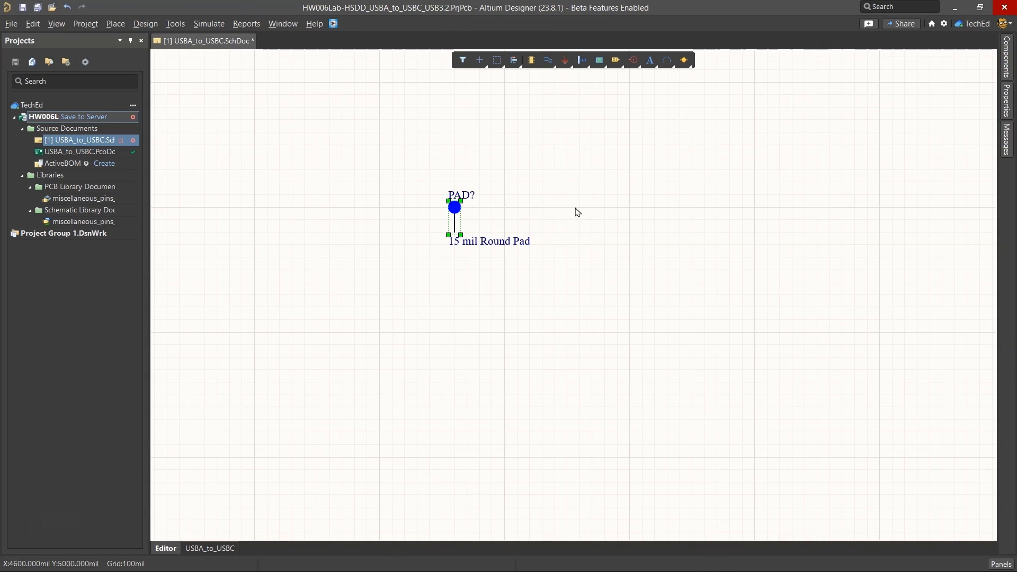
mouse_move(455, 208)
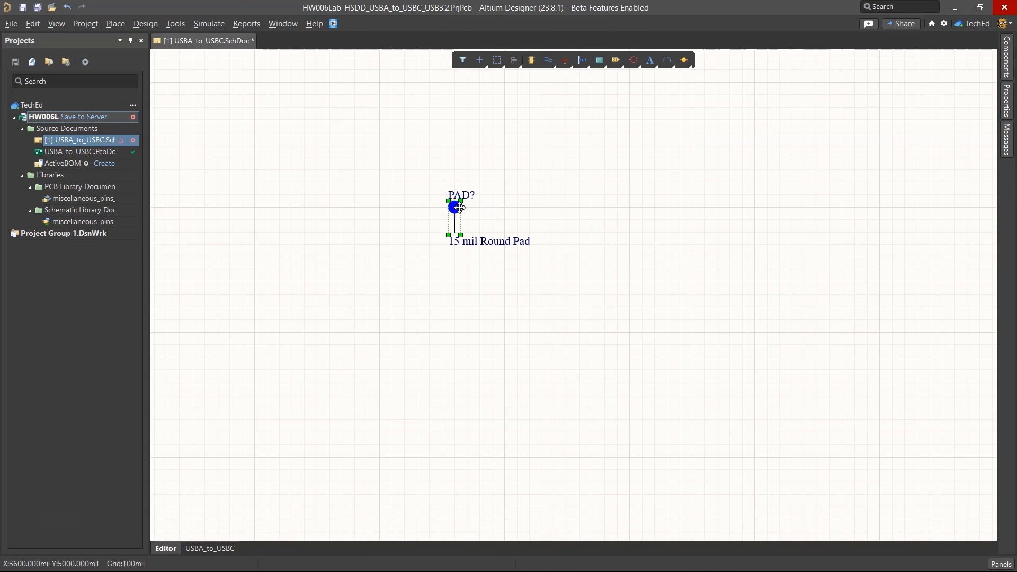
- Select the placed PAD? test pad and preview its linked 15_mil_Round_Probe_Point footprint in Properties
click(455, 208)
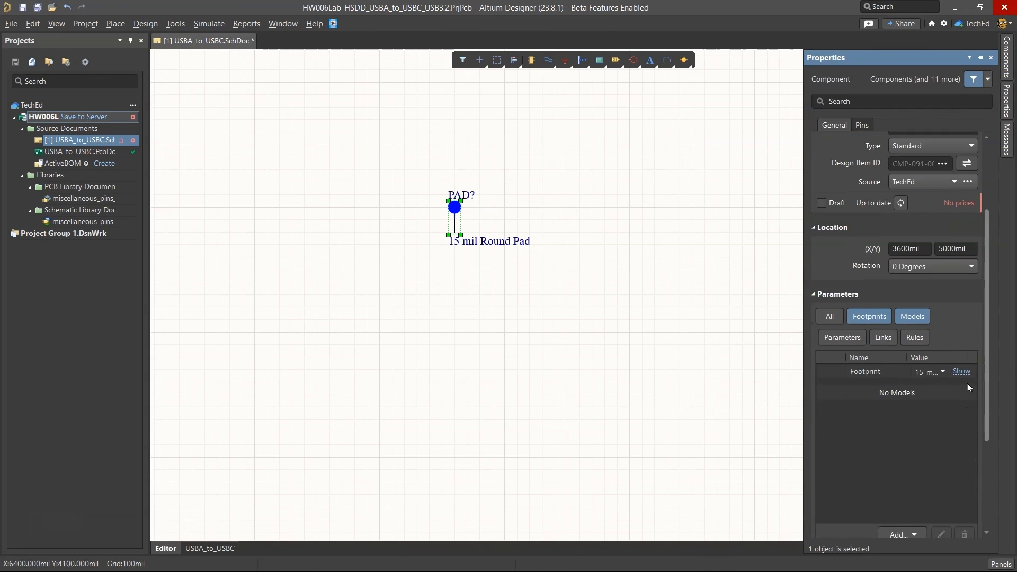
click(961, 371)
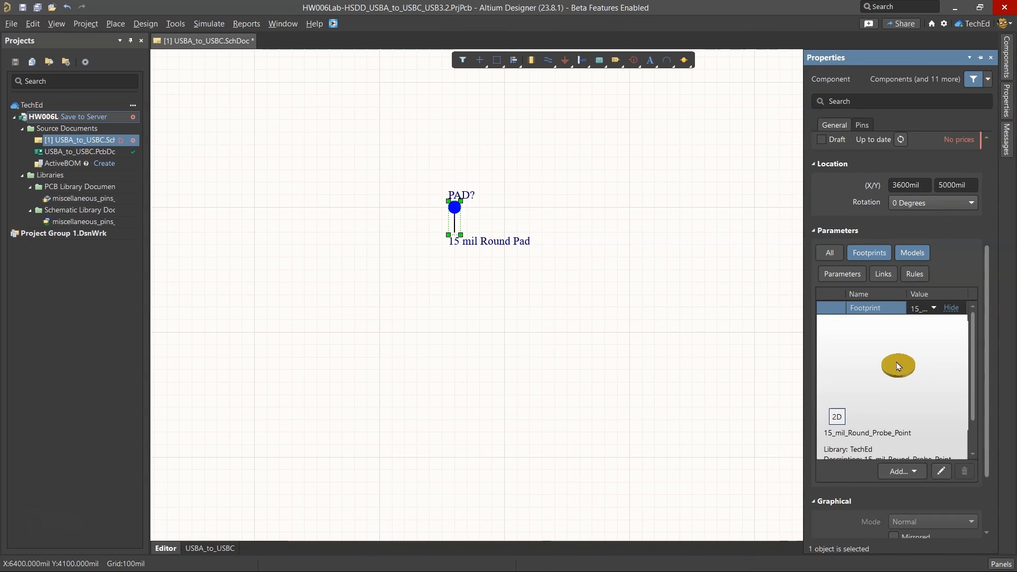
scroll(down, 3)
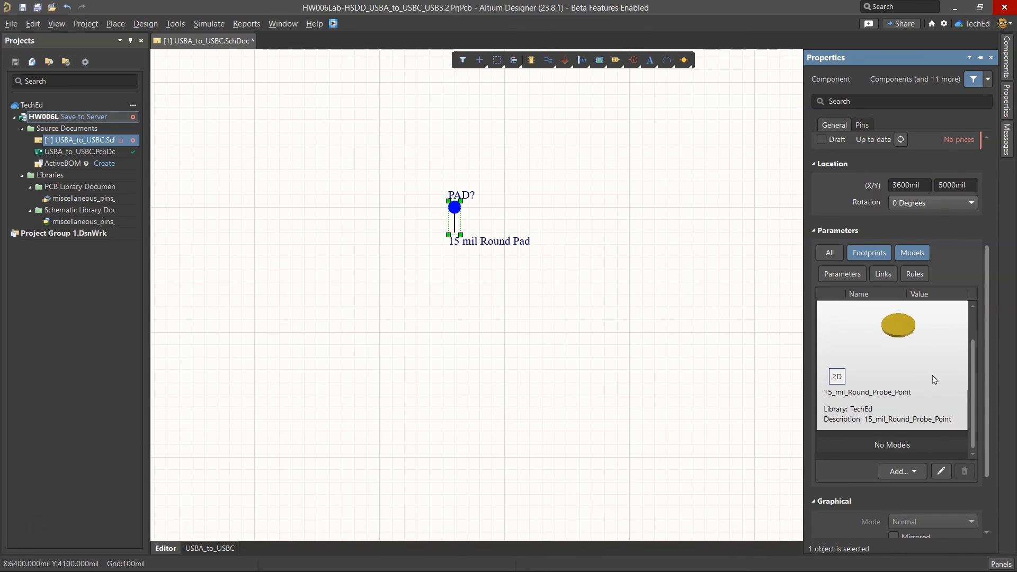
mouse_move(917, 409)
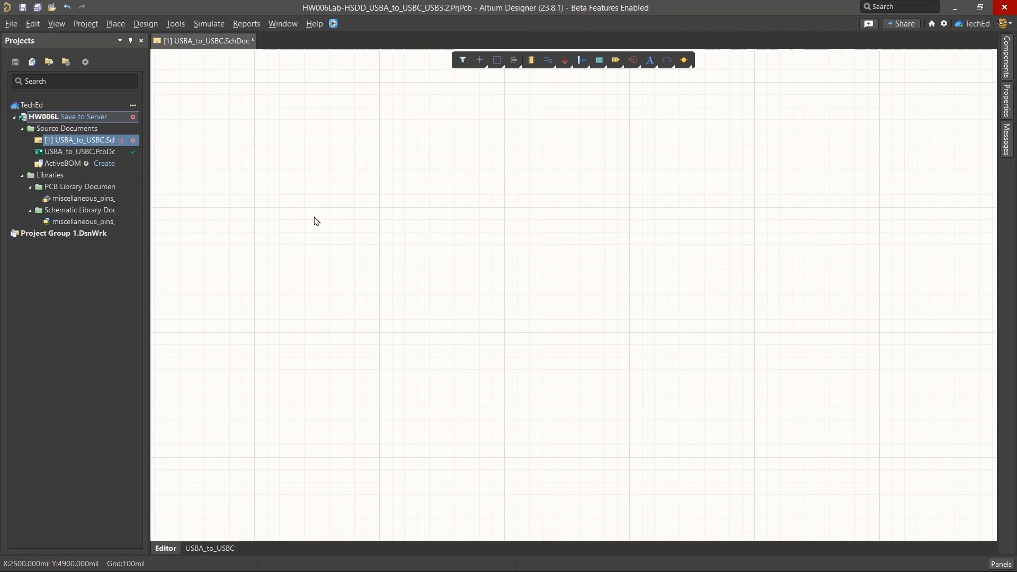
mouse_move(56, 41)
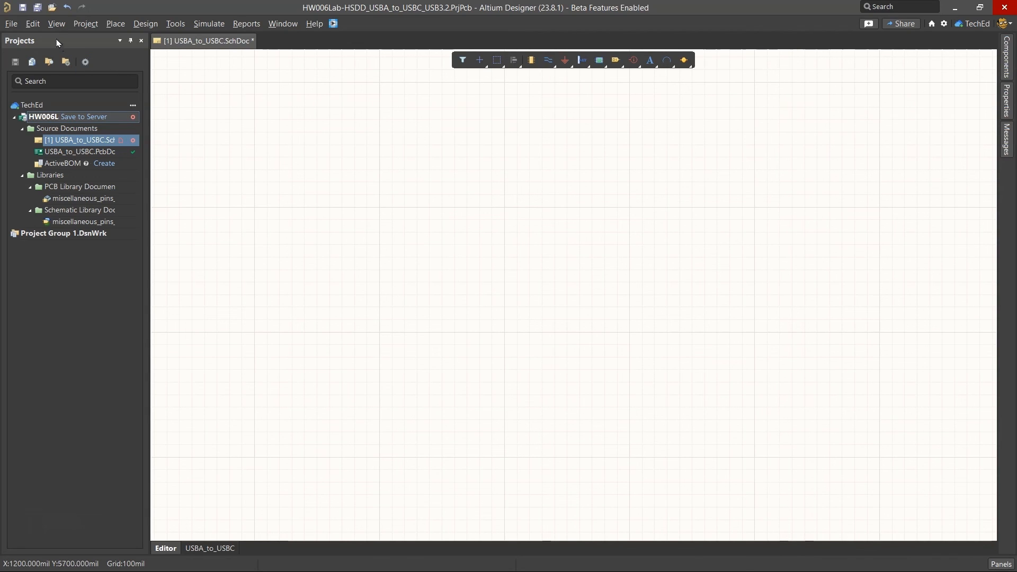
mouse_move(37, 8)
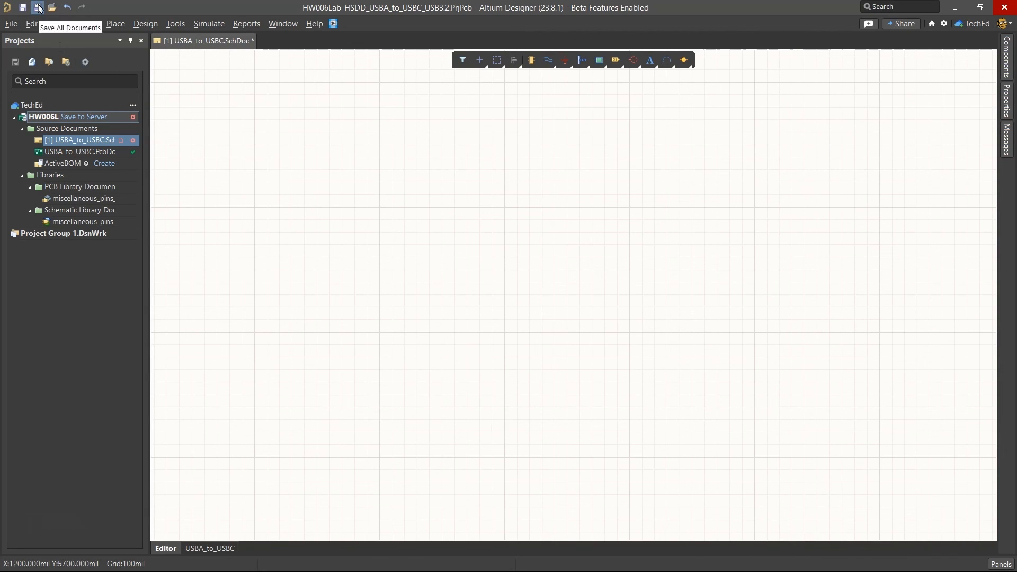
- Save all open USBA_to_USBC project documents
click(37, 8)
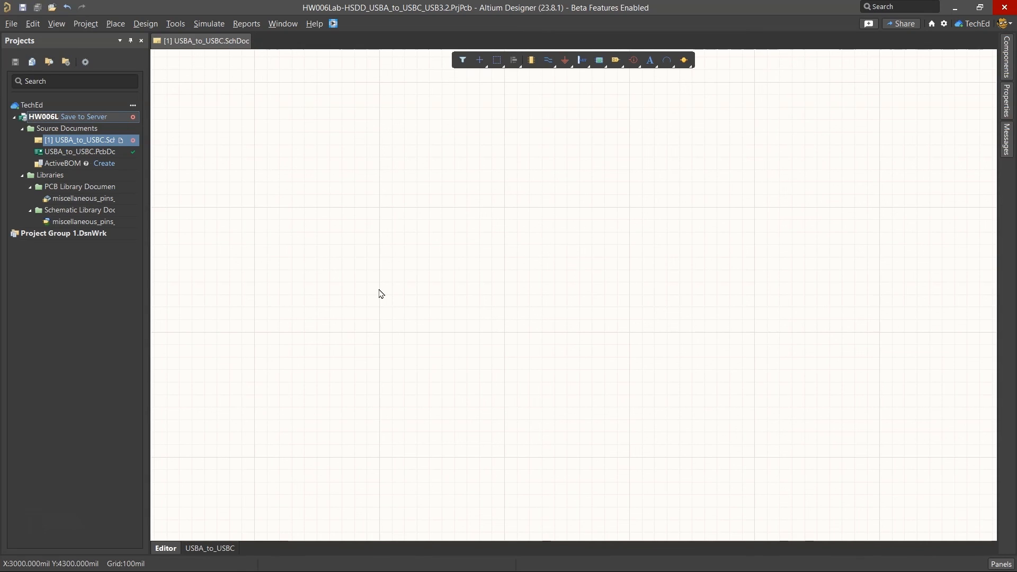